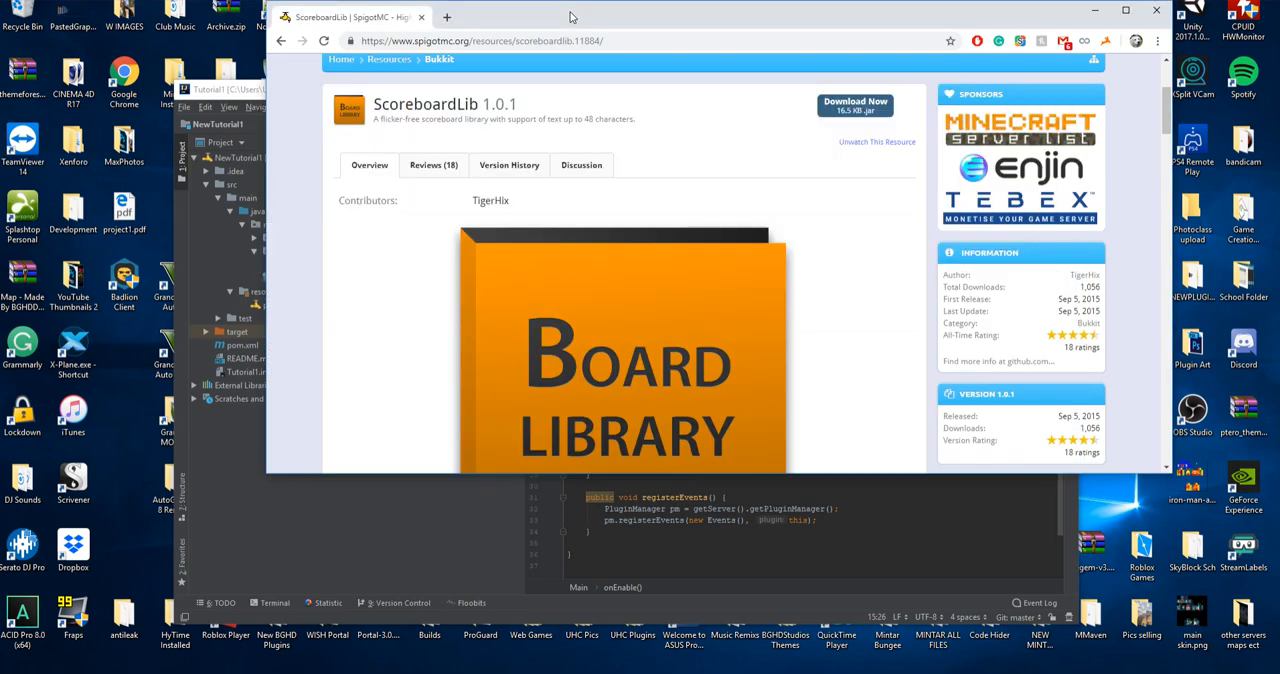
Step: Download the ScoreboardLib jar from the SpigotMC page and keep it despite Chrome's warning
scroll(down, 3)
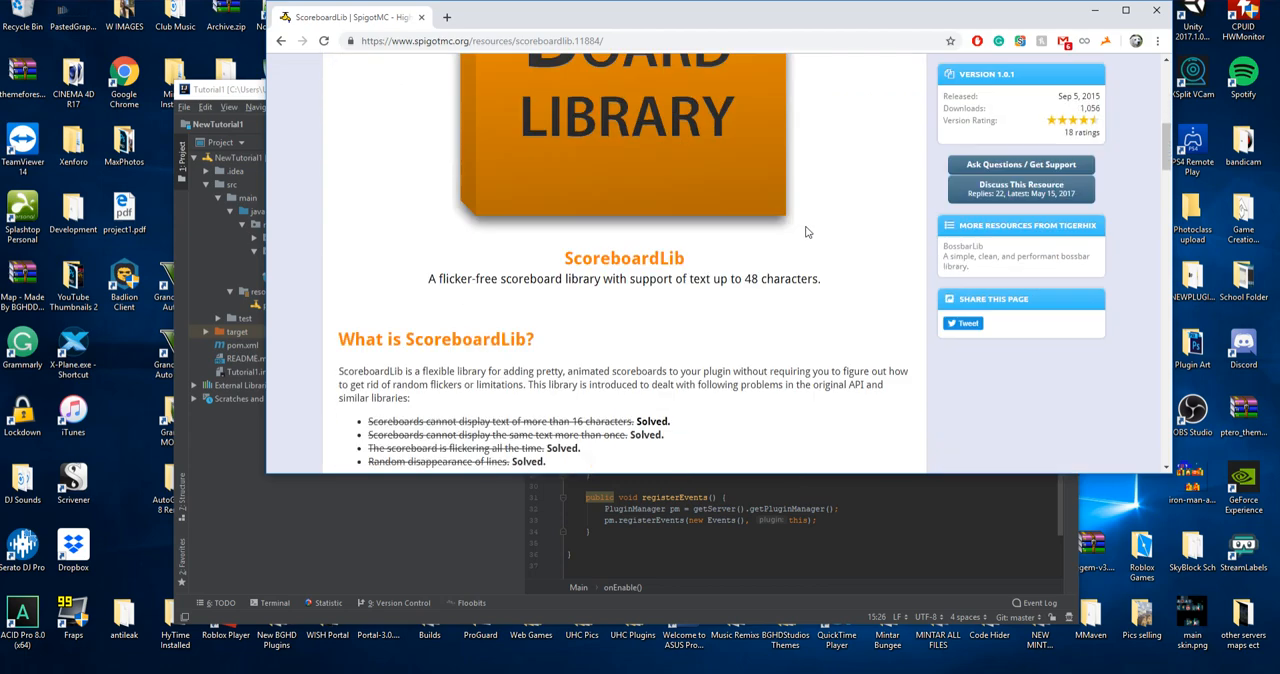
scroll(down, 3)
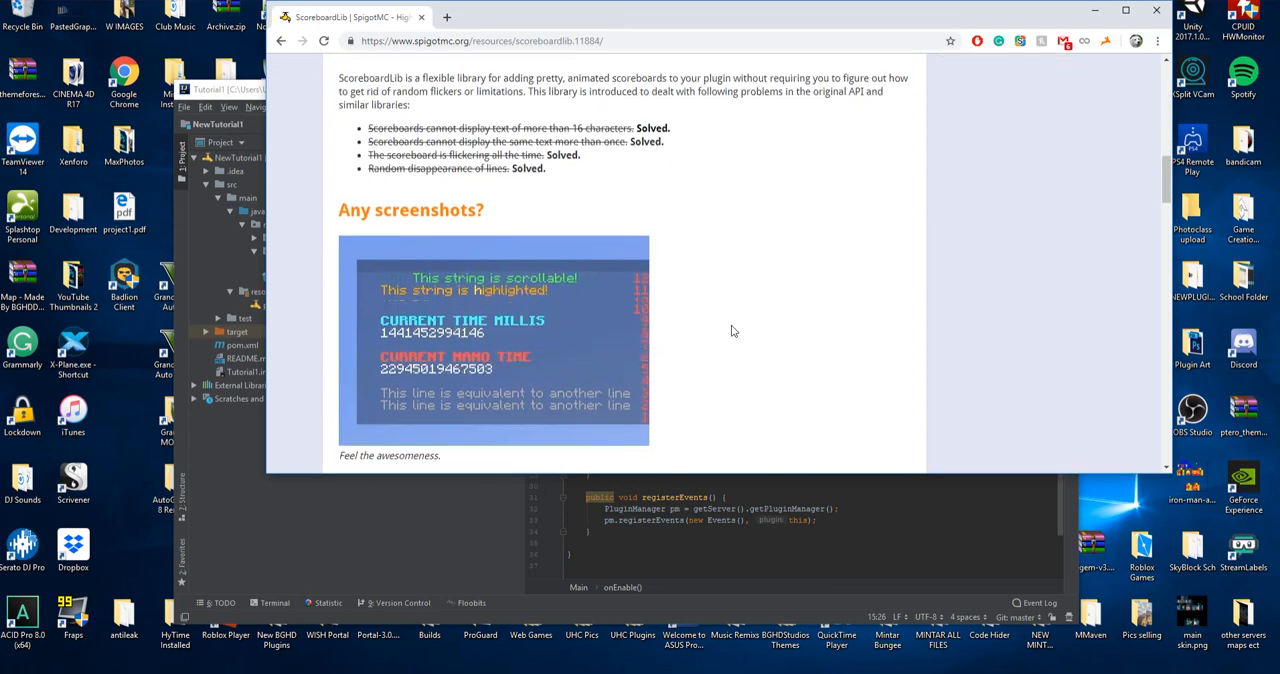
scroll(up, 3)
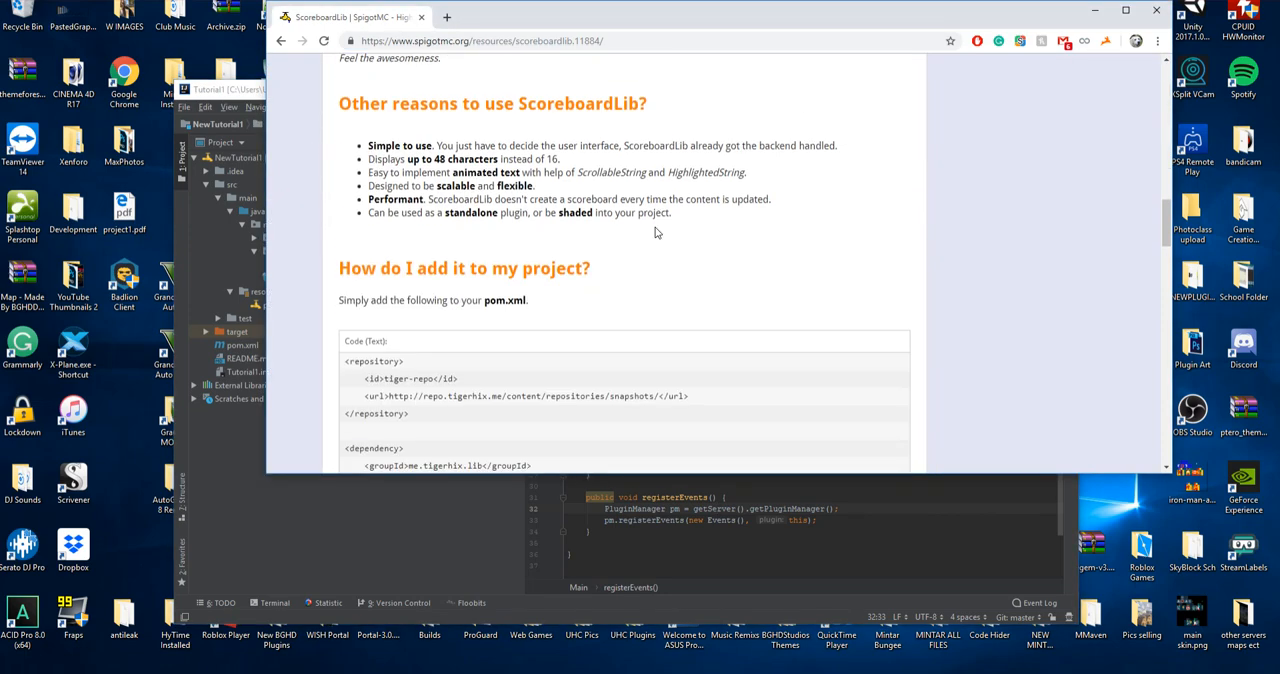
scroll(down, 3)
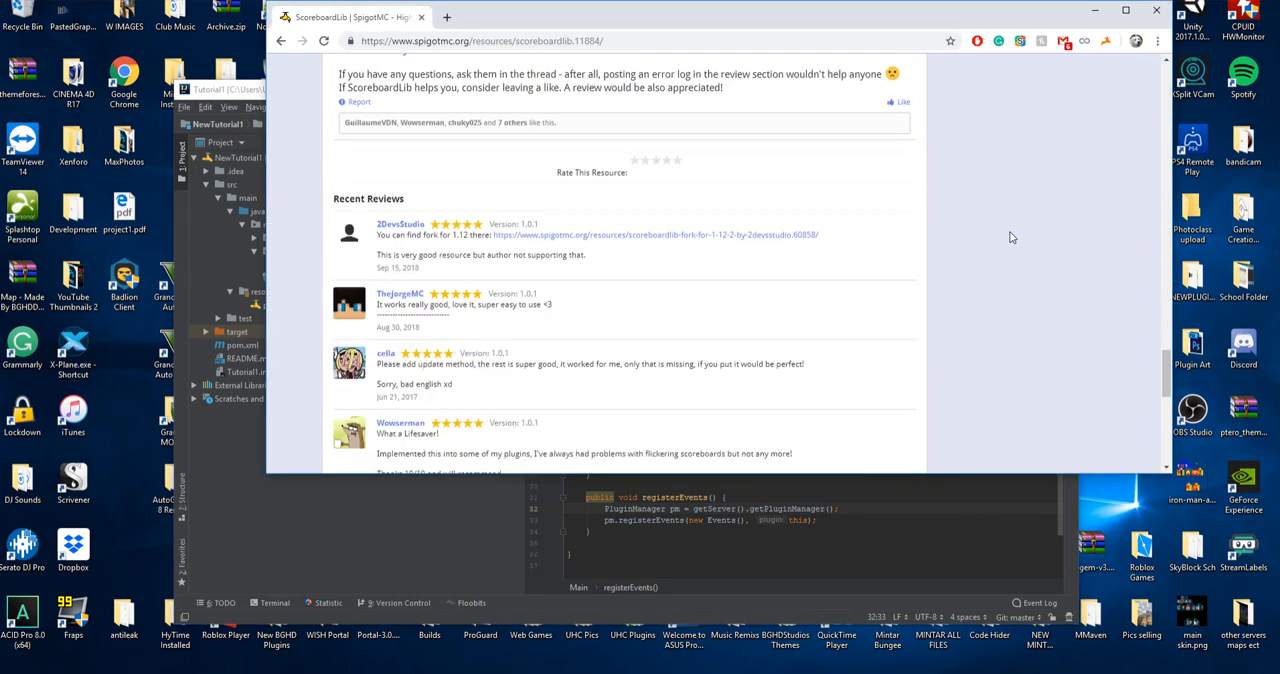
scroll(up, 3)
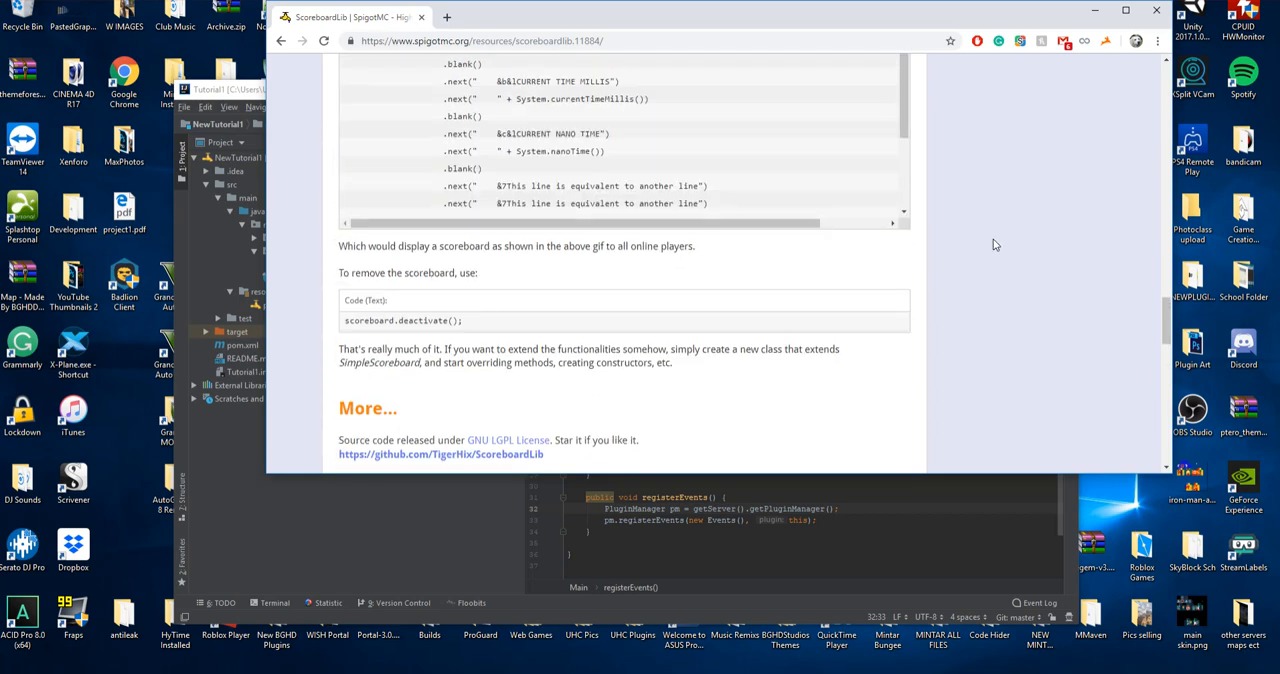
mouse_move(984, 248)
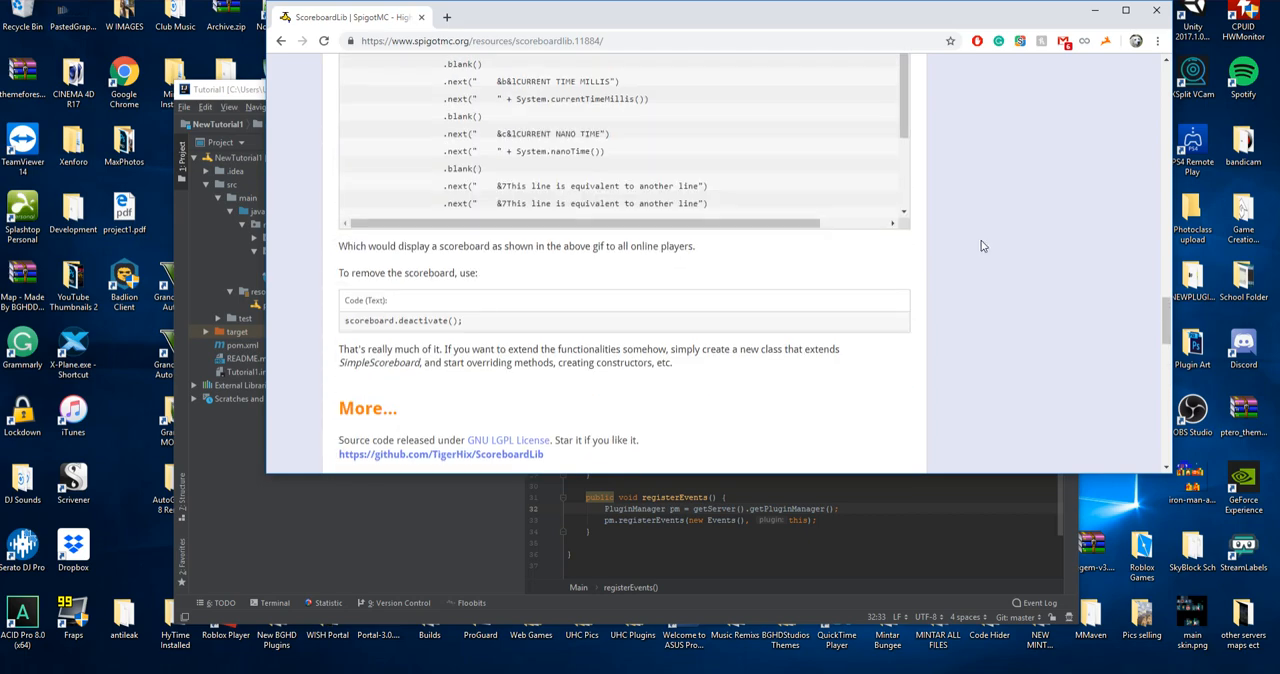
scroll(up, 3)
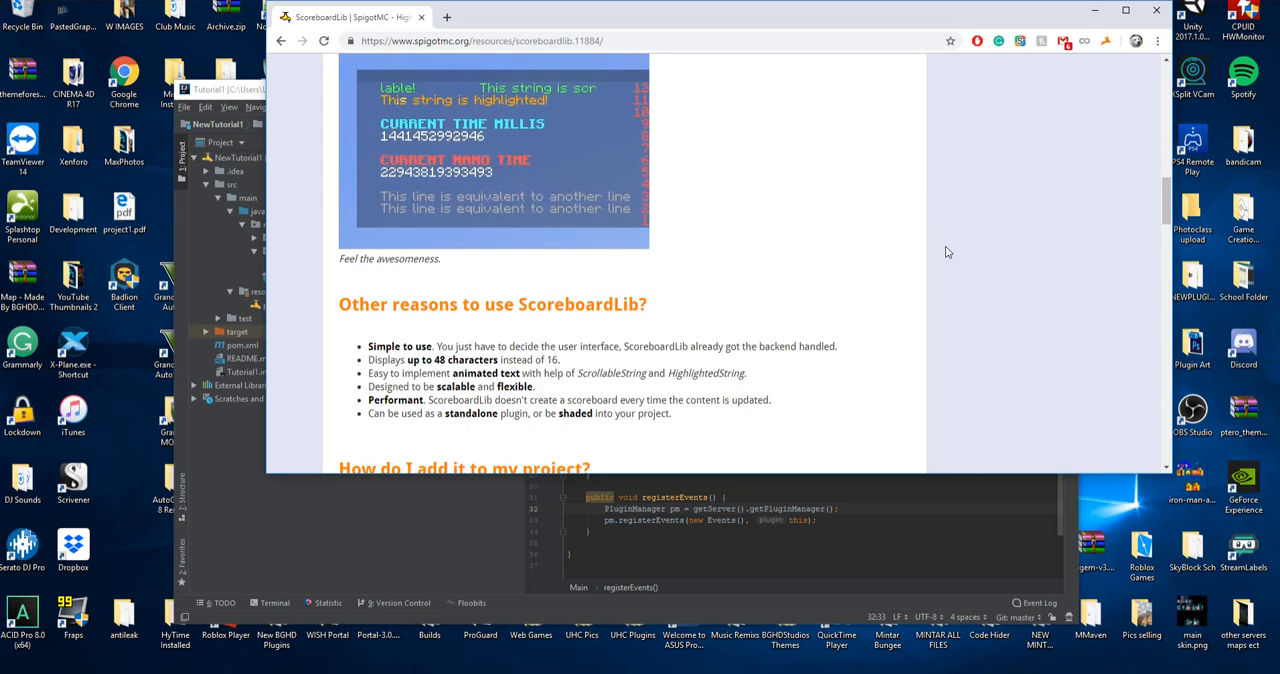
scroll(up, 3)
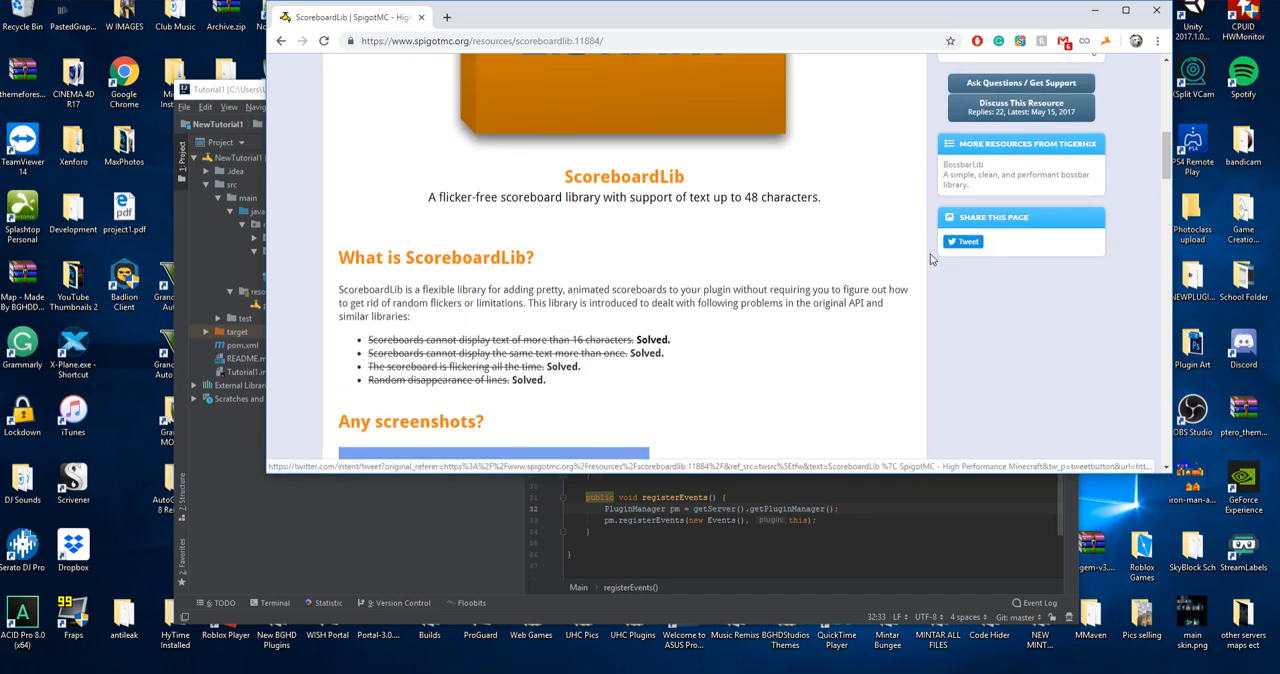
scroll(up, 3)
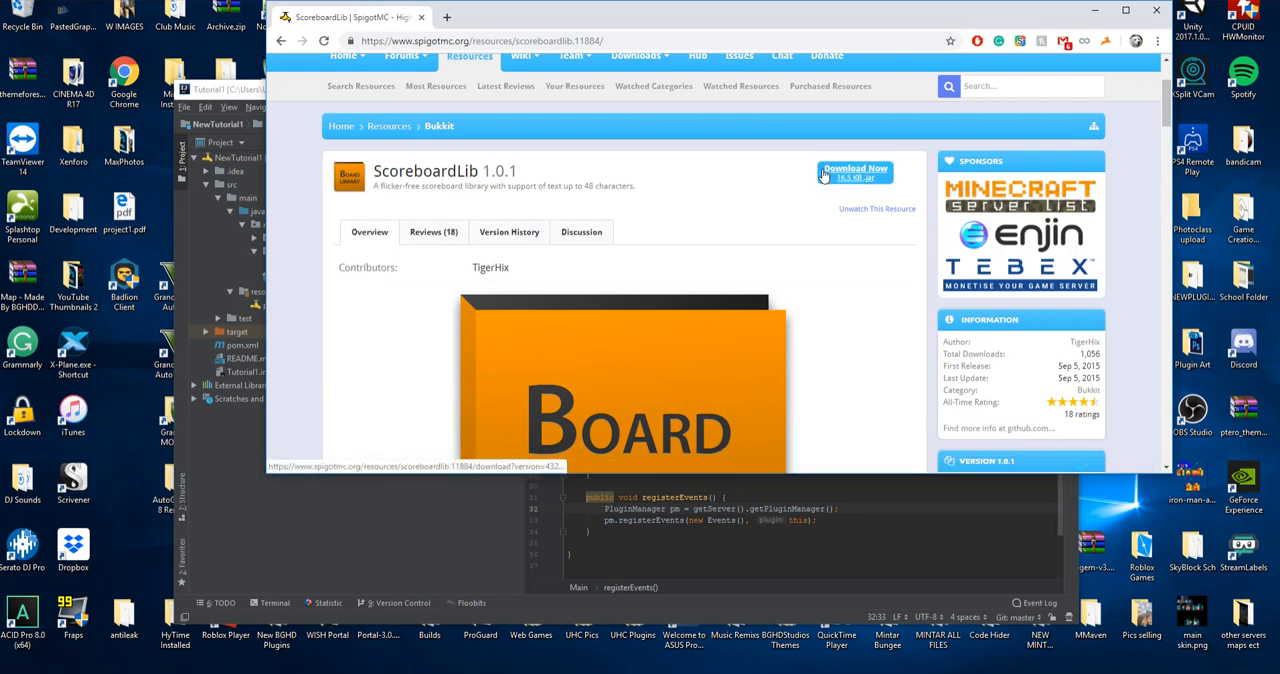
click(856, 170)
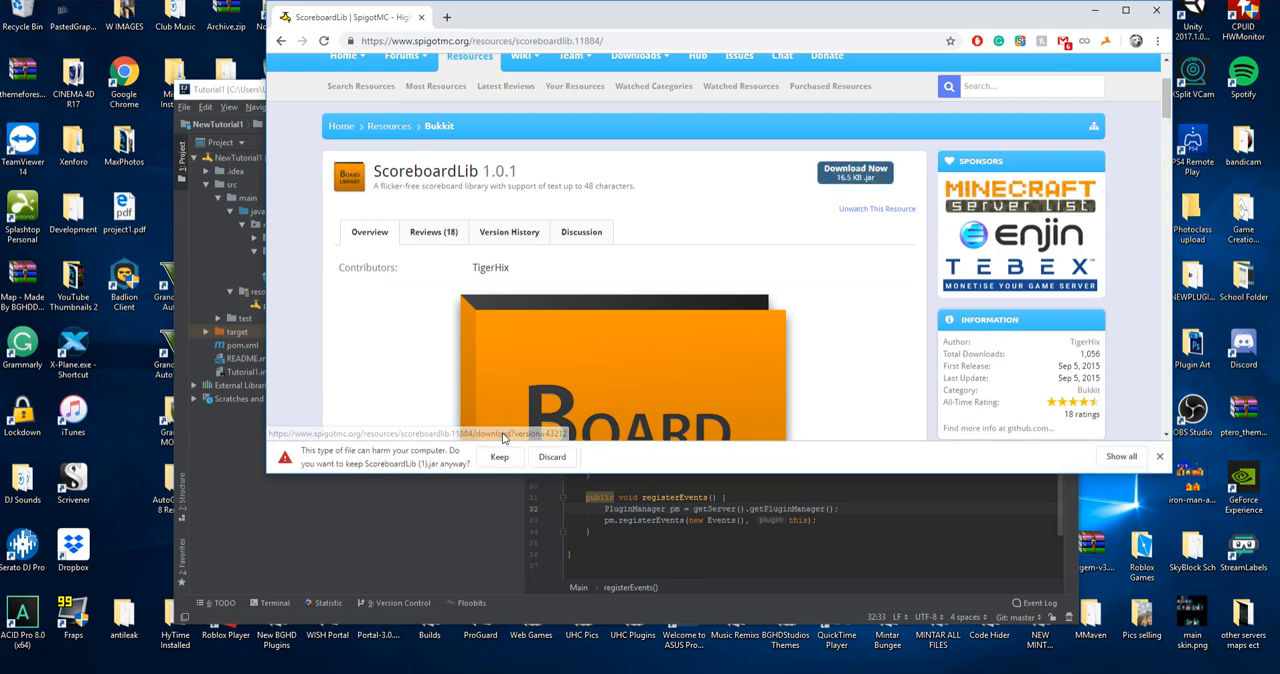
click(500, 456)
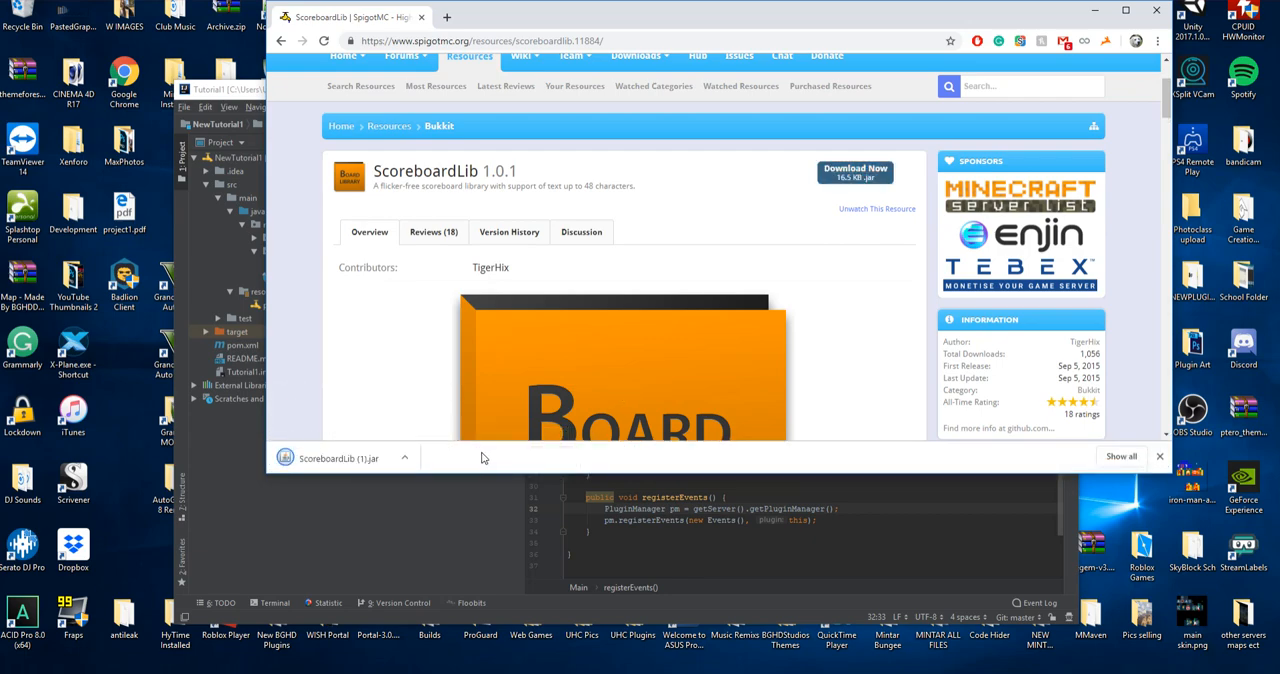
mouse_move(640, 450)
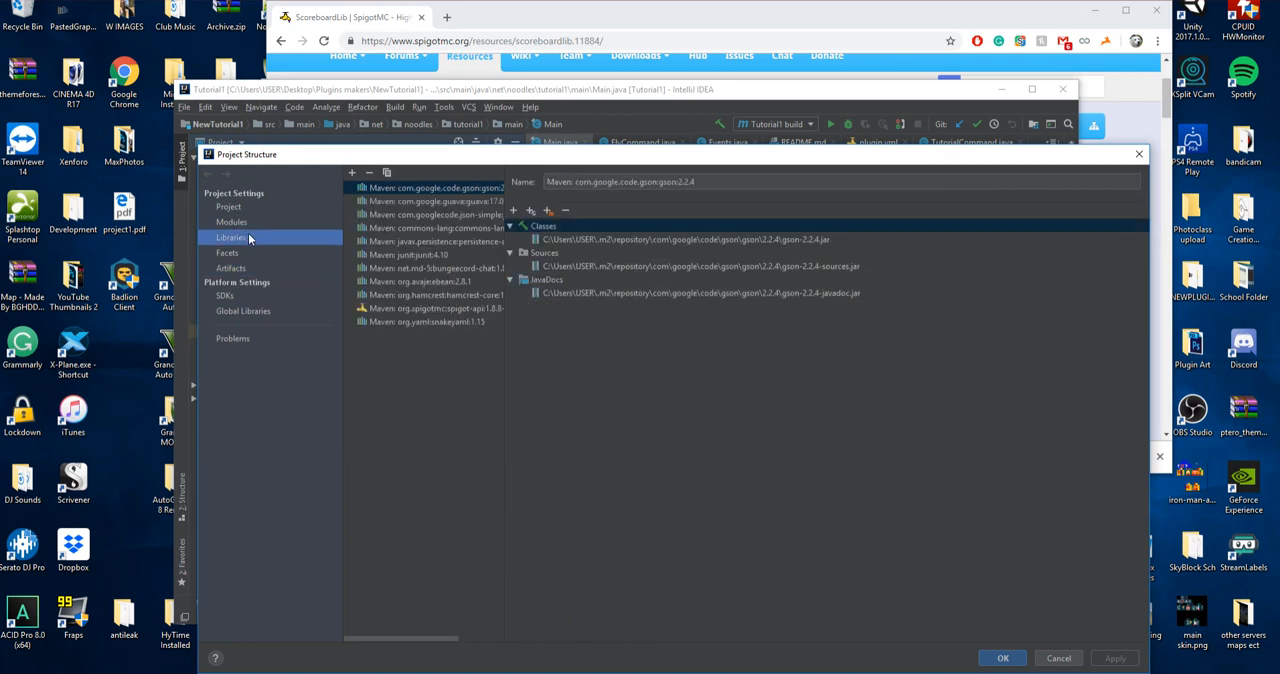
Step: Begin adding a new project library from the Libraries settings
click(352, 172)
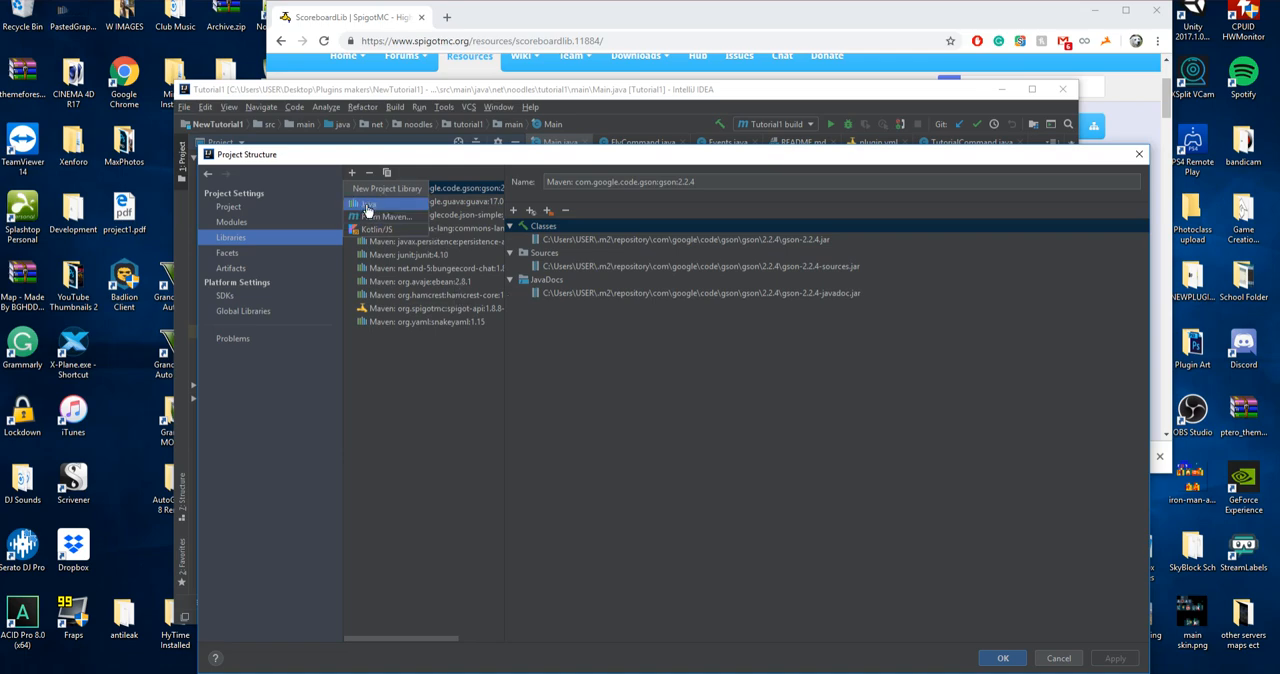
Step: Add ScoreboardLib.jar from SharedProjects as a Java library for the Tutorial1 module
click(368, 204)
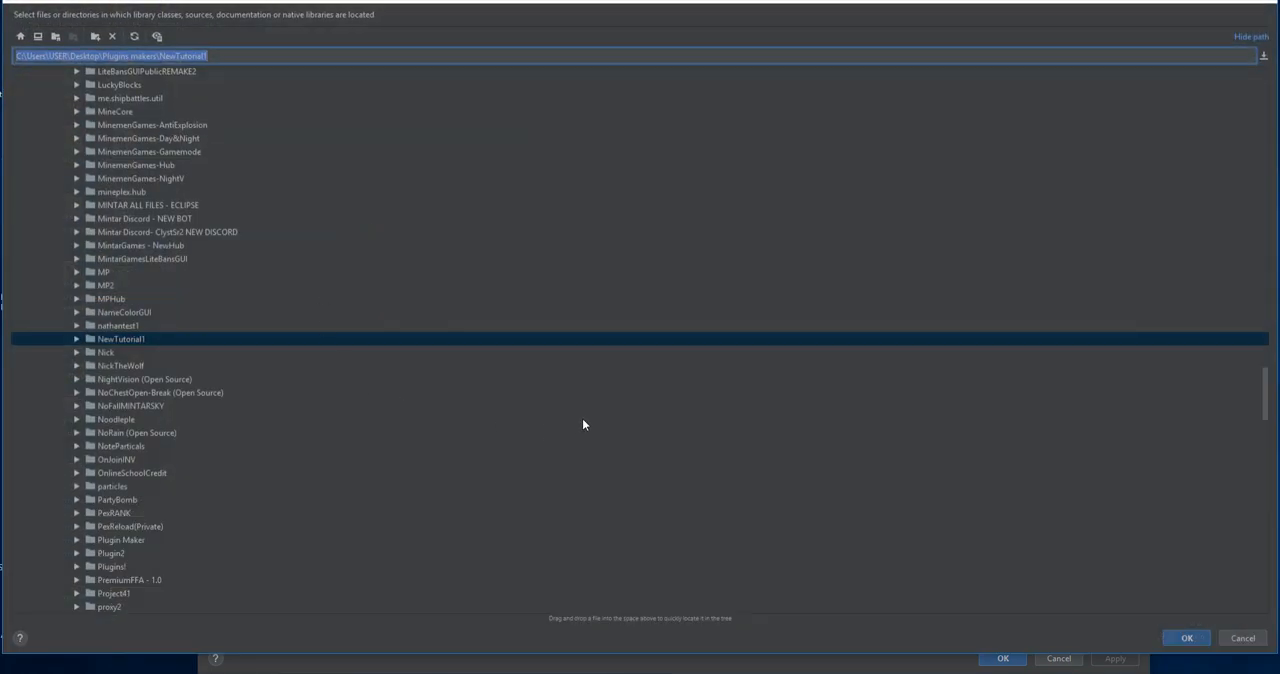
scroll(up, 3)
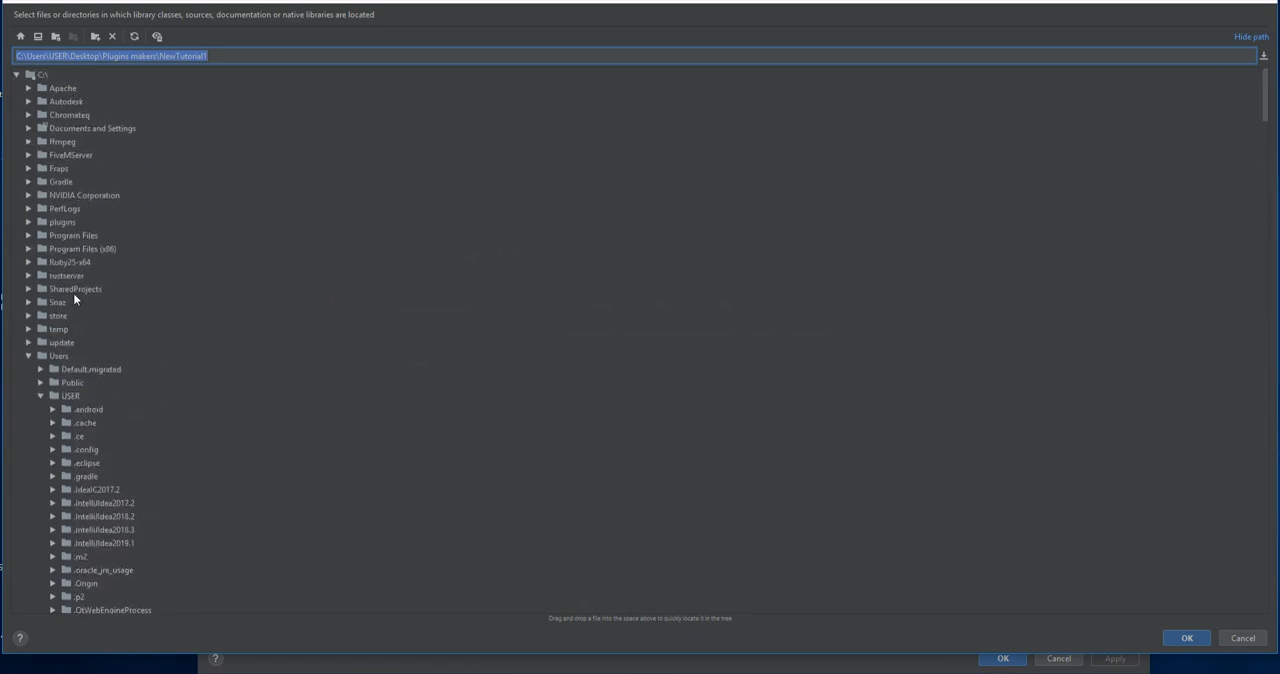
scroll(down, 3)
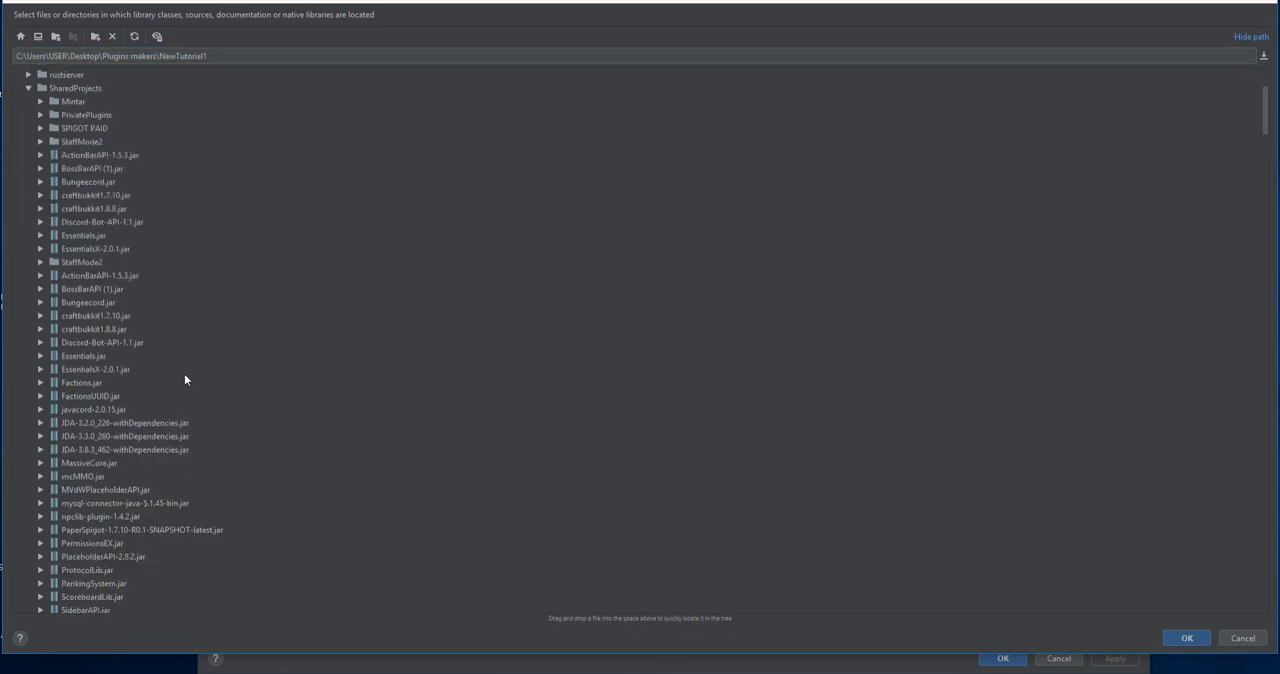
scroll(down, 3)
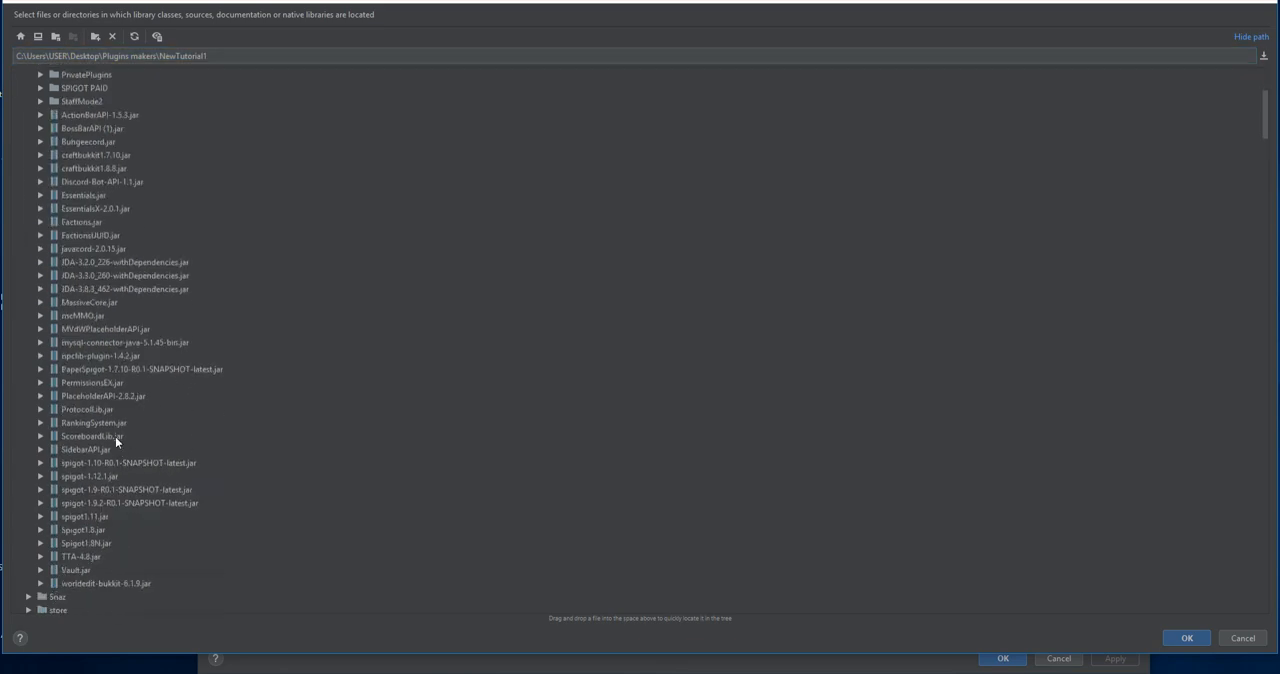
click(1186, 636)
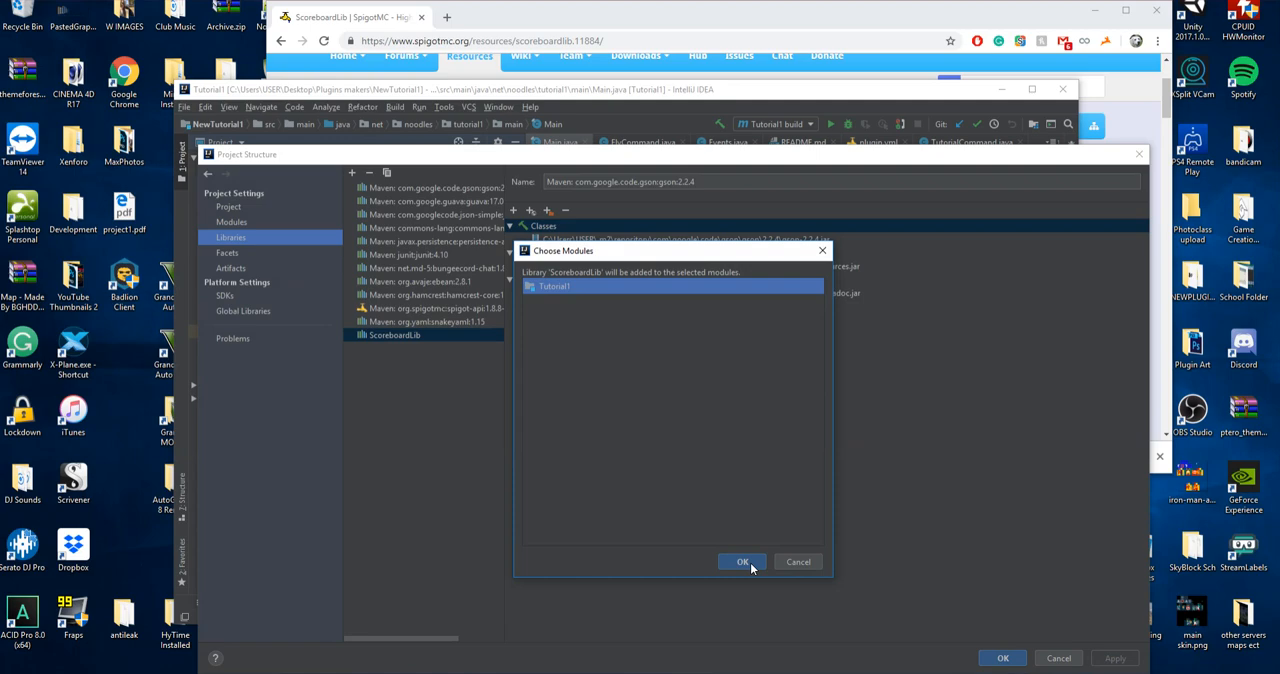
click(742, 560)
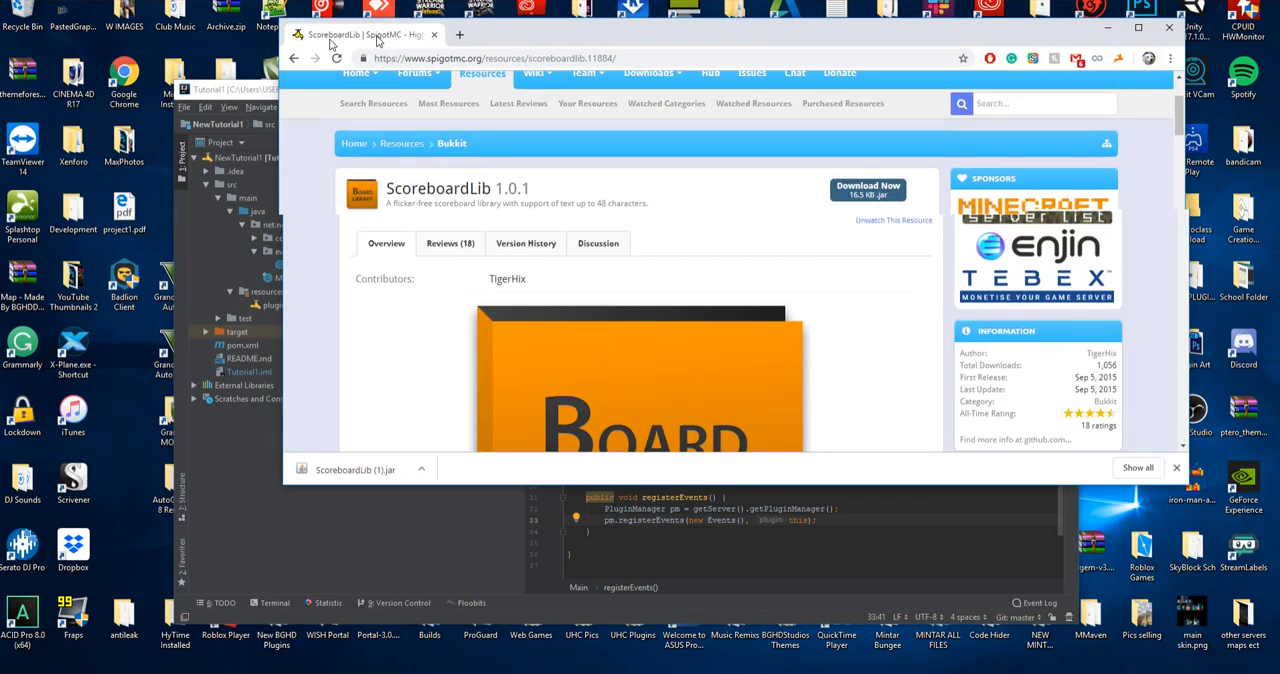
Step: Copy ScoreboardLib.setPluginInstance(this); from the usage guide for Main's onEnable
scroll(down, 3)
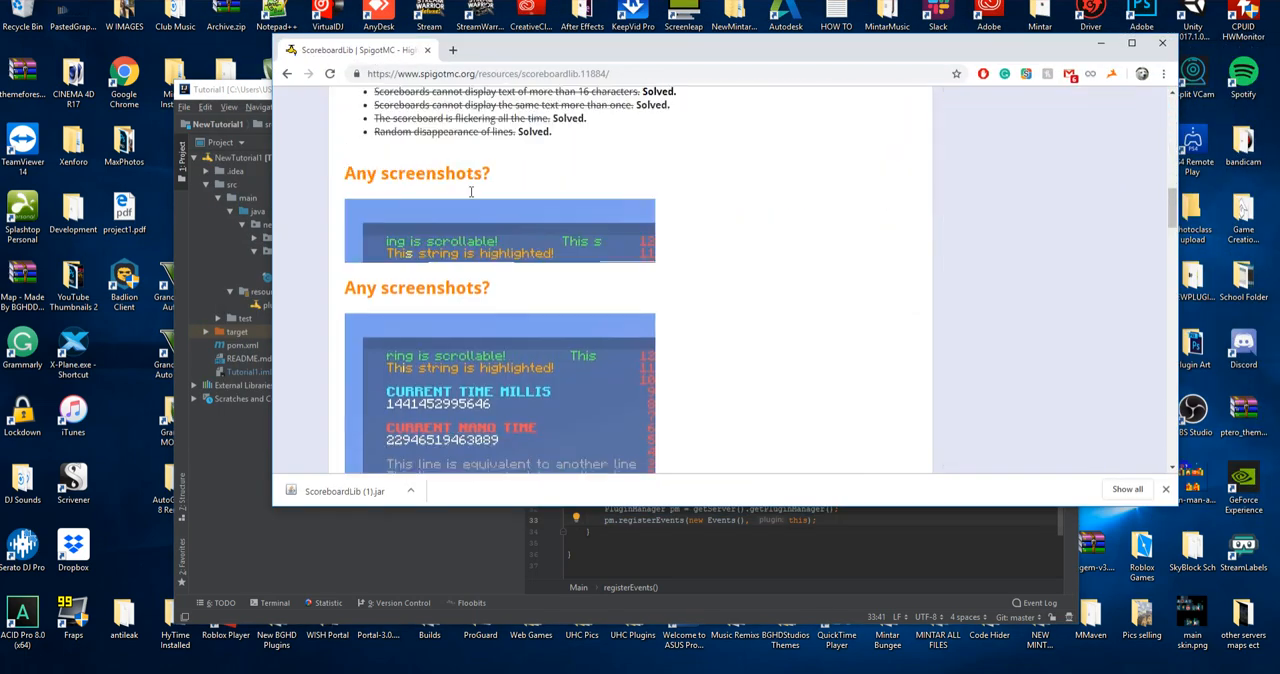
scroll(down, 3)
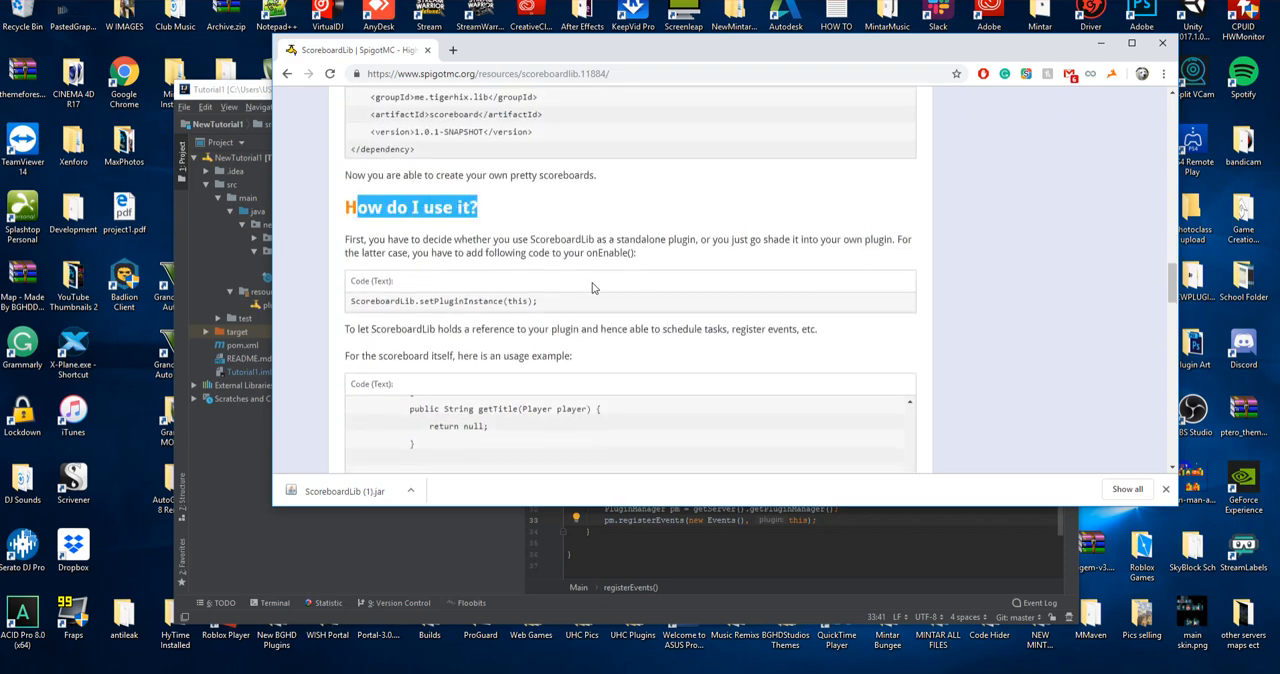
drag(564, 238, 636, 252)
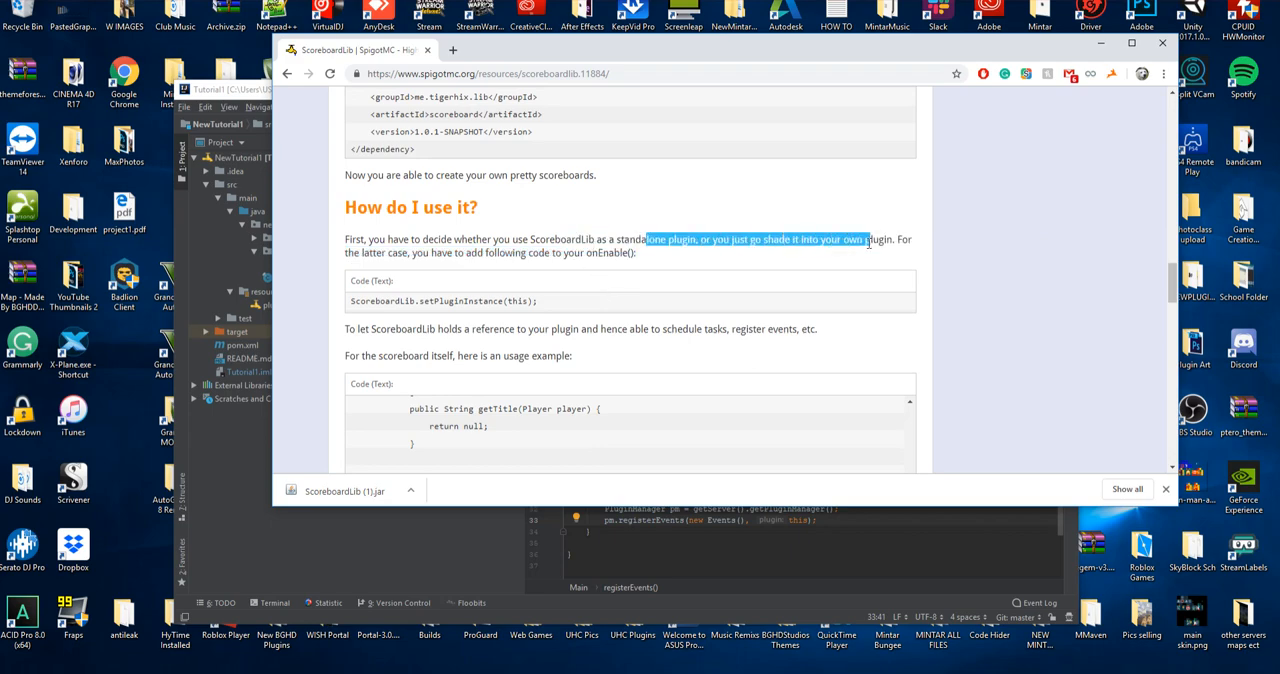
click(822, 262)
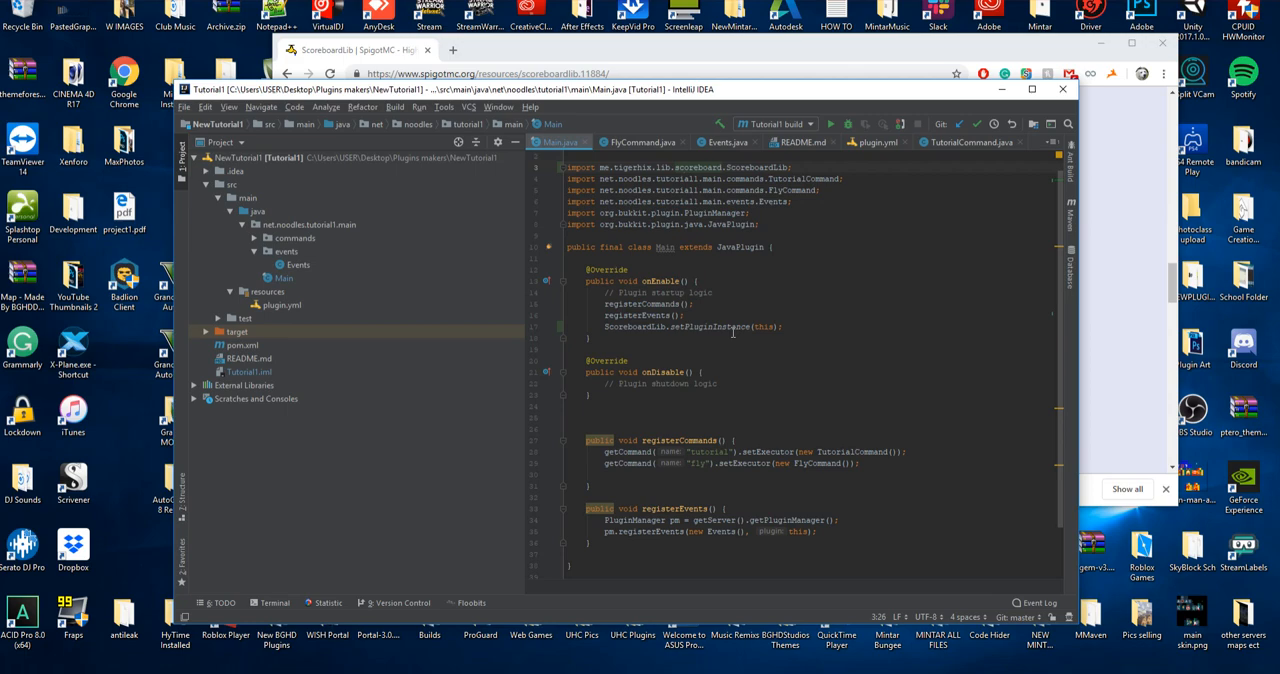
Step: Return focus to the Main class code with the ScoreboardLib setup call in place
click(790, 326)
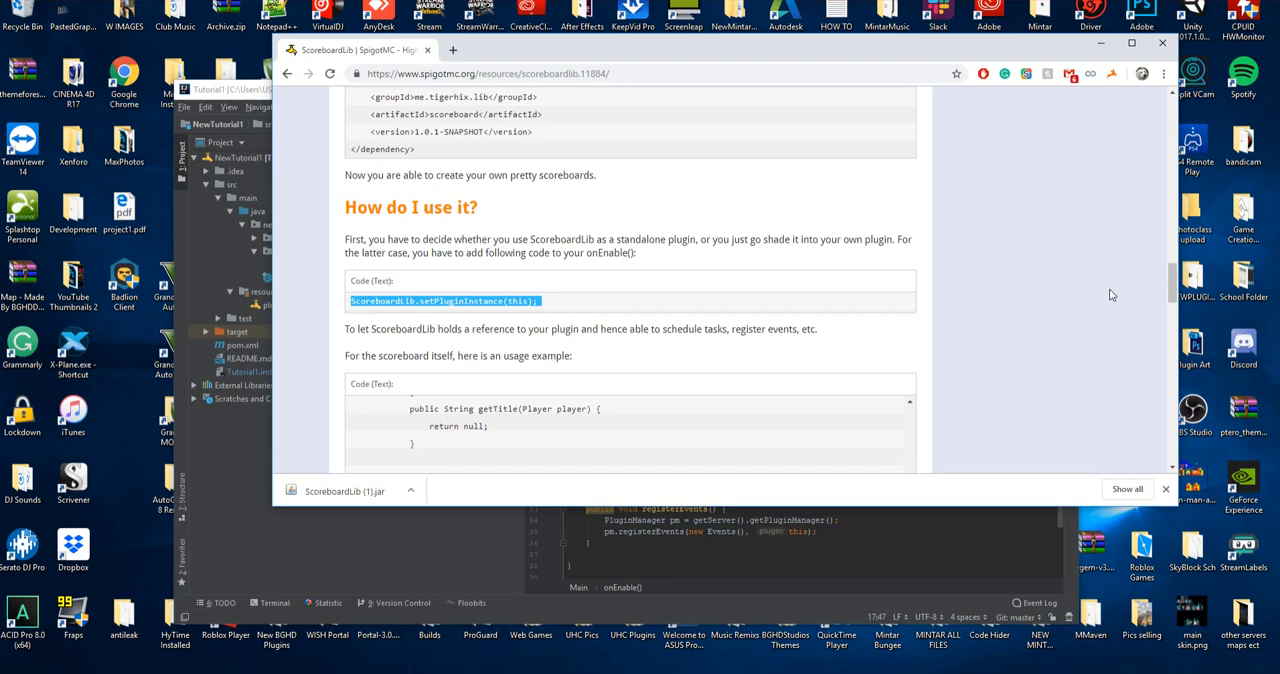
Step: Review the scoreboard code example on the ScoreboardLib page
scroll(down, 3)
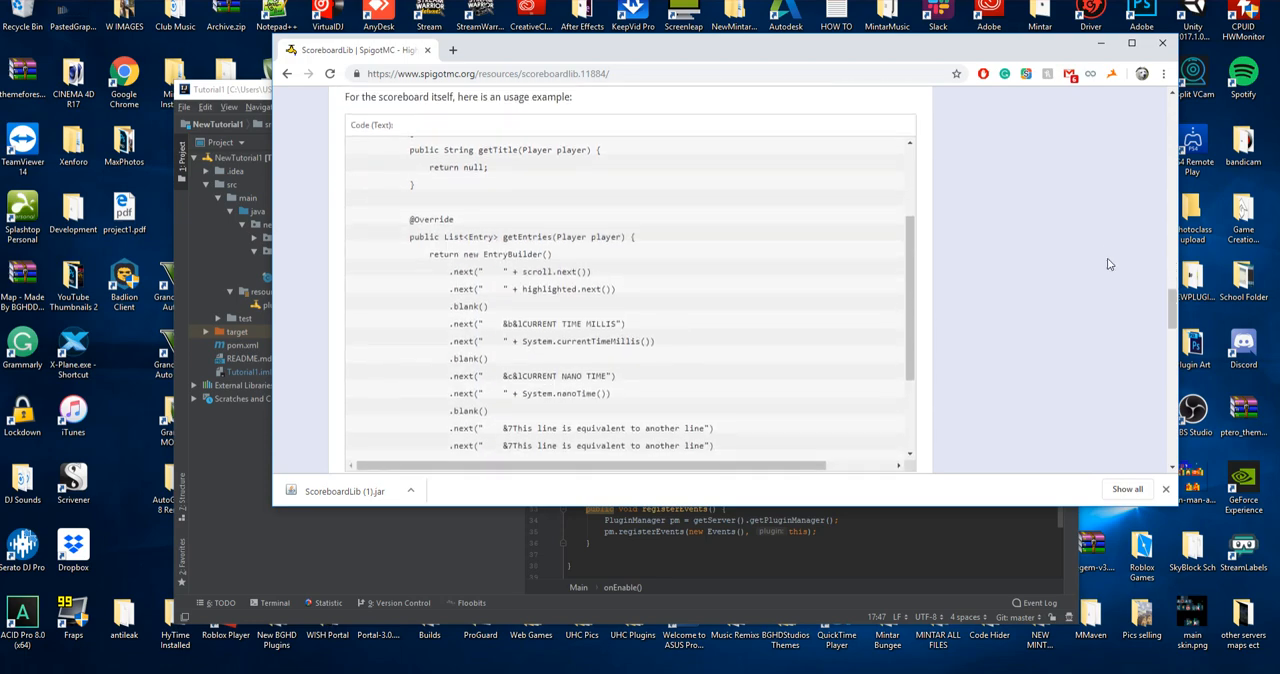
scroll(up, 3)
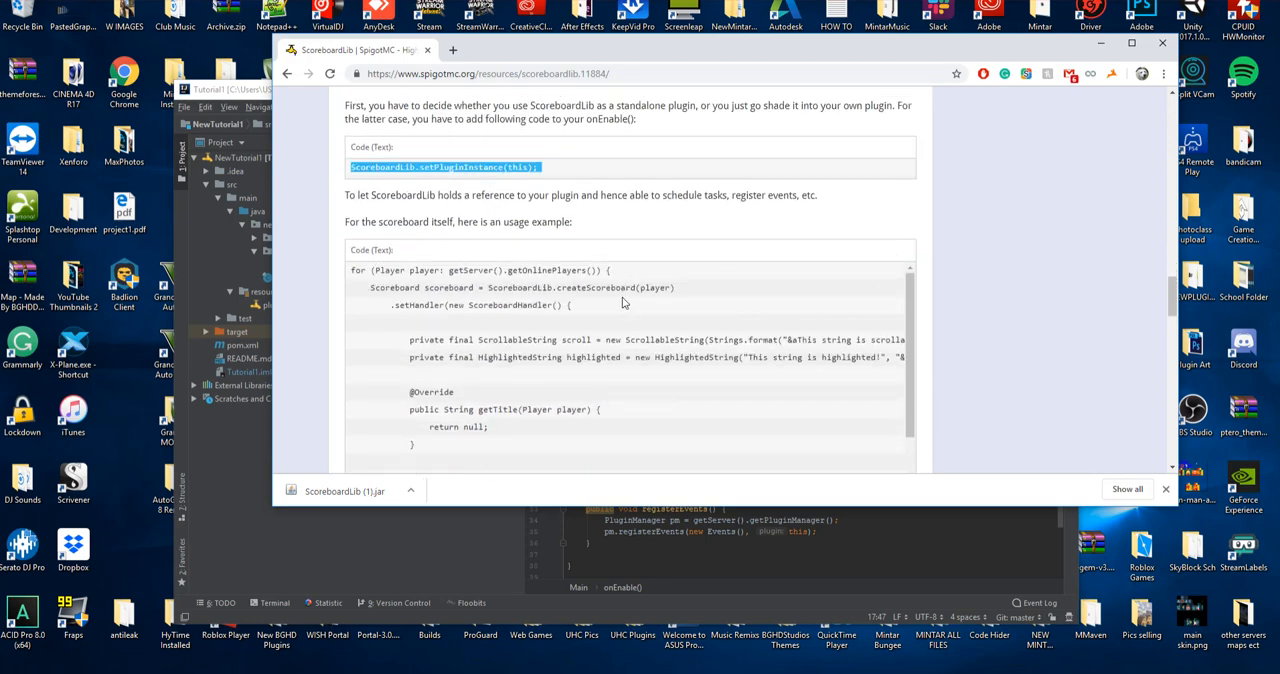
mouse_move(622, 304)
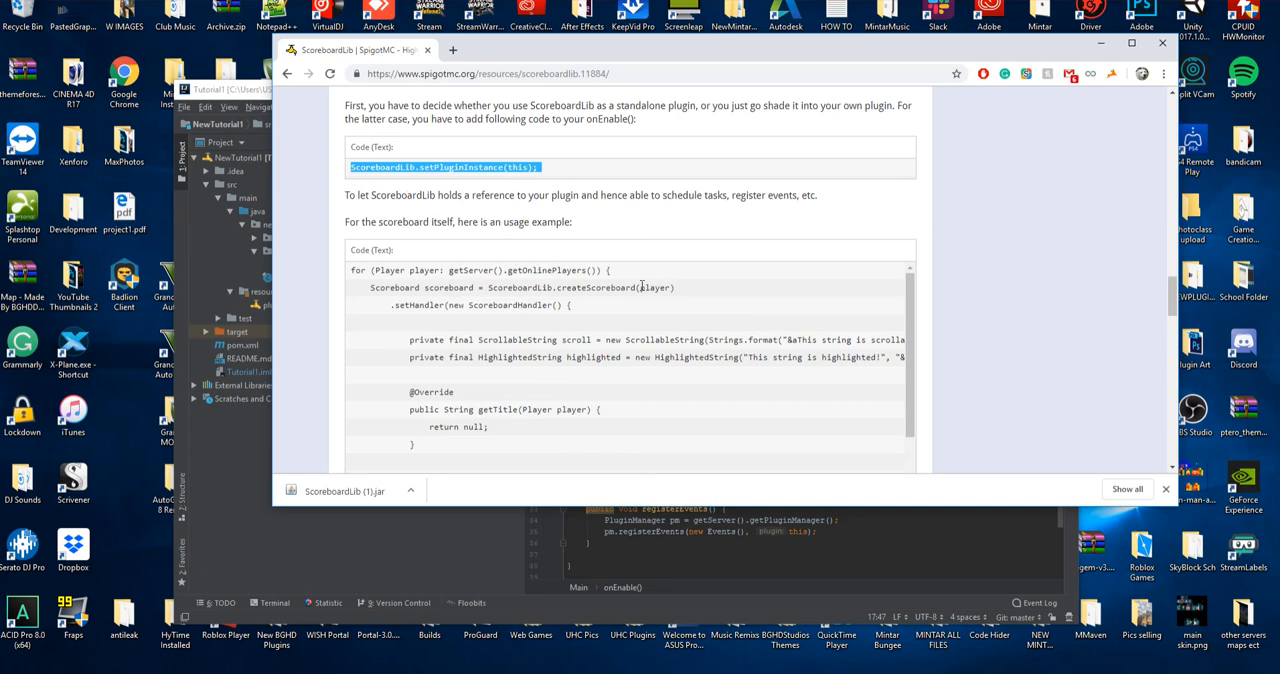
scroll(down, 3)
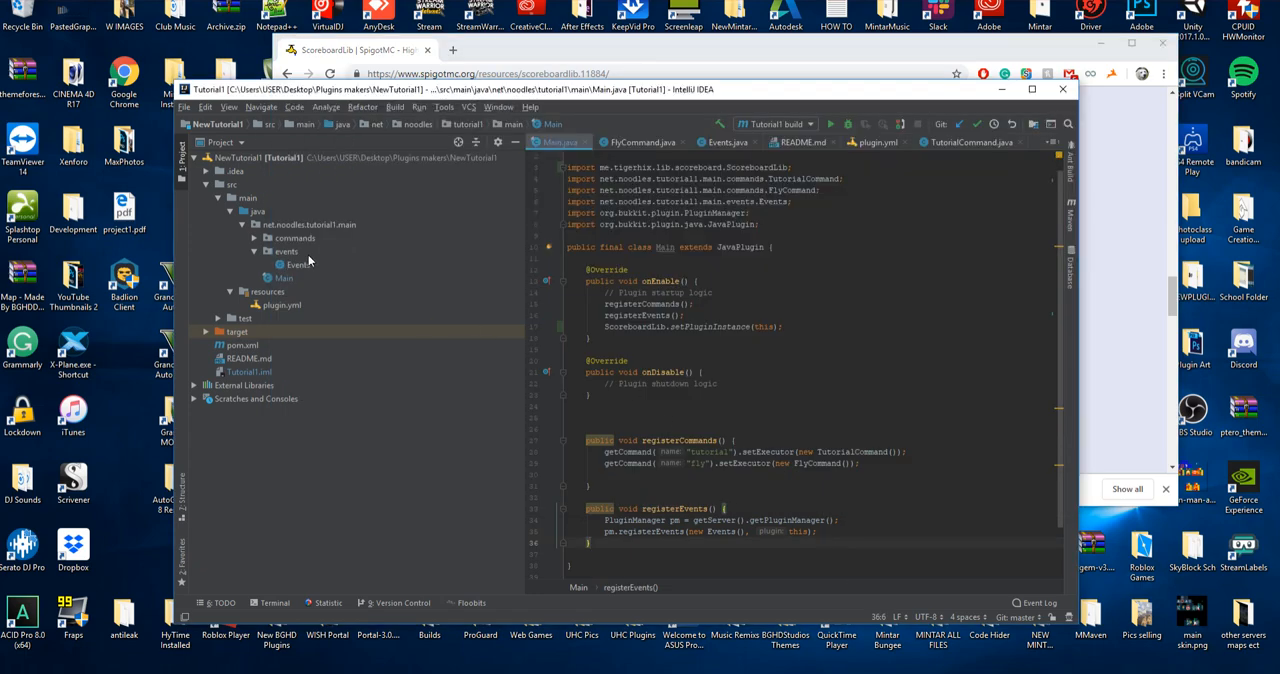
mouse_move(302, 288)
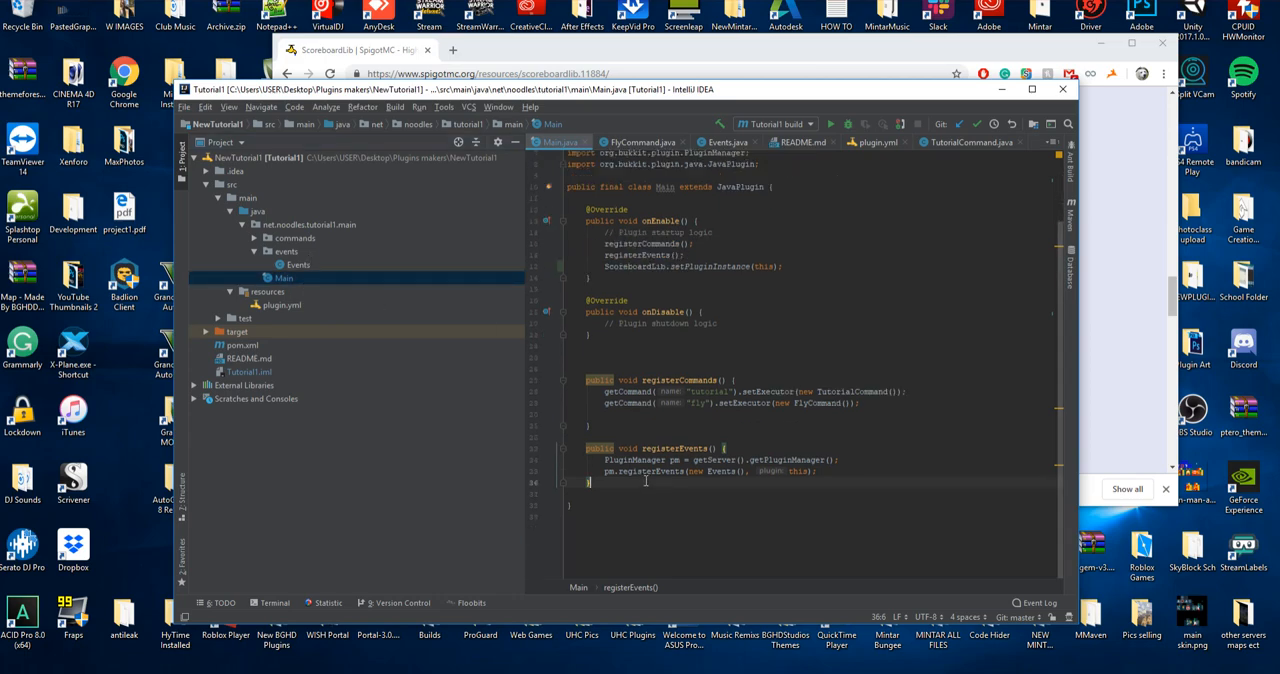
Step: Write a temporary //SCOREBOARD comment and a partial 'pub' line in Main, later removed
text(//)
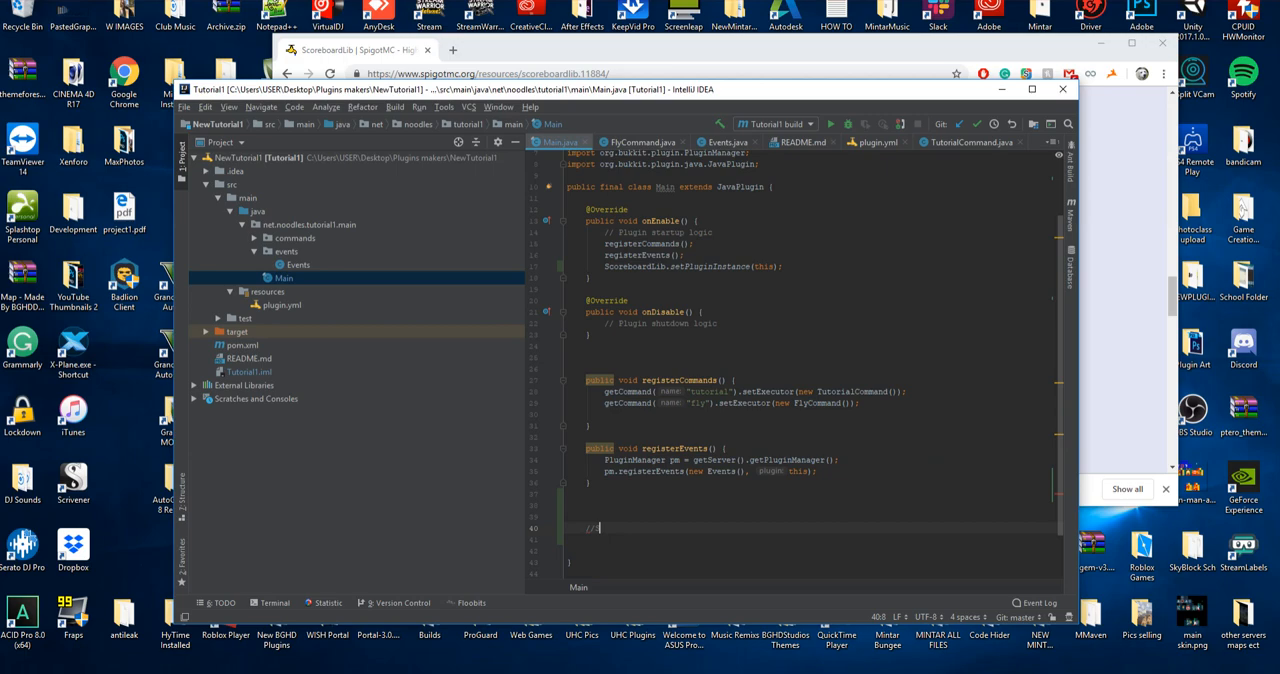
text(//SCOREBOARD)
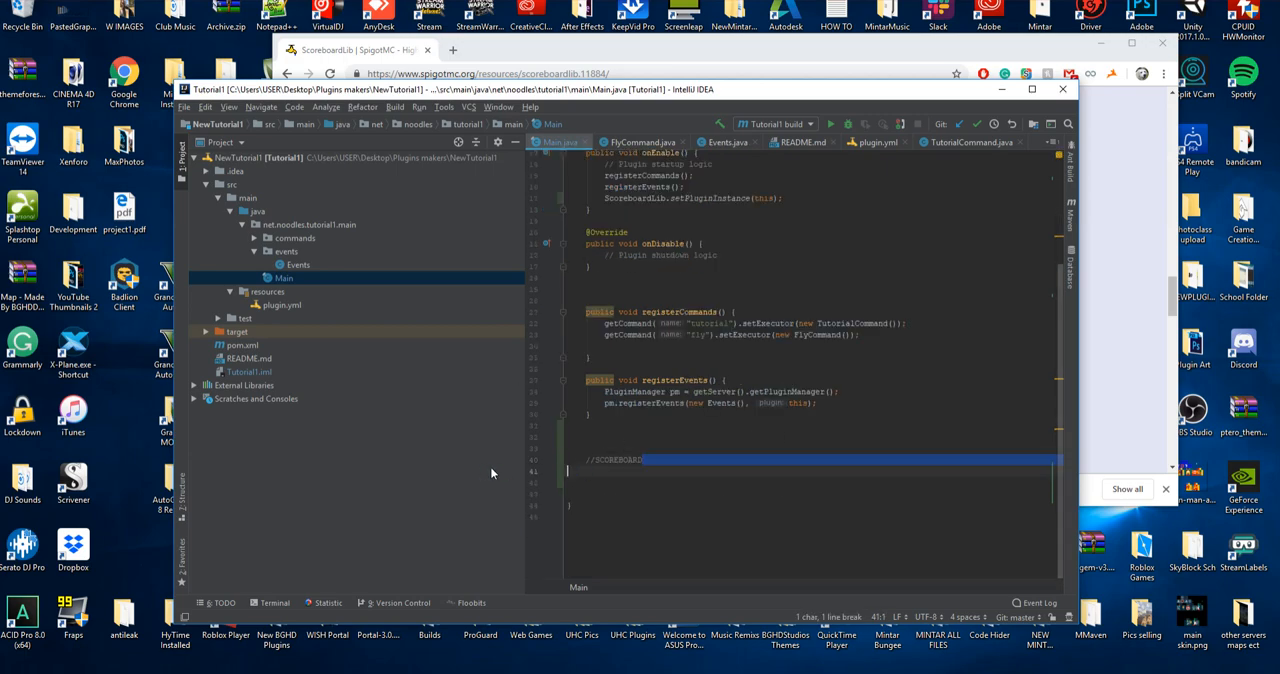
text(pub)
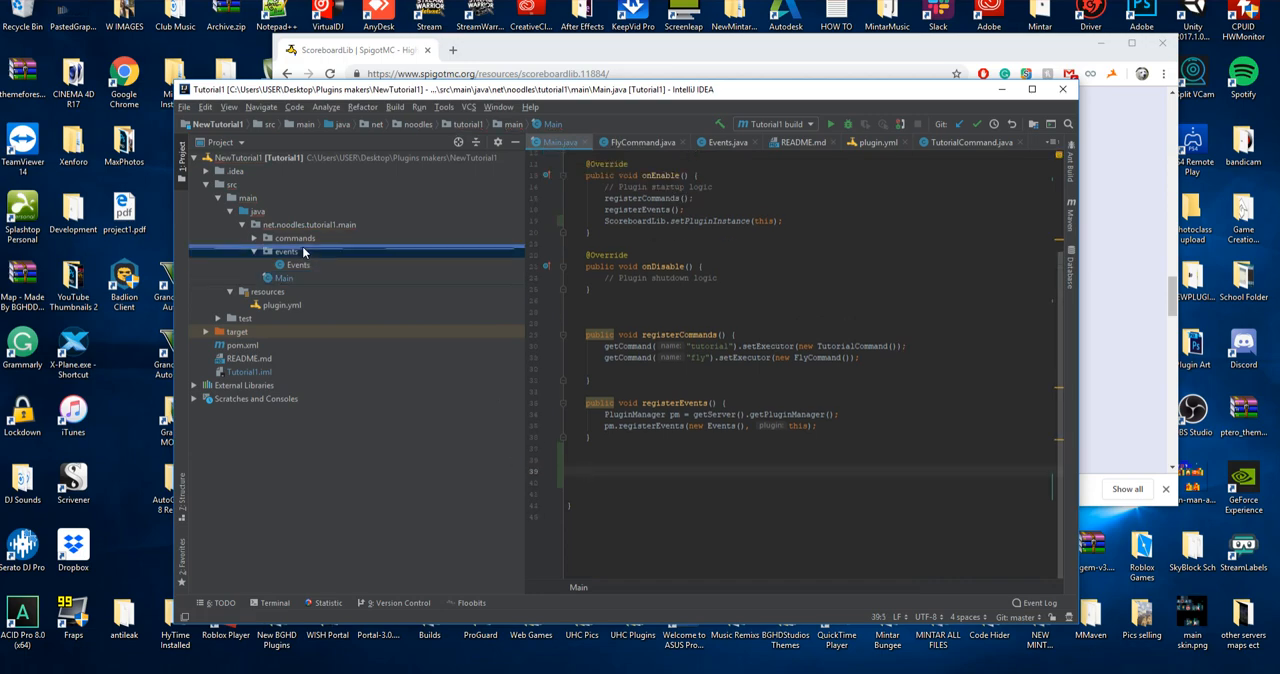
Step: Create the JoinScoreboardEvent class in the events package, implementing Listener
right_click(284, 252)
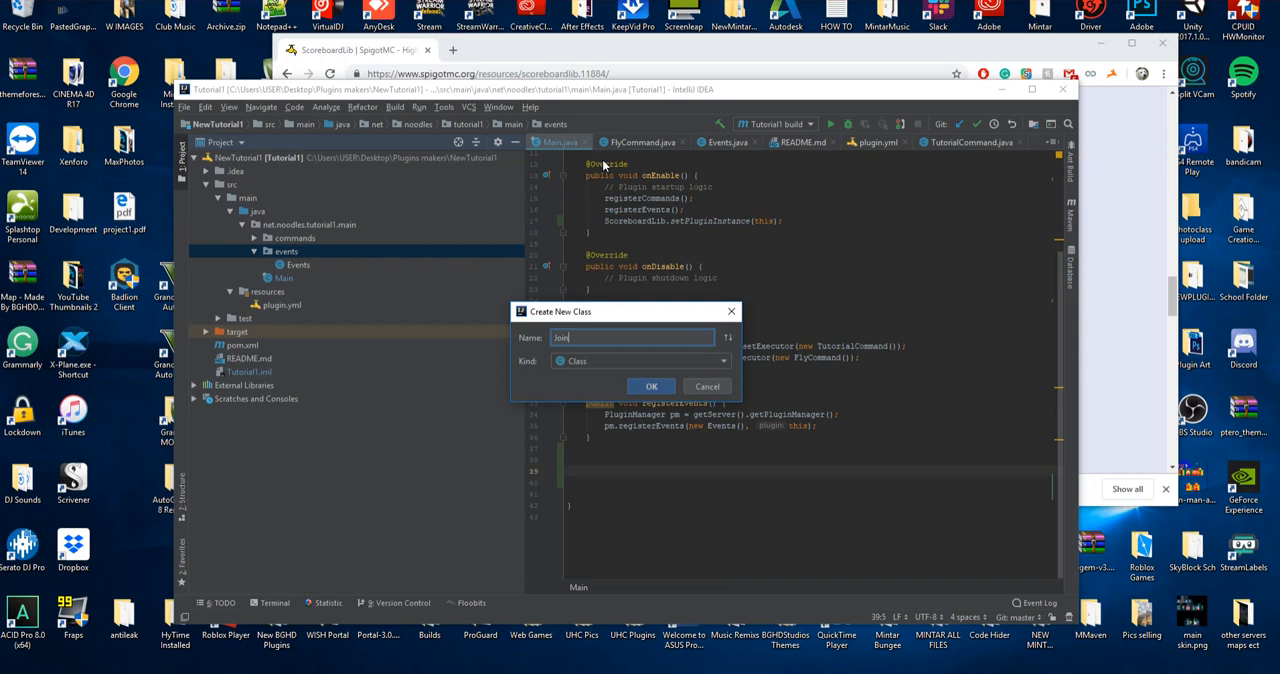
text(ScoreboardEvent)
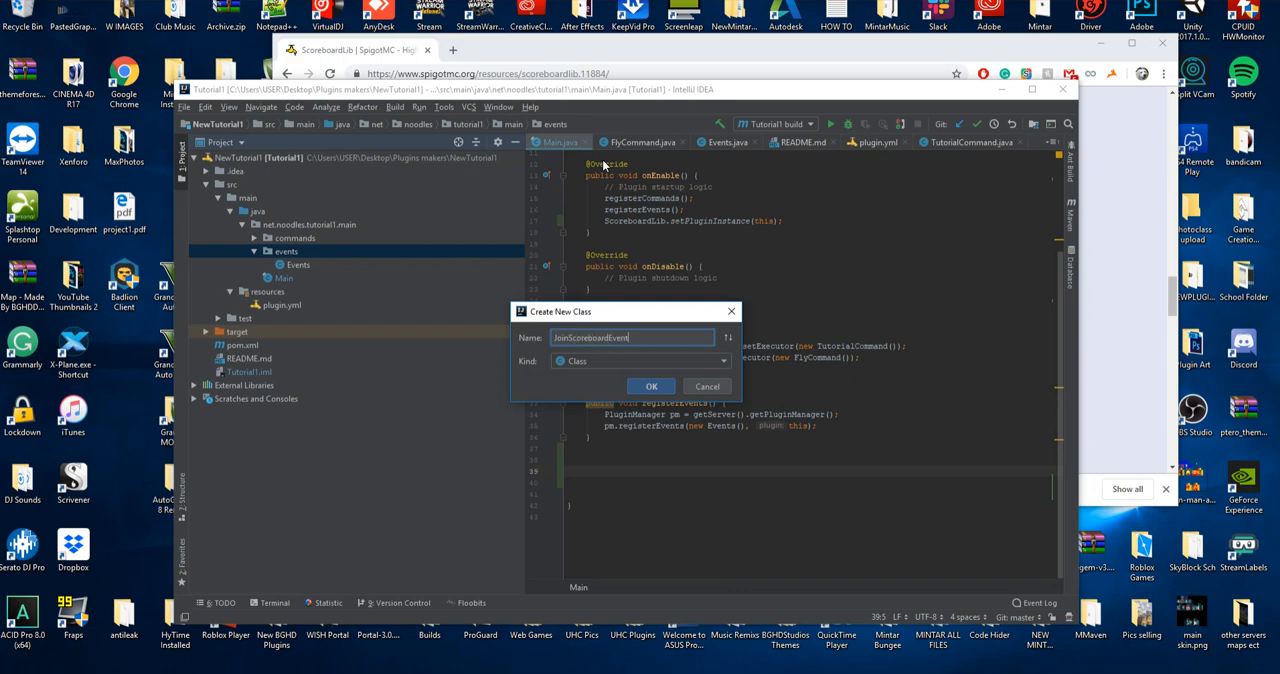
click(652, 386)
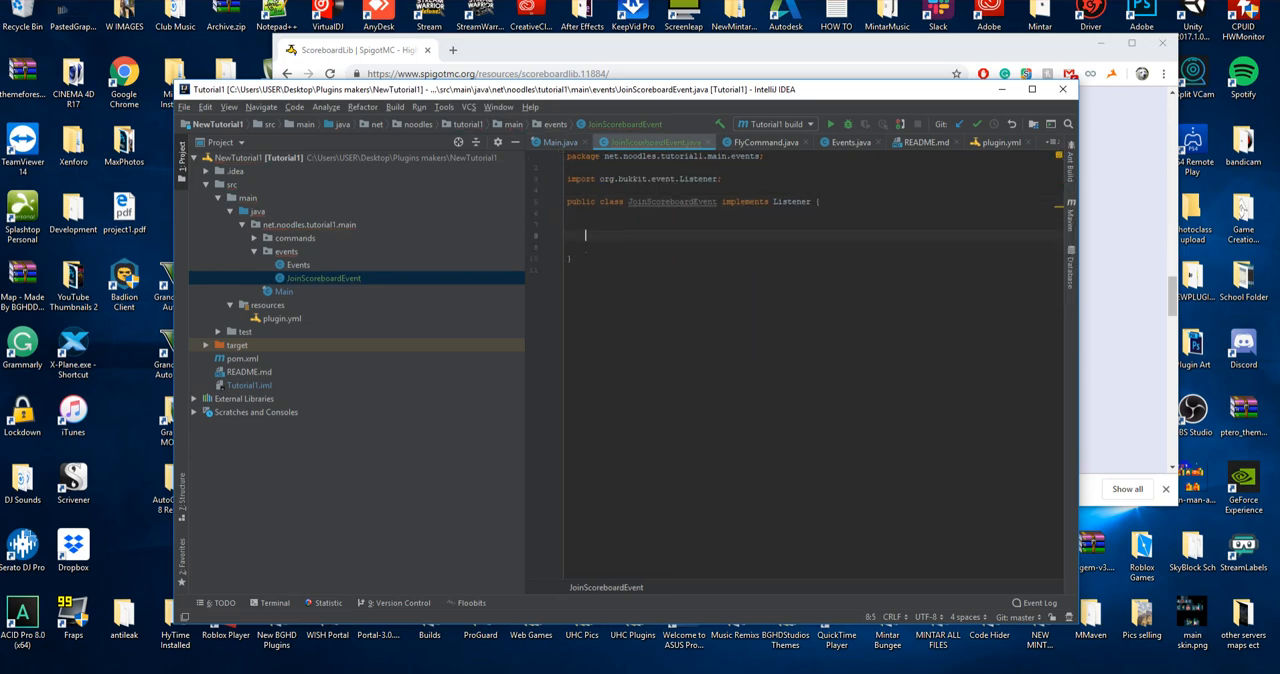
Step: Write the start of public void scoreboard() { in JoinScoreboardEvent
text(public void scr)
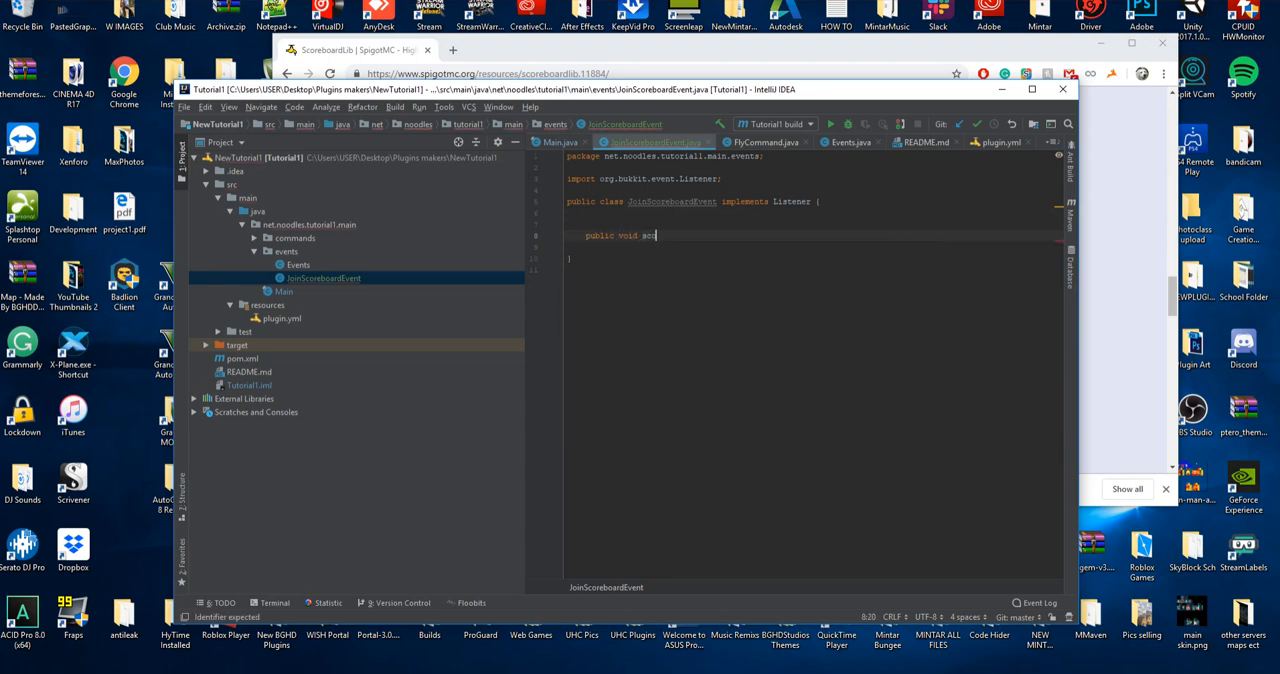
text(scoreboard())
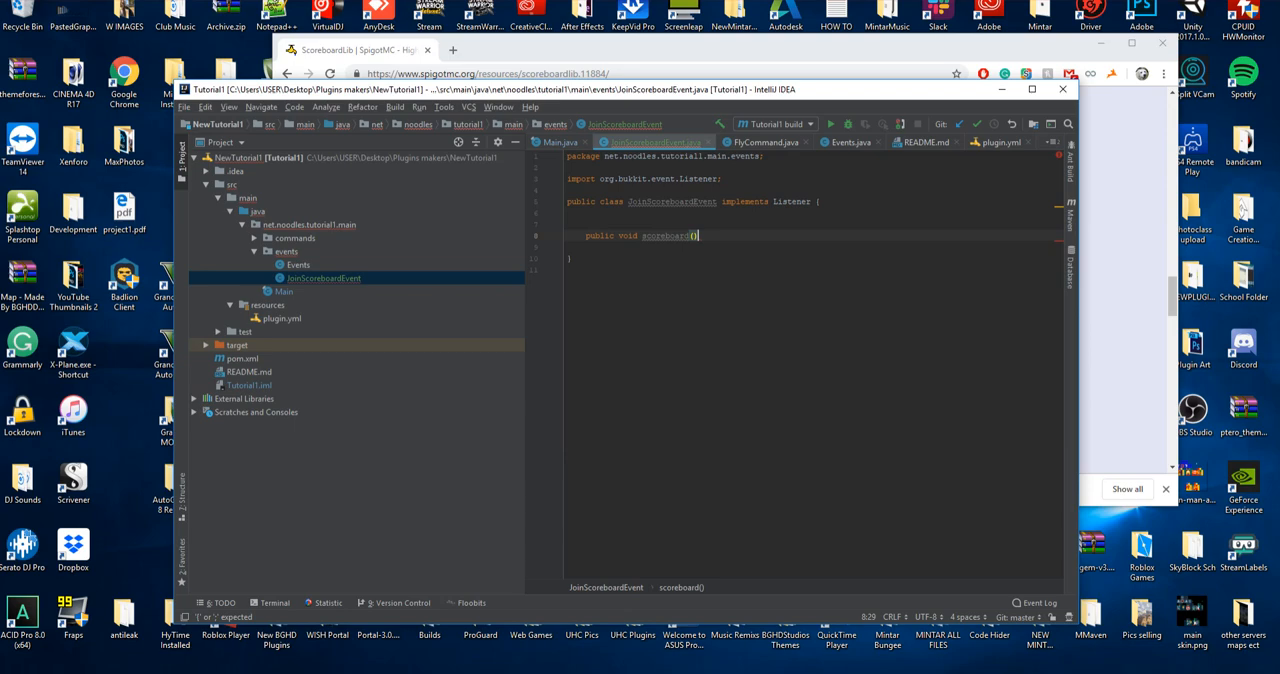
text({)
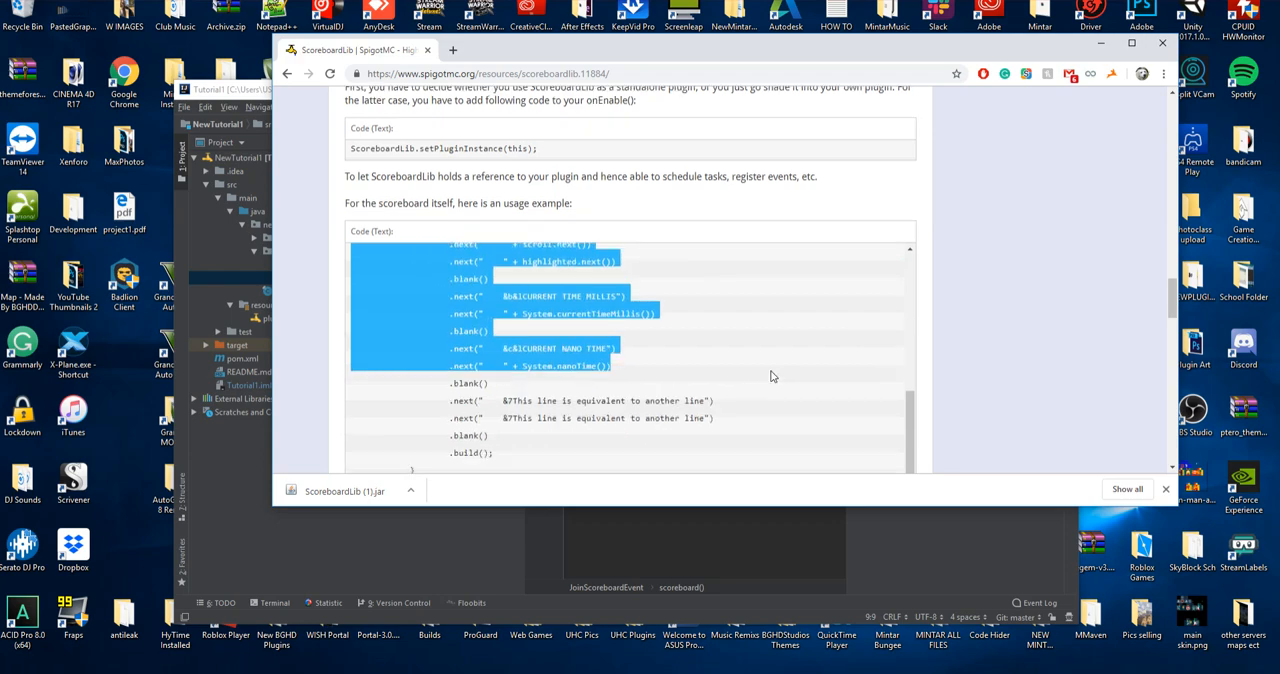
Step: Scroll to the ScoreboardLib usage example code to copy it into the plugin
scroll(down, 3)
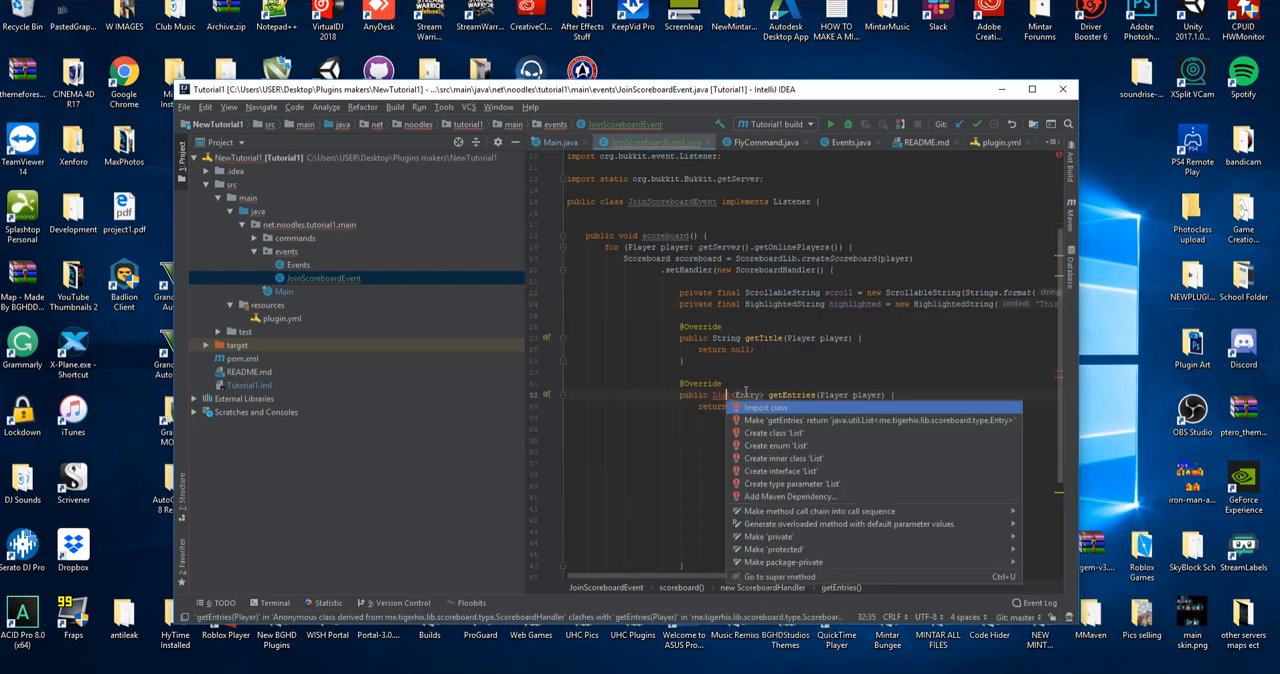
Step: Import java.util.List for the pasted ScoreboardLib example and maximize the IDE window
click(764, 408)
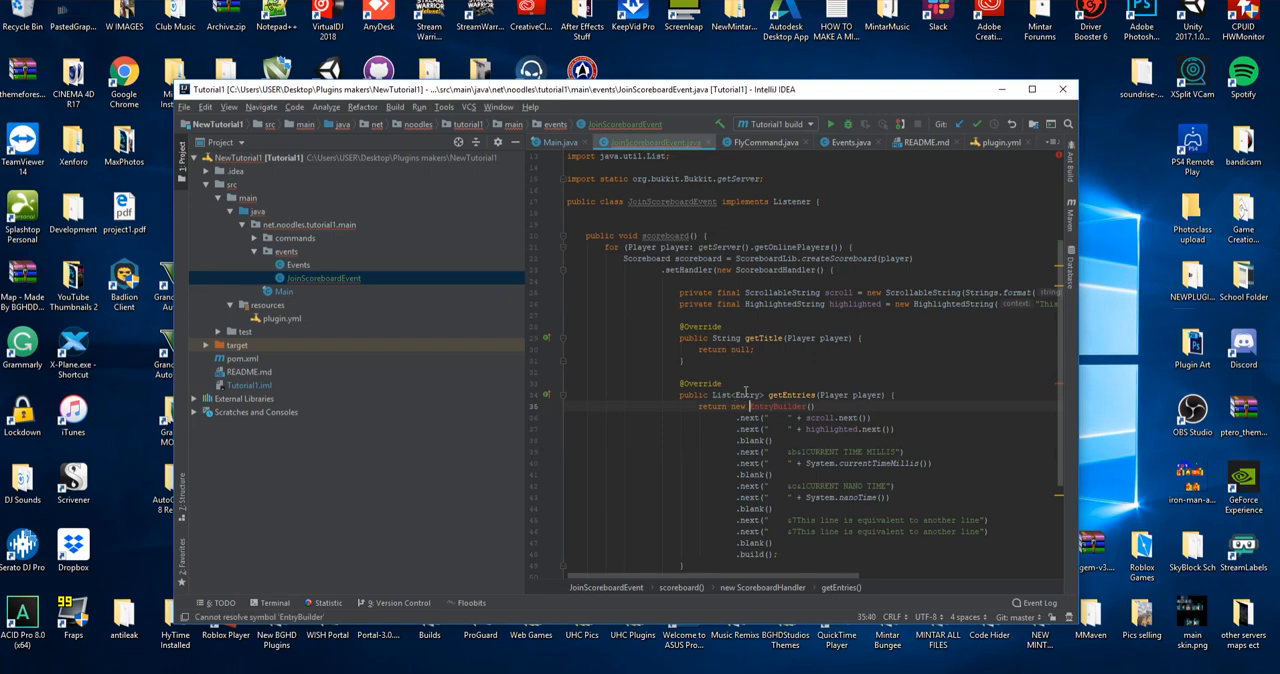
scroll(down, 3)
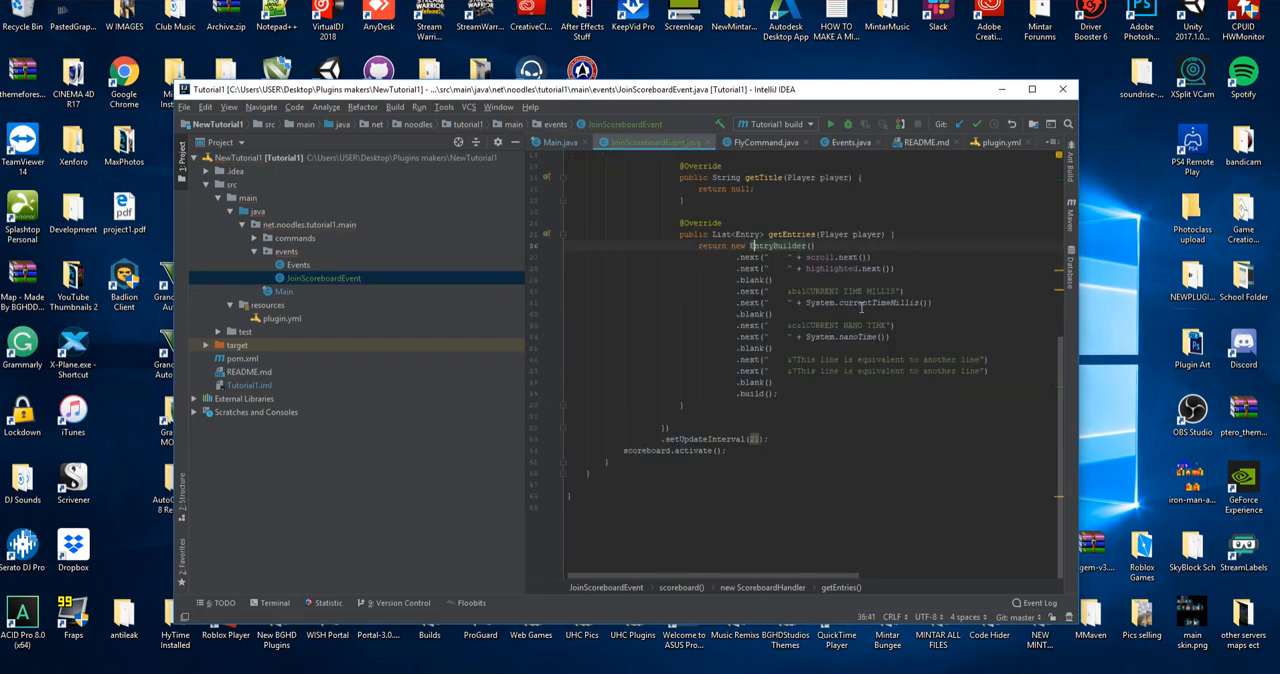
scroll(up, 3)
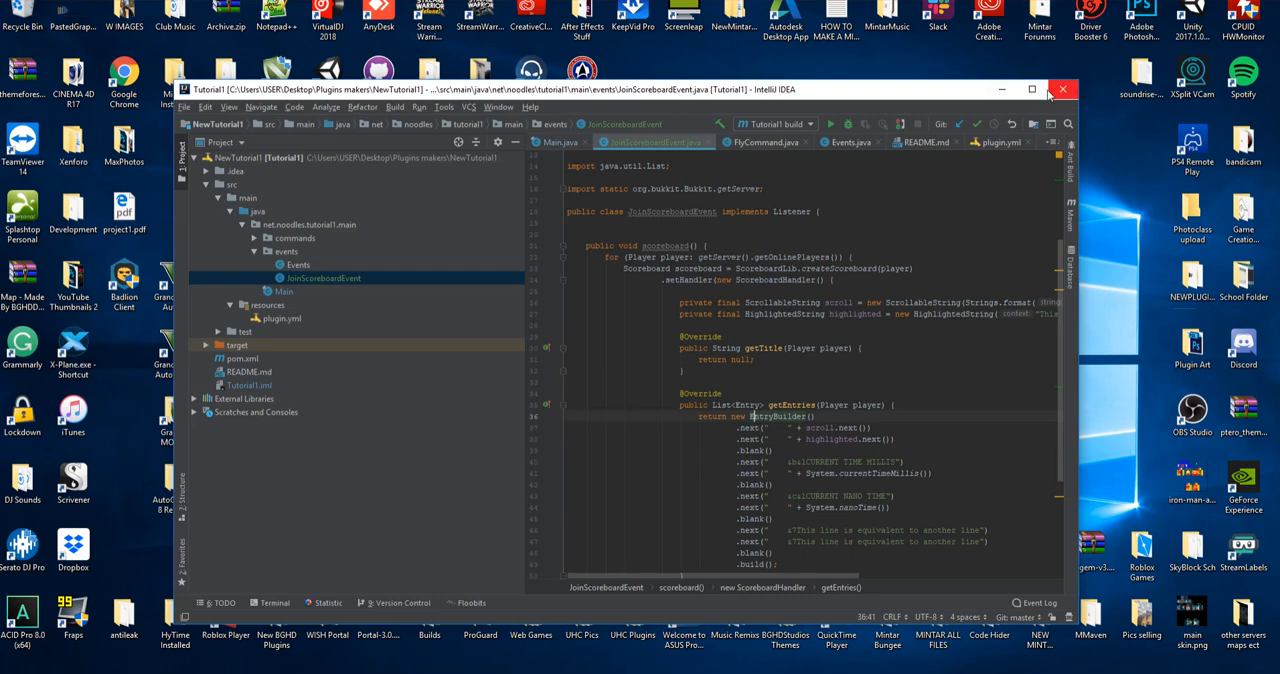
click(1032, 88)
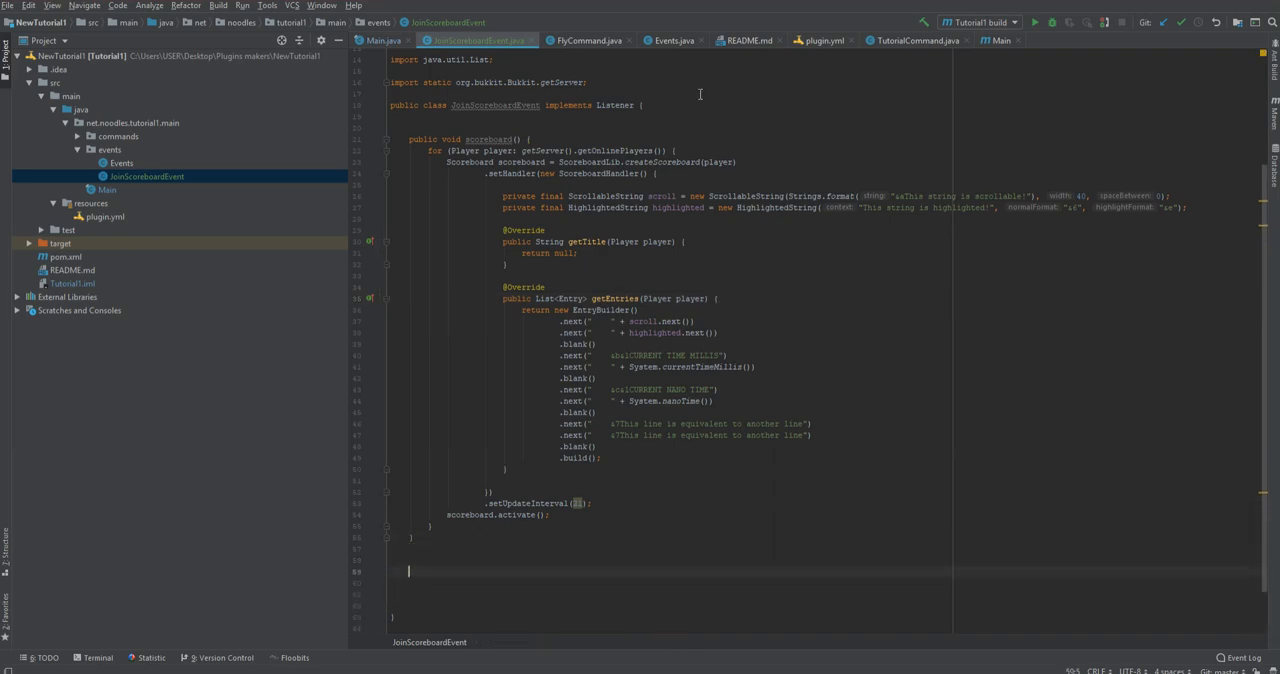
scroll(down, 3)
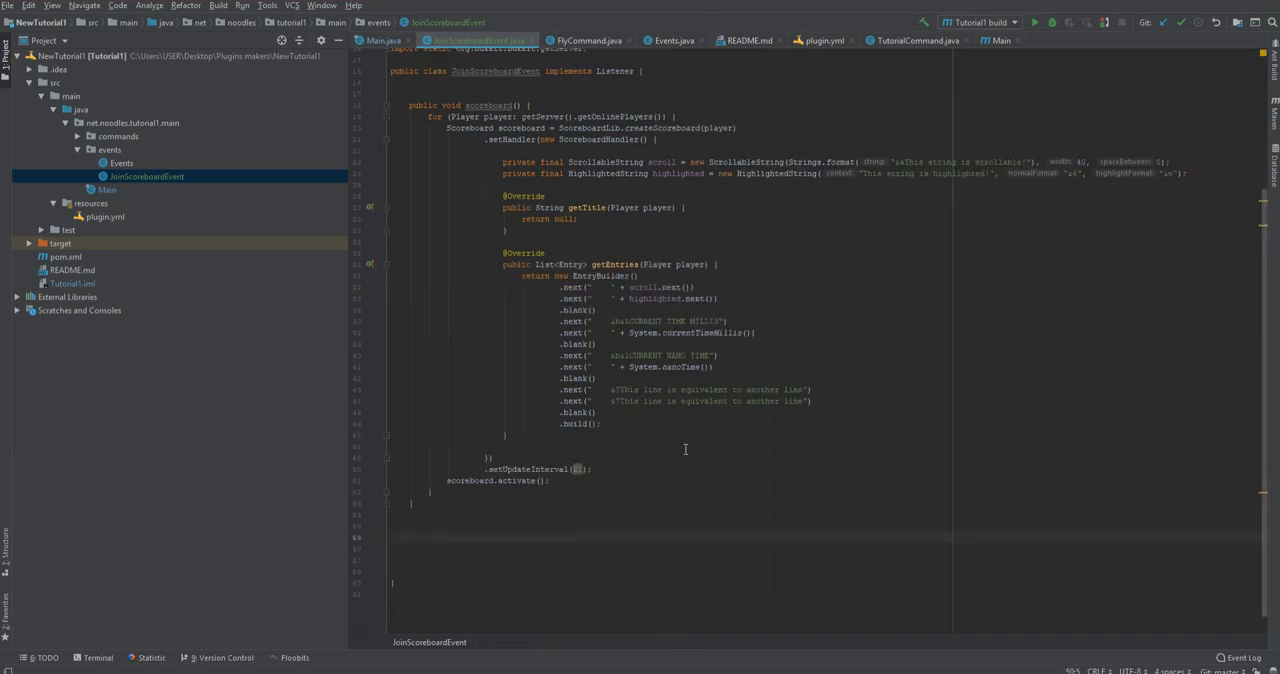
text(@Over)
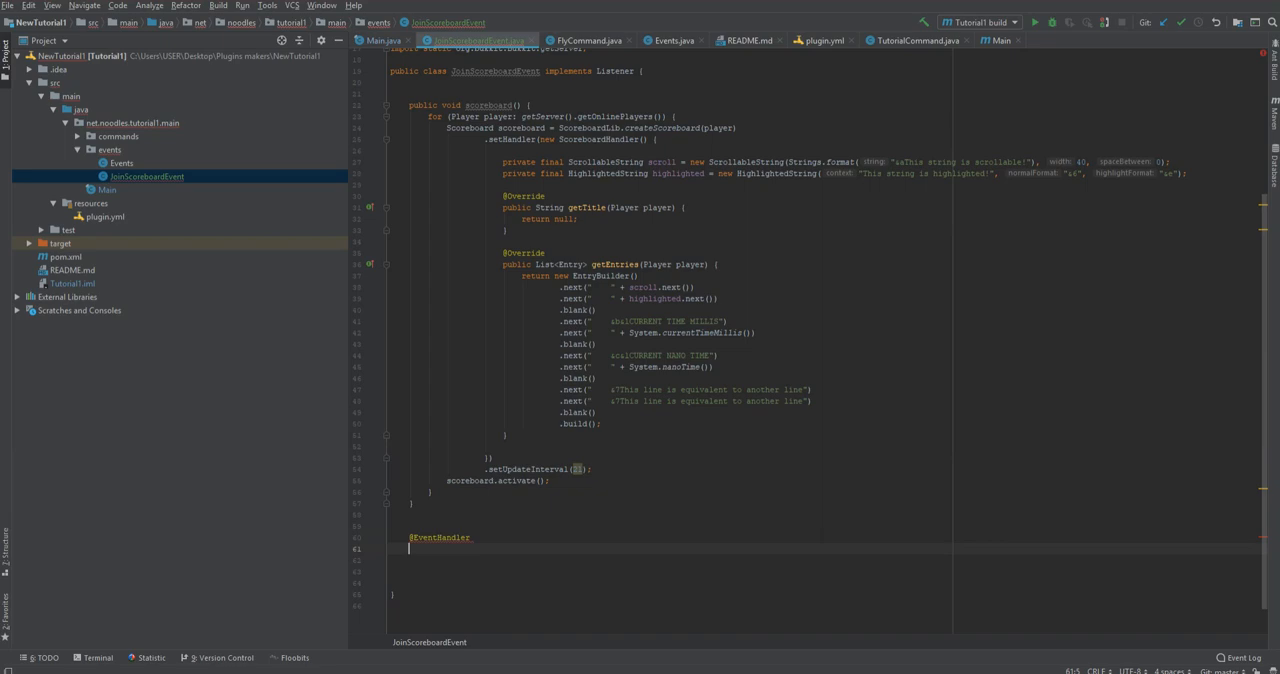
text(public void)
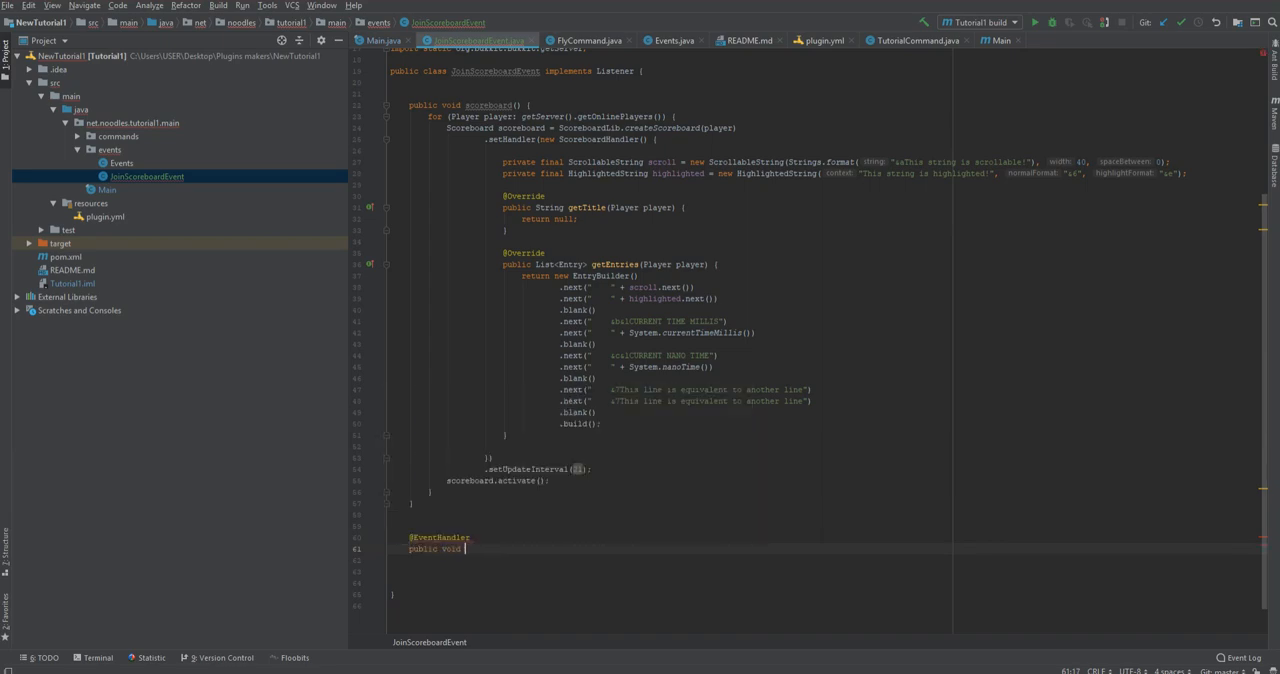
text(onJoin(P)
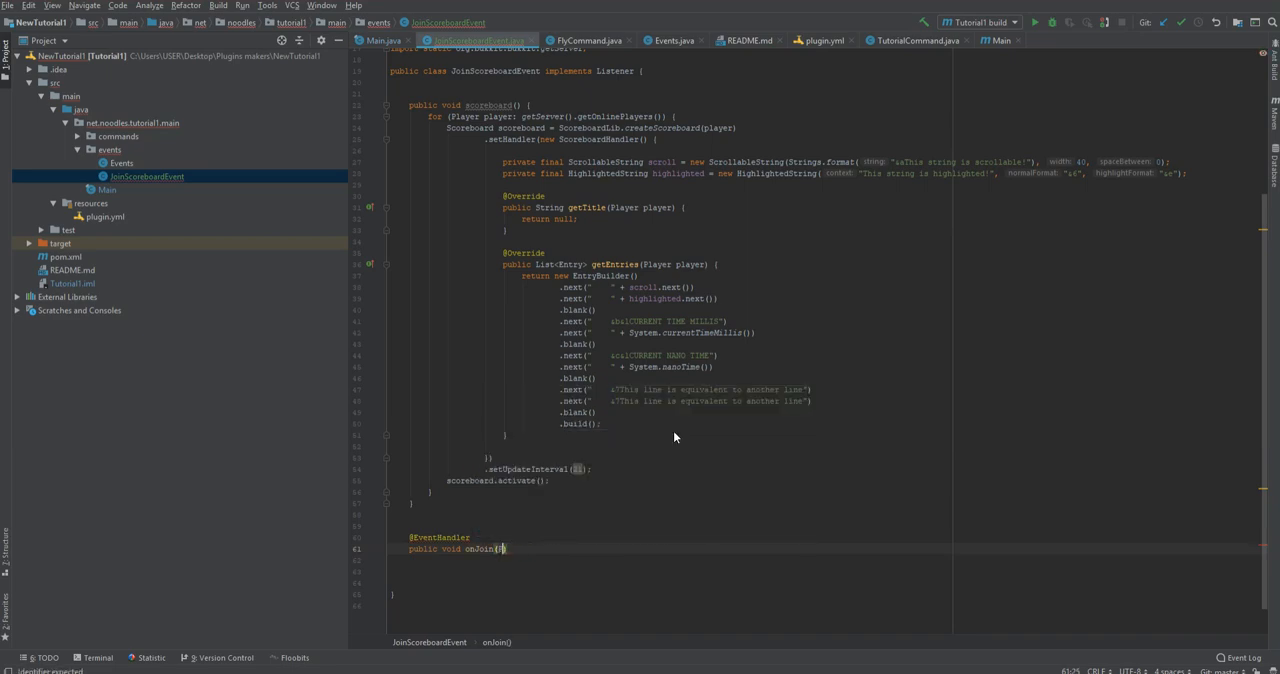
text(PlayerJoinEvent)
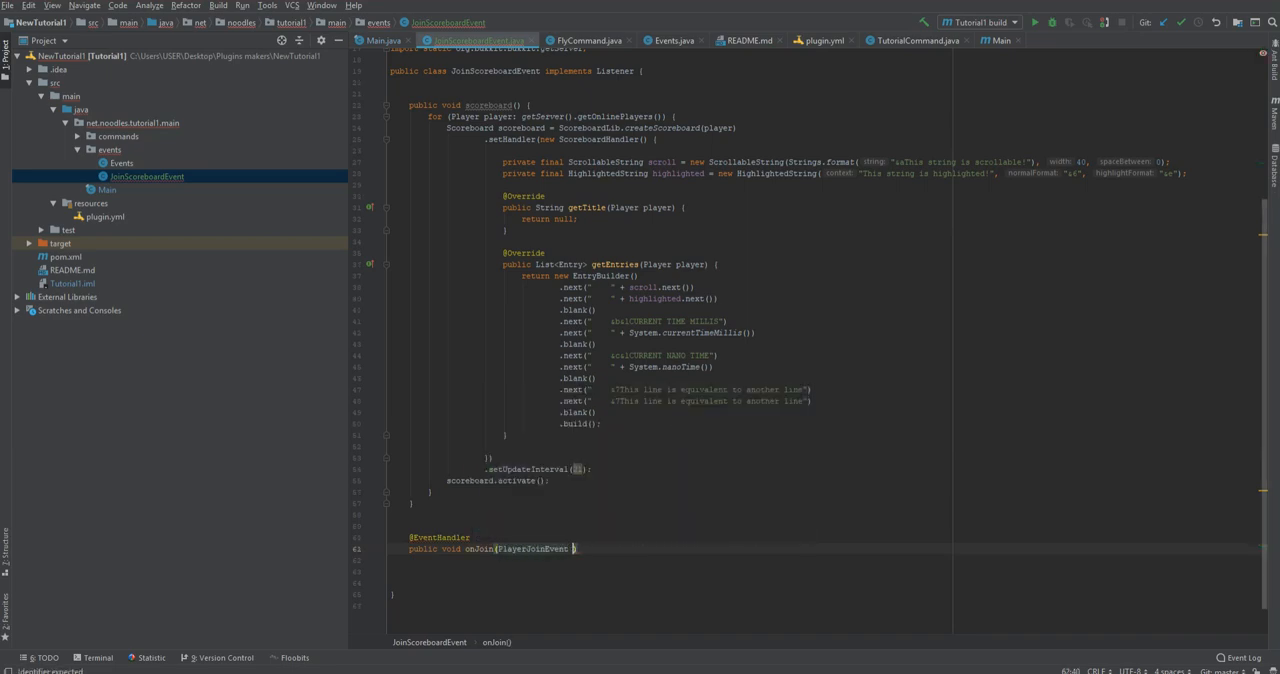
text(e) {)
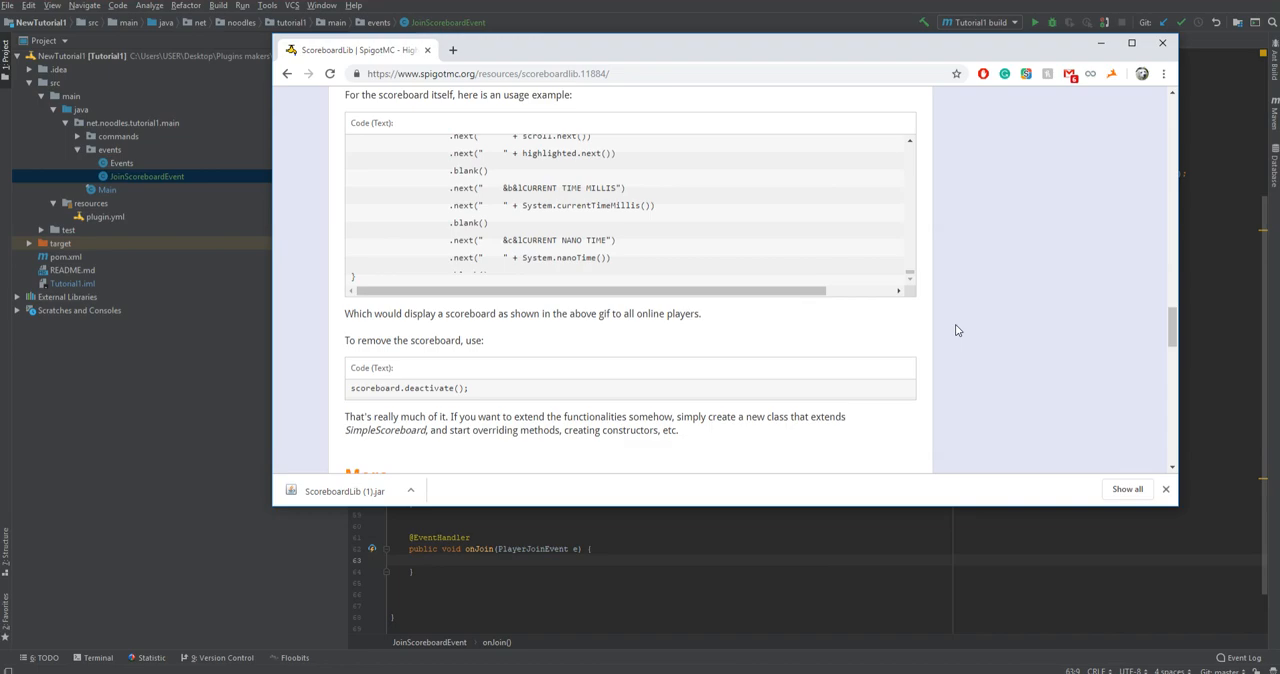
scroll(up, 3)
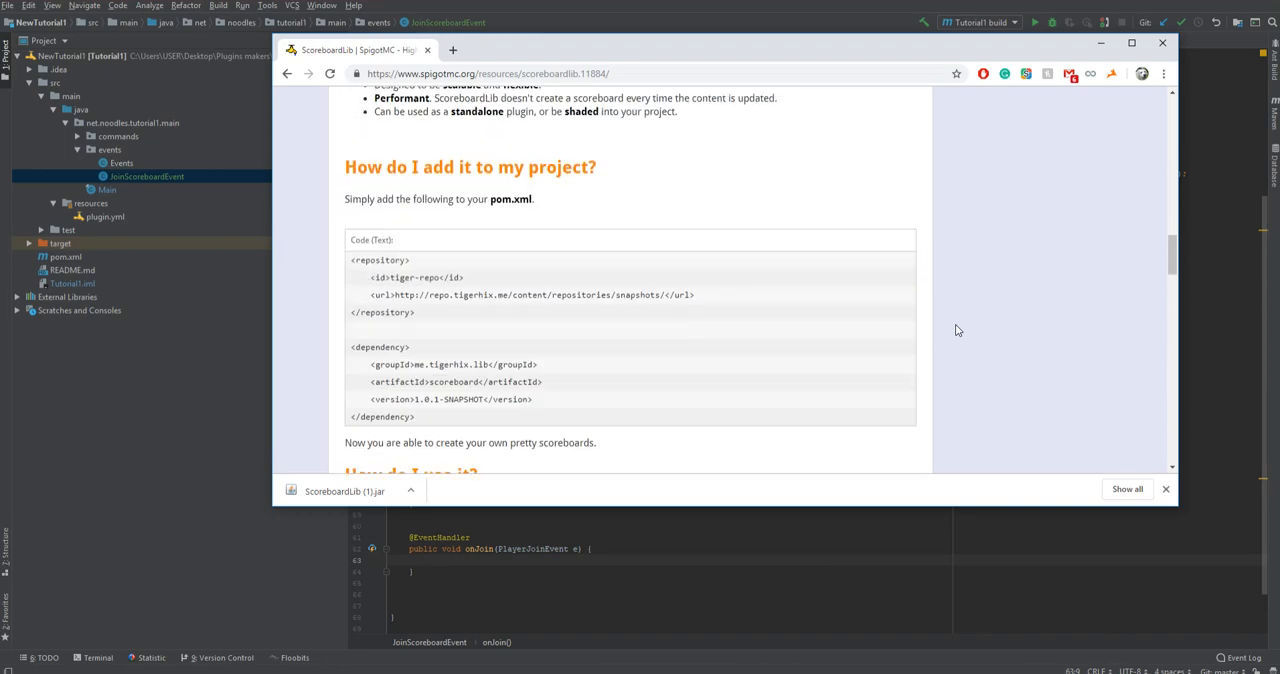
scroll(down, 3)
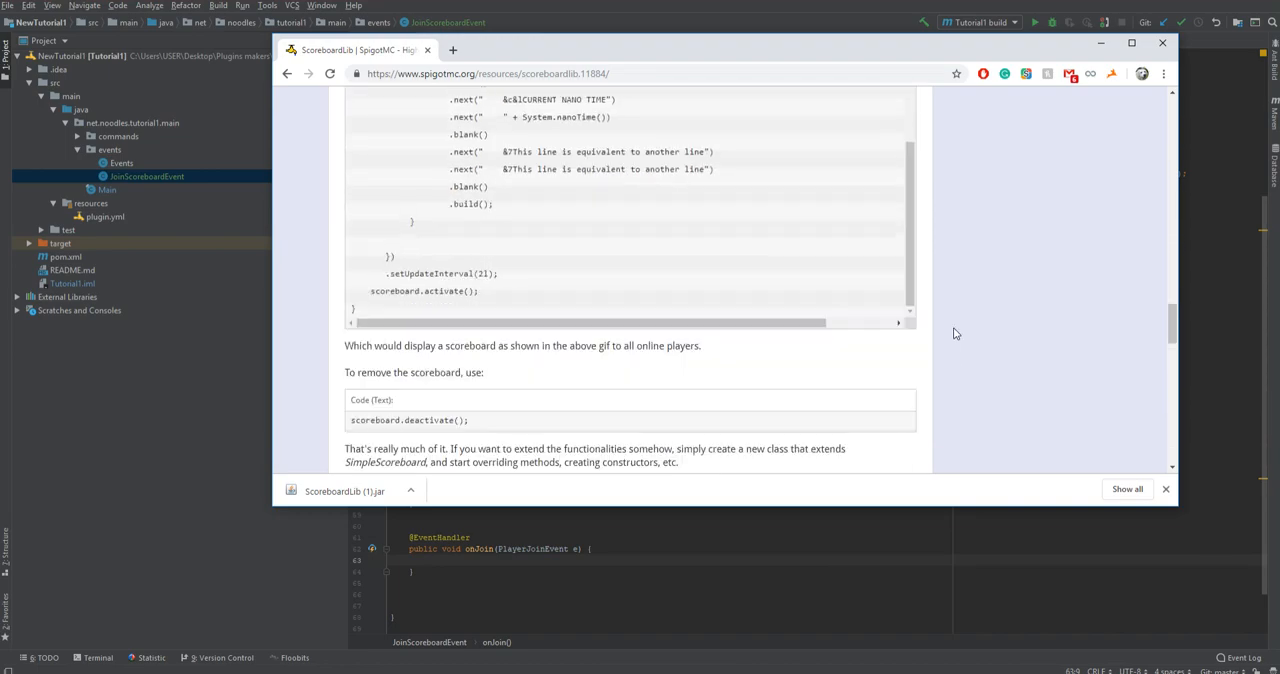
scroll(up, 3)
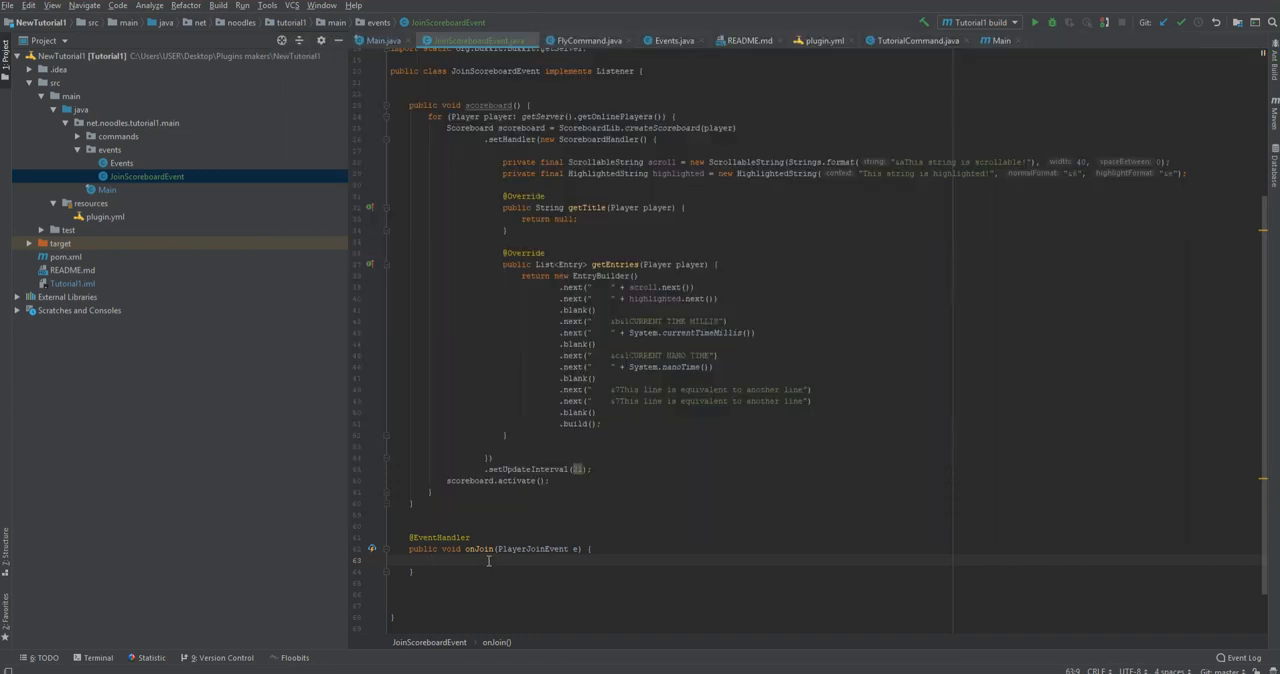
text(scoreboard();)
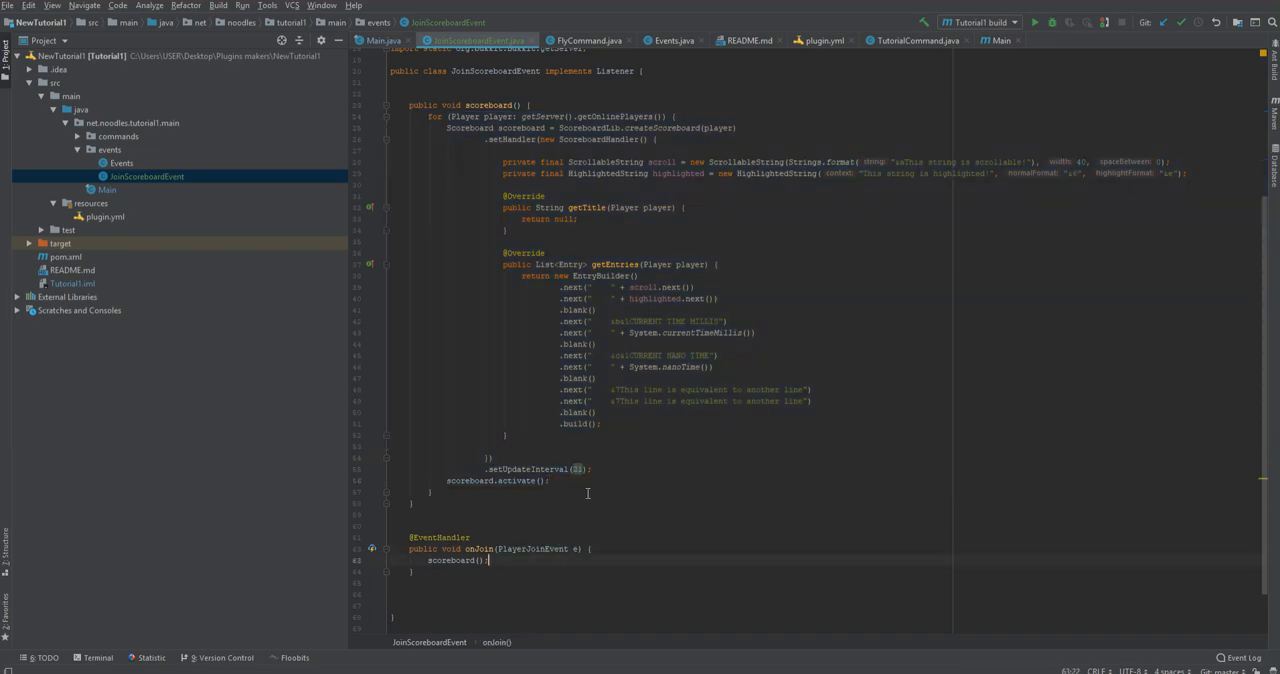
text(@EventHandler)
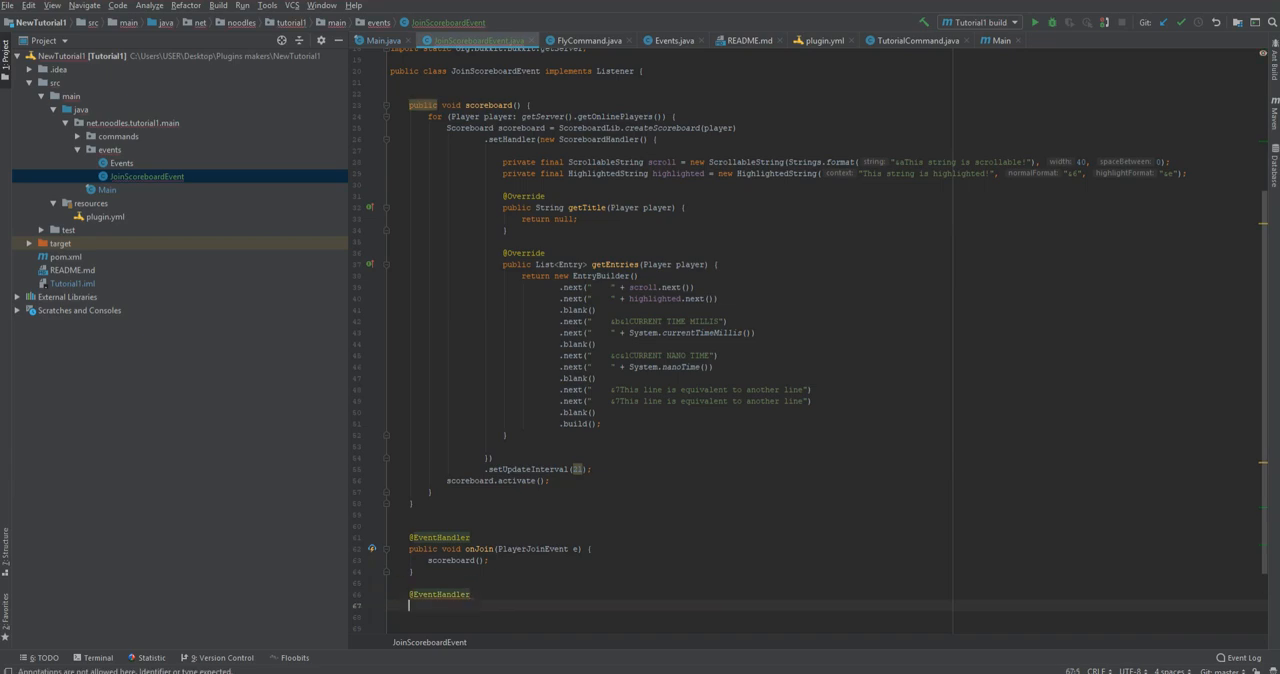
text(public)
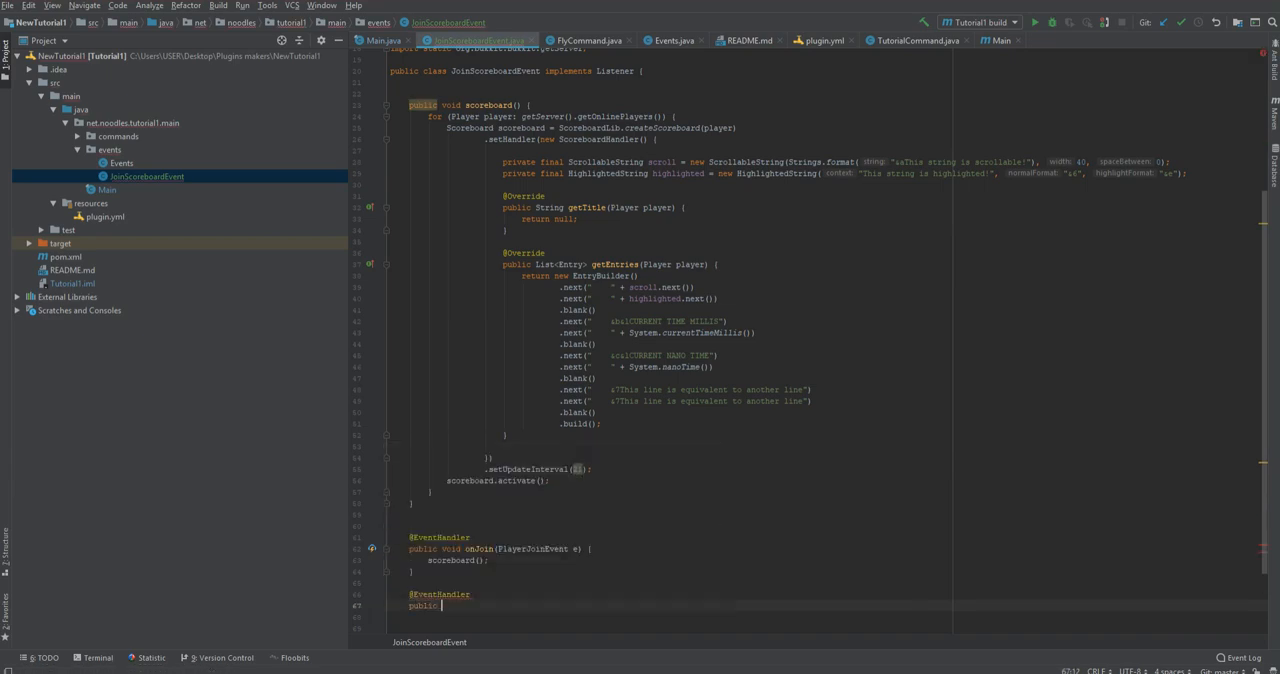
text(void onLeave)
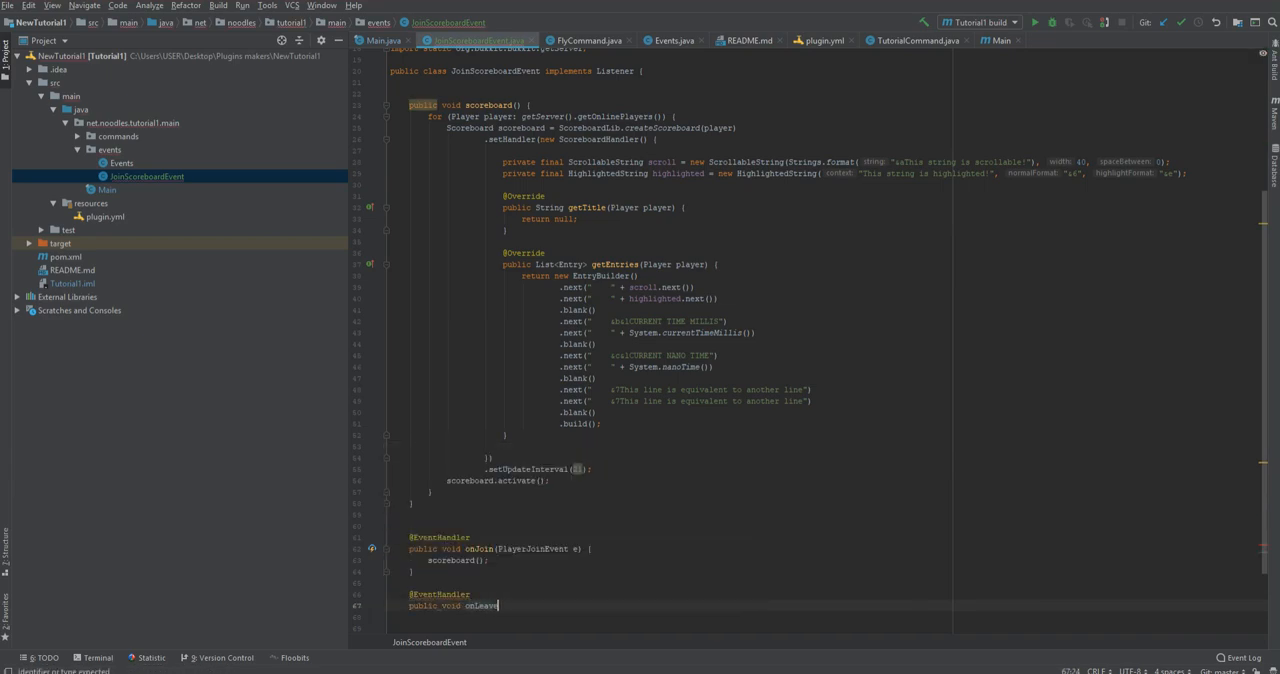
text((PlayerLe)
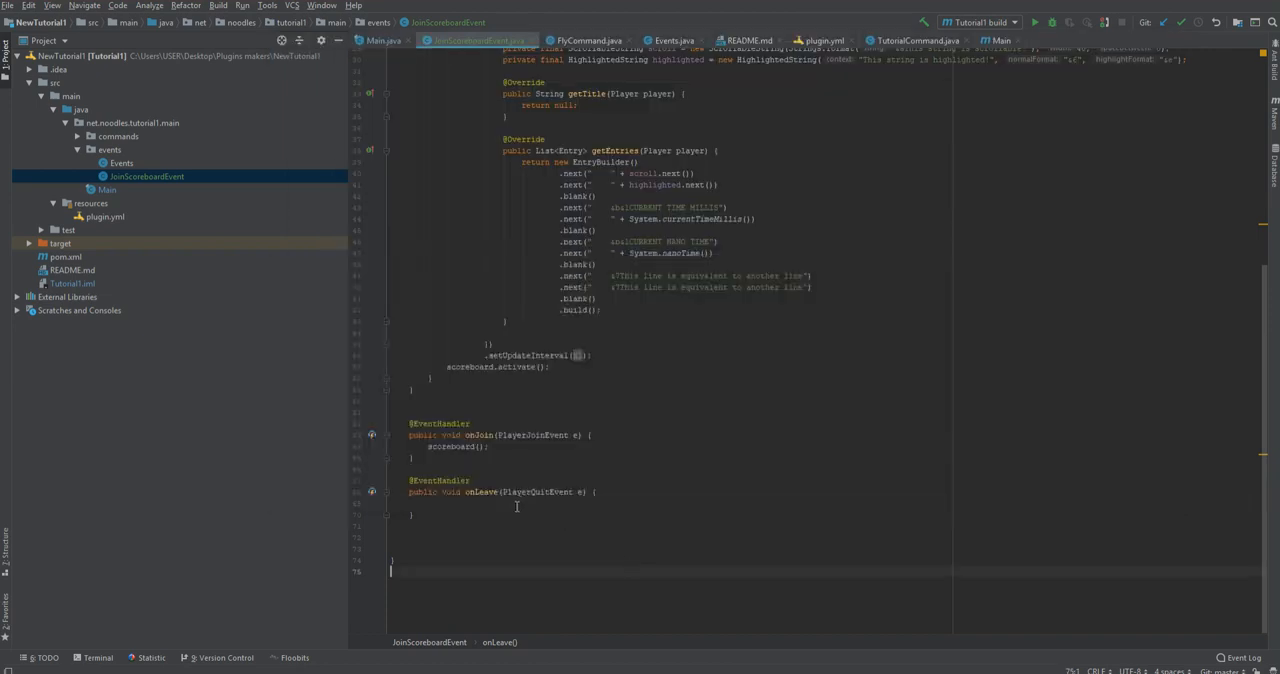
text(scoreboard.deactivate();)
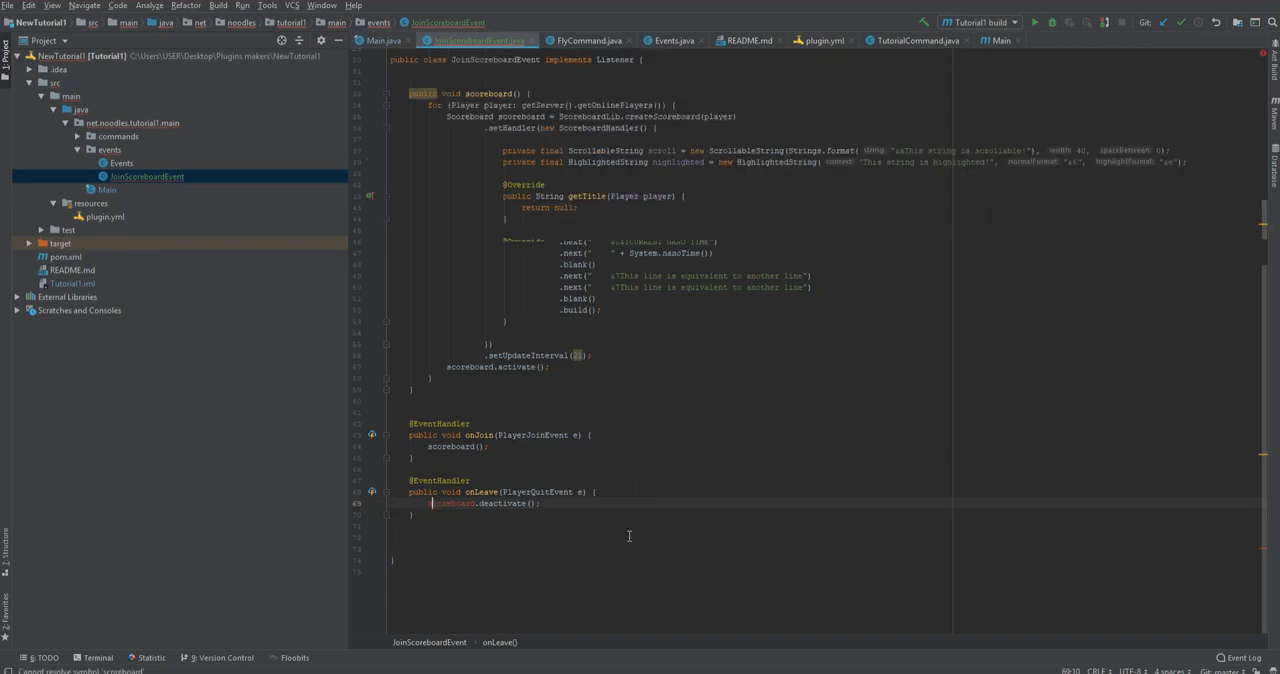
scroll(up, 3)
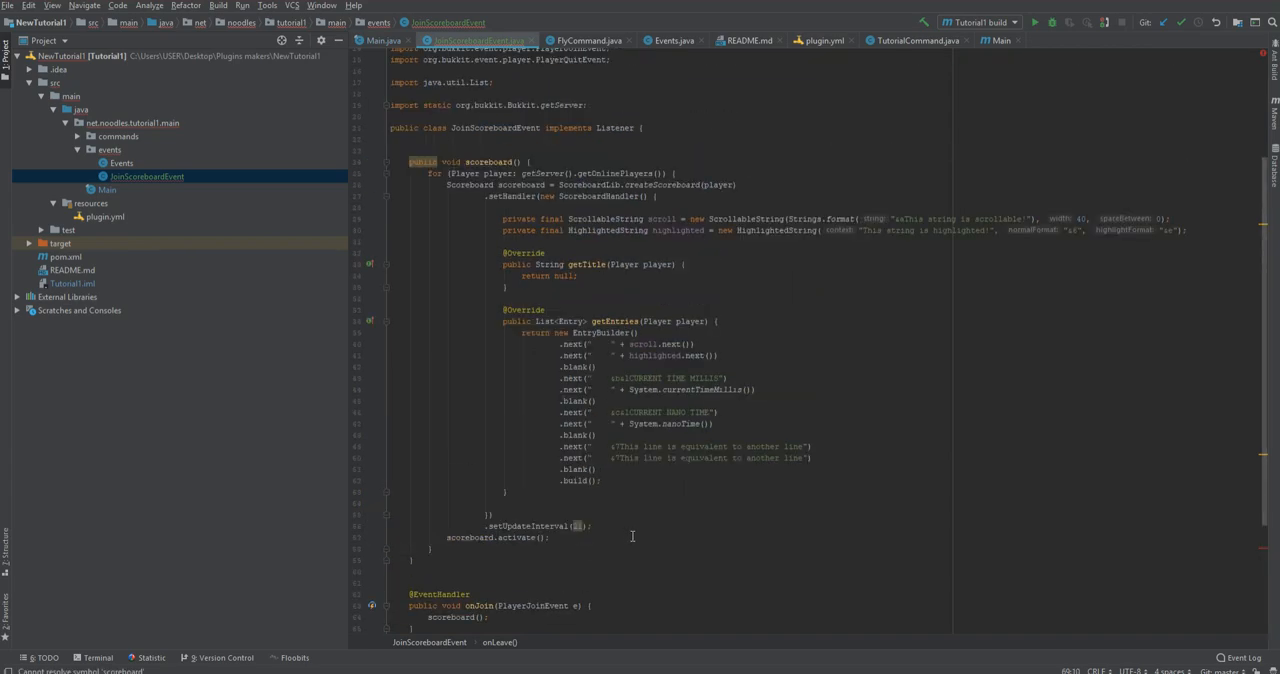
mouse_move(440, 656)
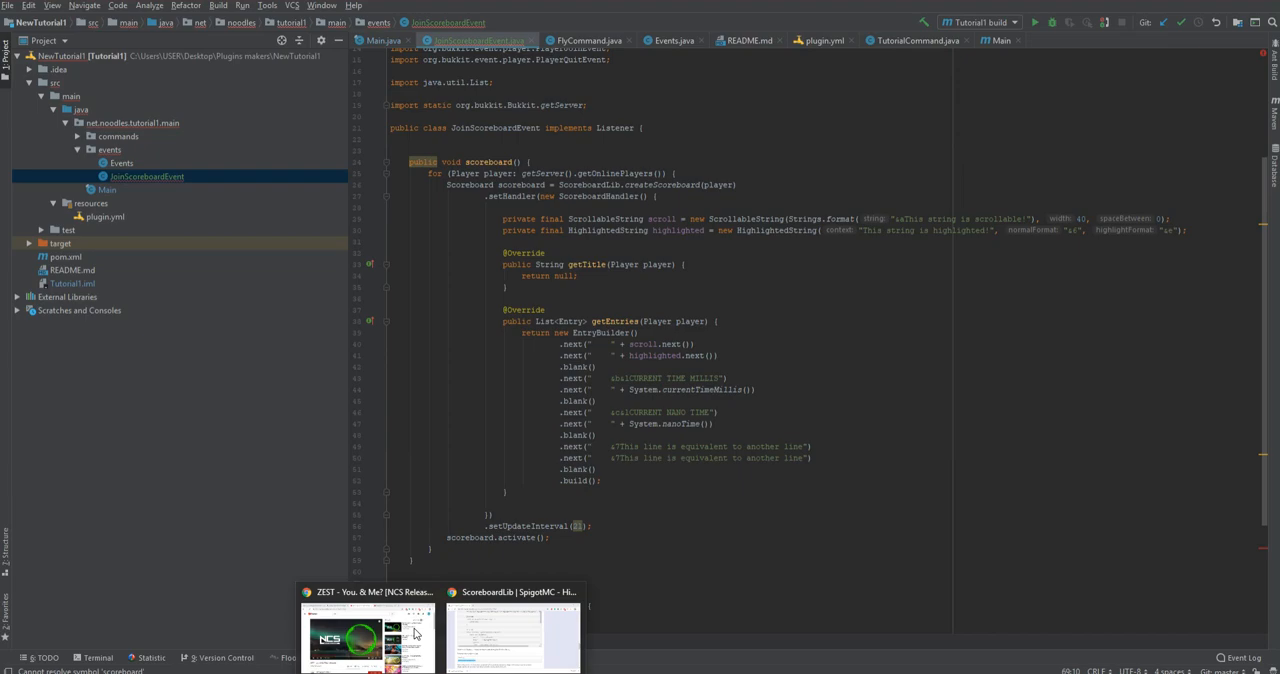
Step: Read through the ScoreboardLib SpigotMC usage section in Chrome, then return to IntelliJ
click(512, 636)
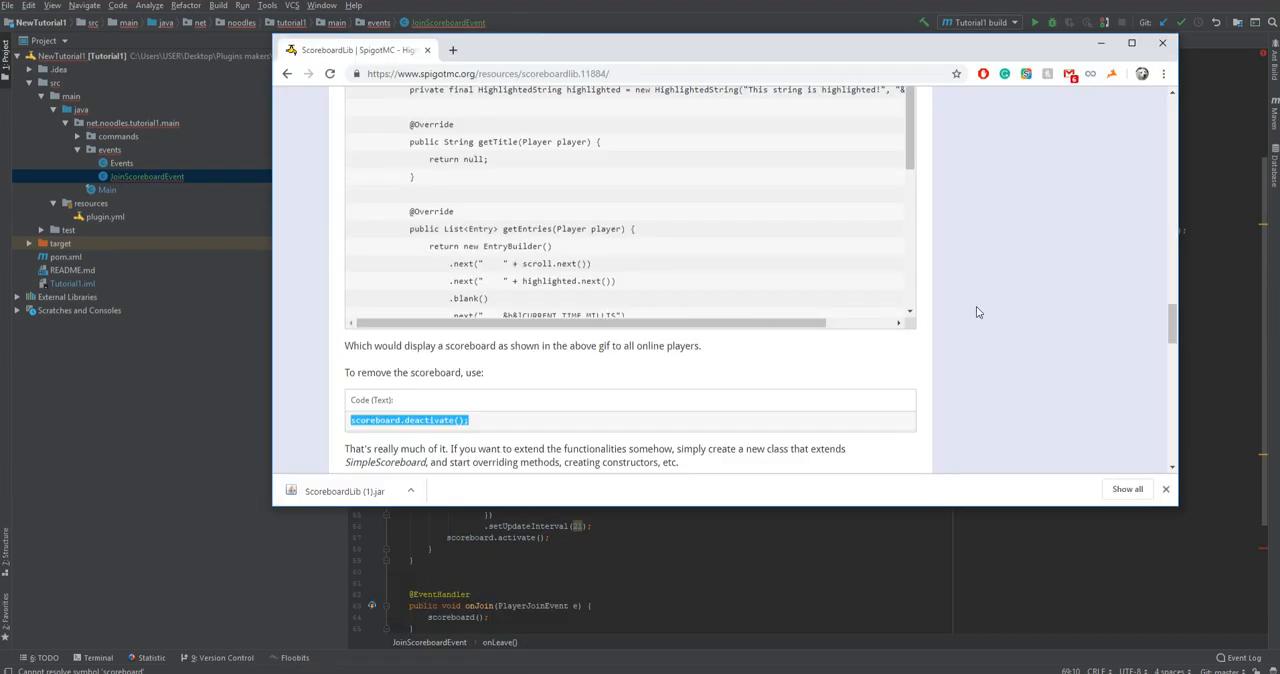
scroll(up, 3)
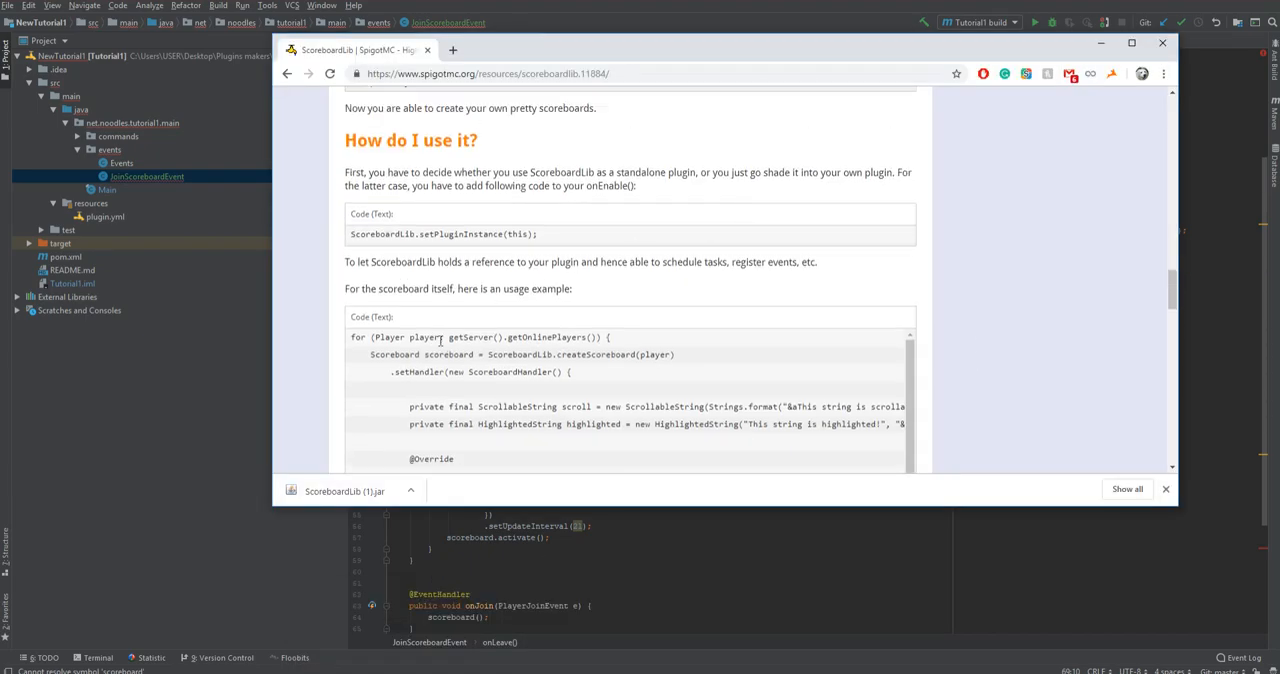
scroll(down, 3)
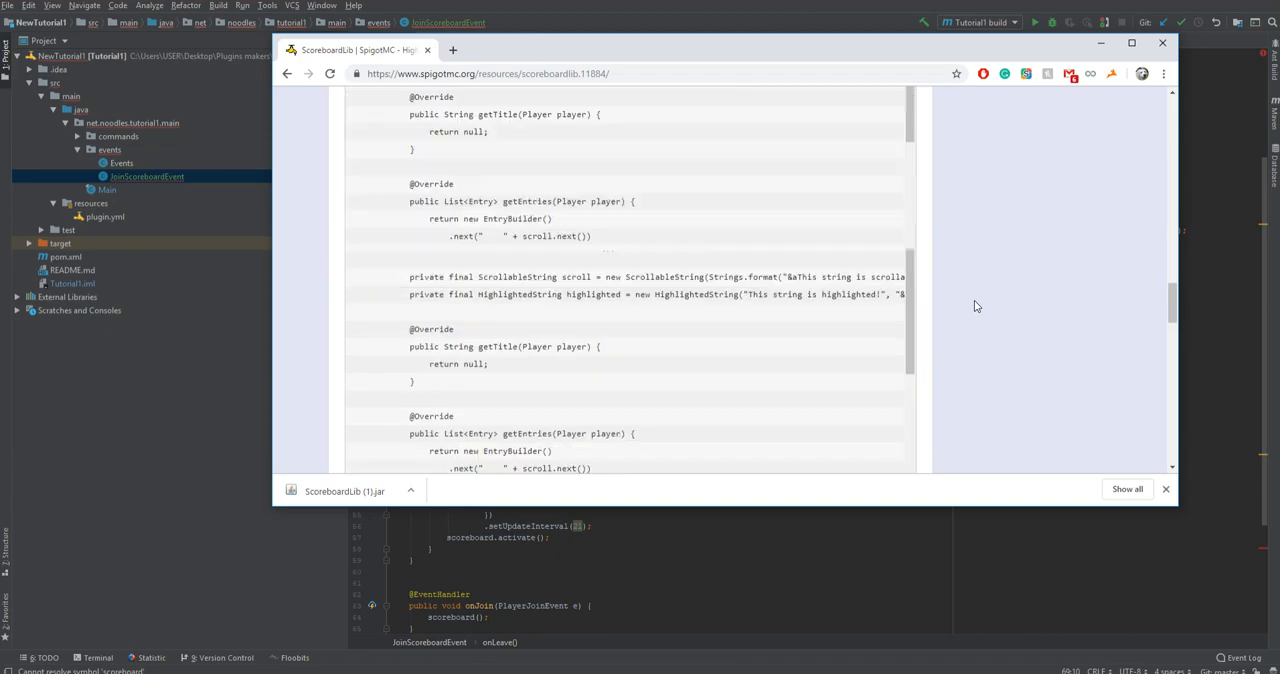
scroll(down, 3)
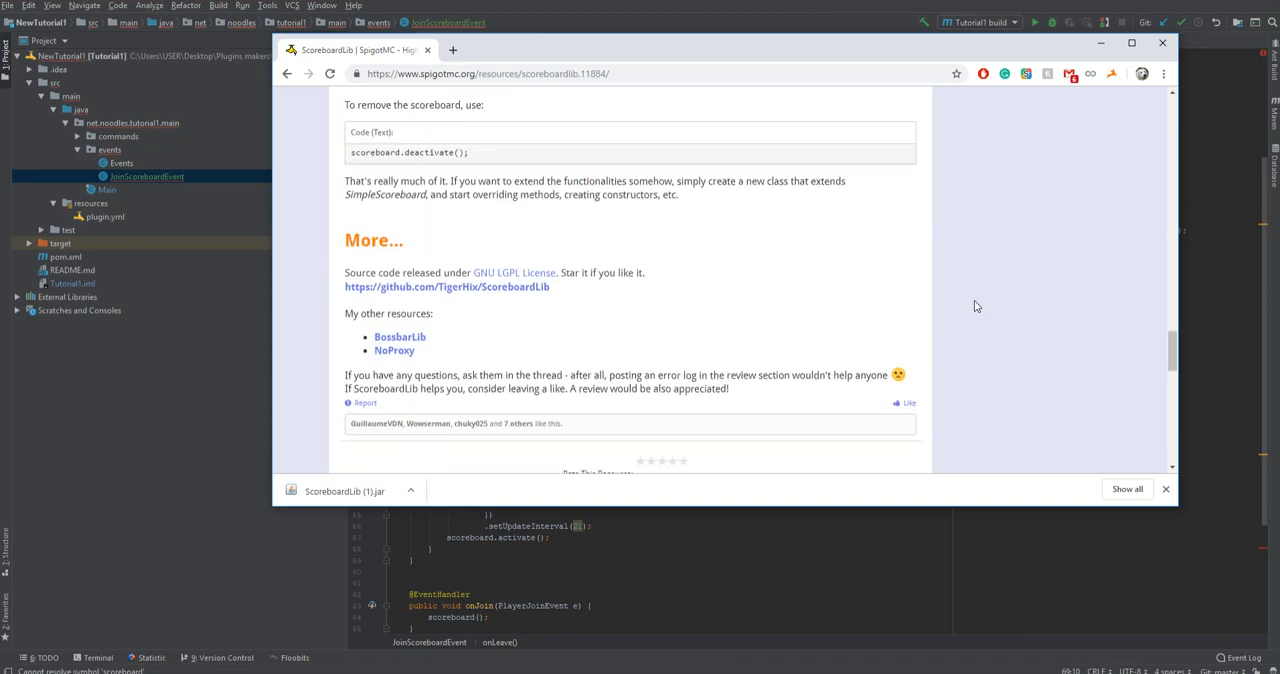
drag(408, 180, 764, 180)
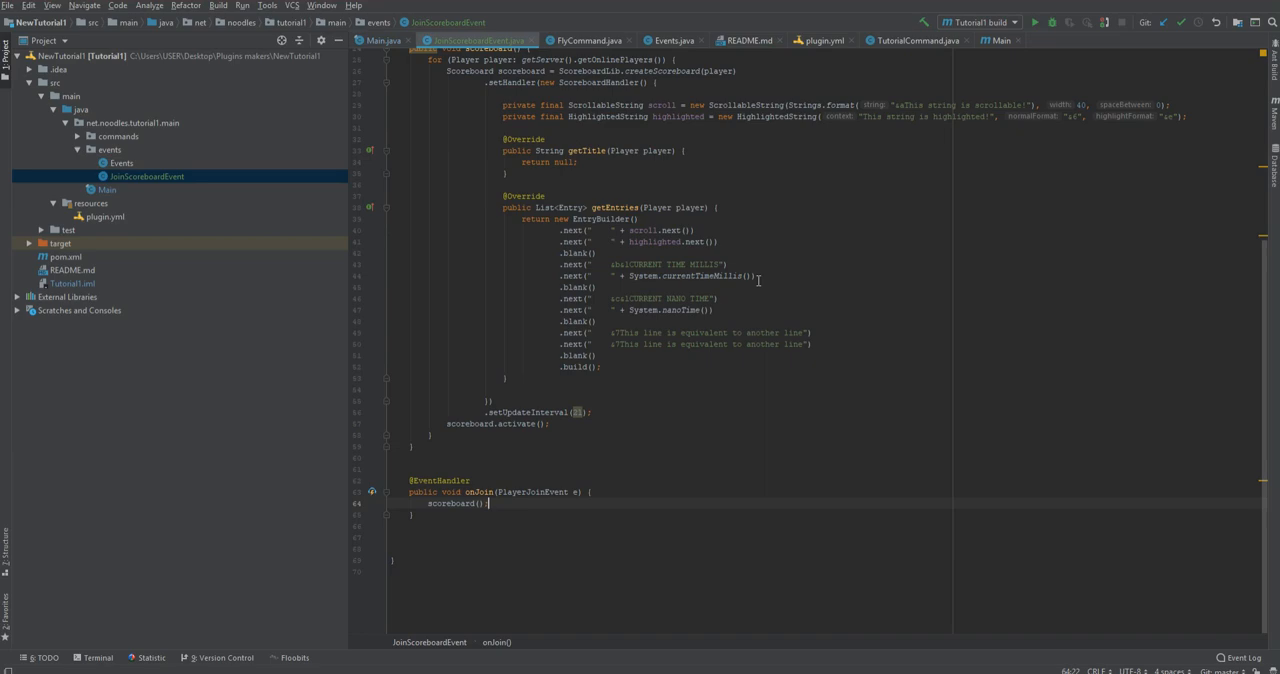
Step: Switch to Main.java to register the JoinScoreboardEvent listener in registerEvents()
scroll(up, 3)
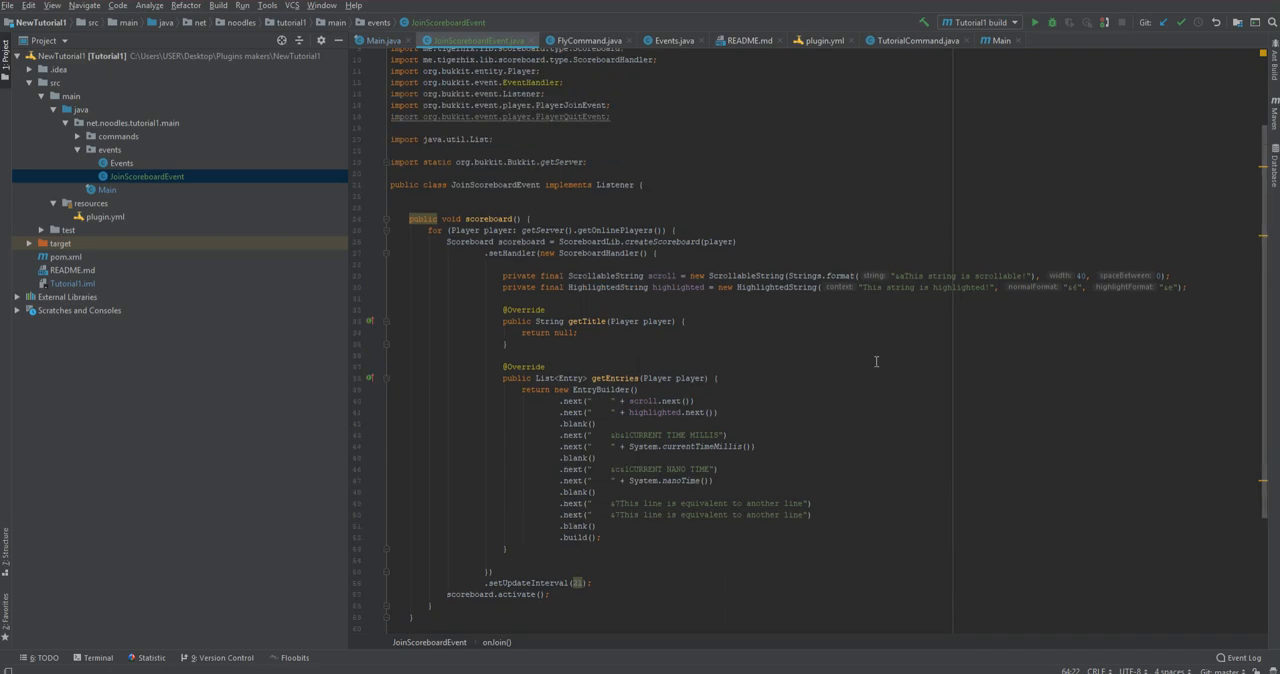
mouse_move(854, 332)
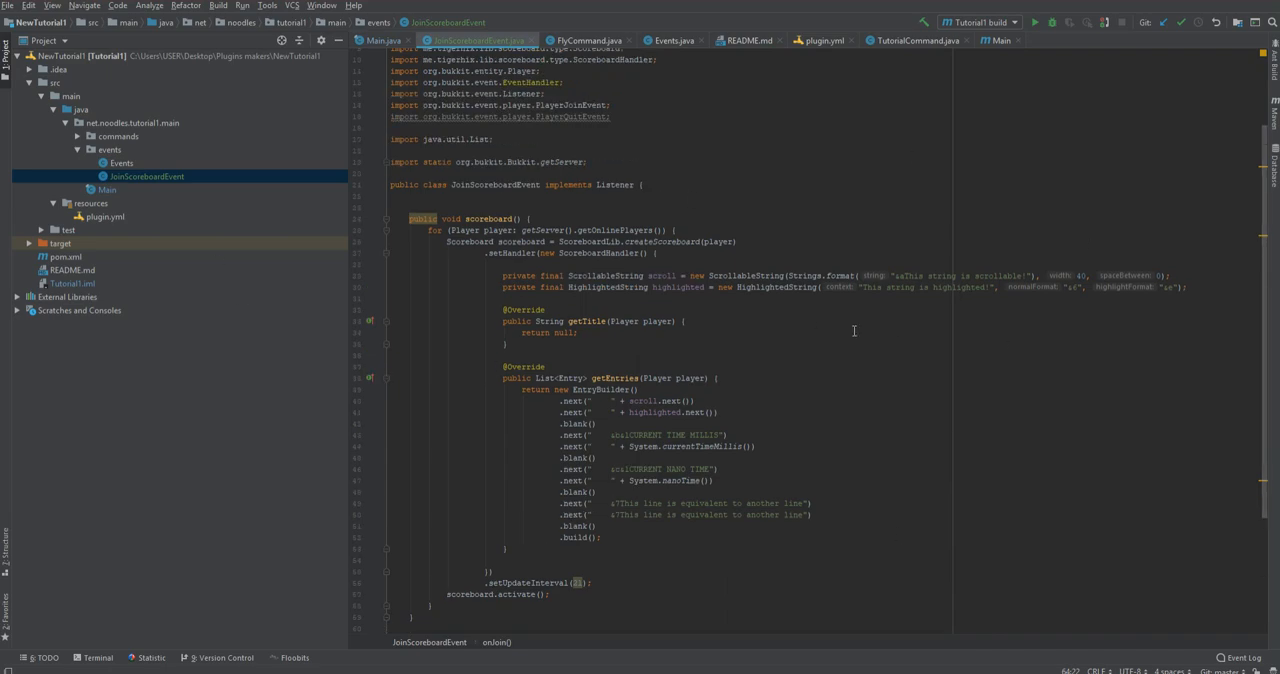
mouse_move(768, 336)
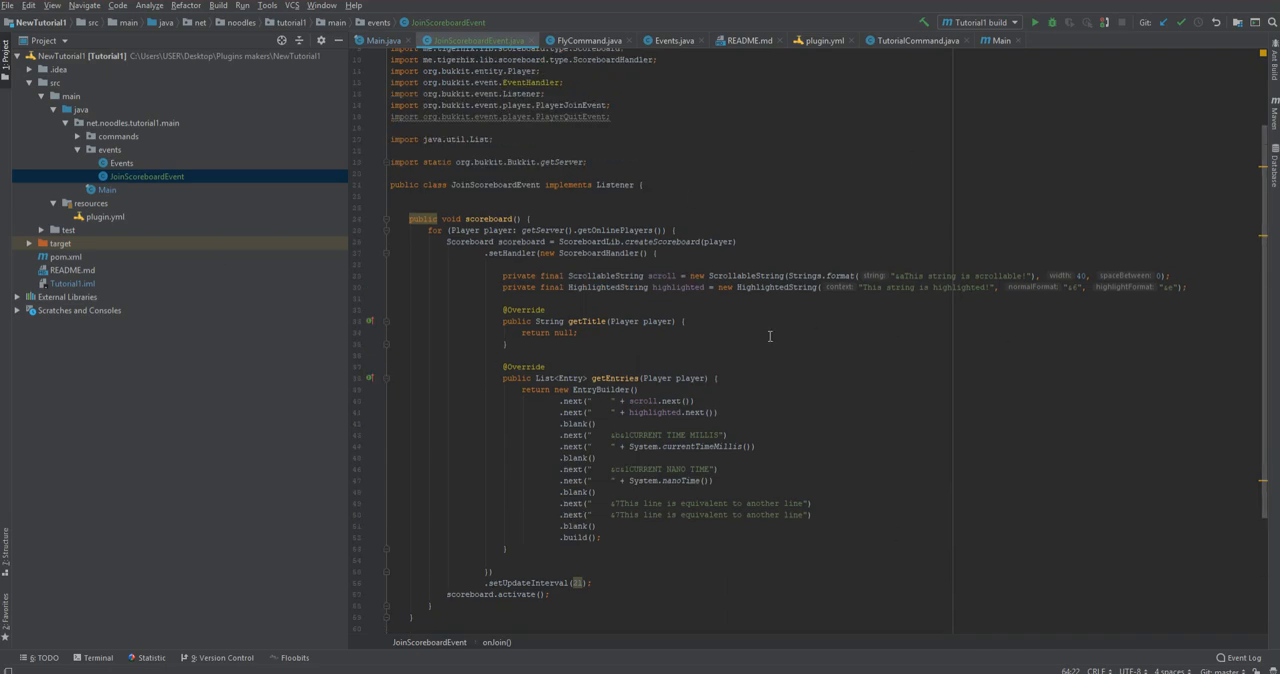
click(384, 40)
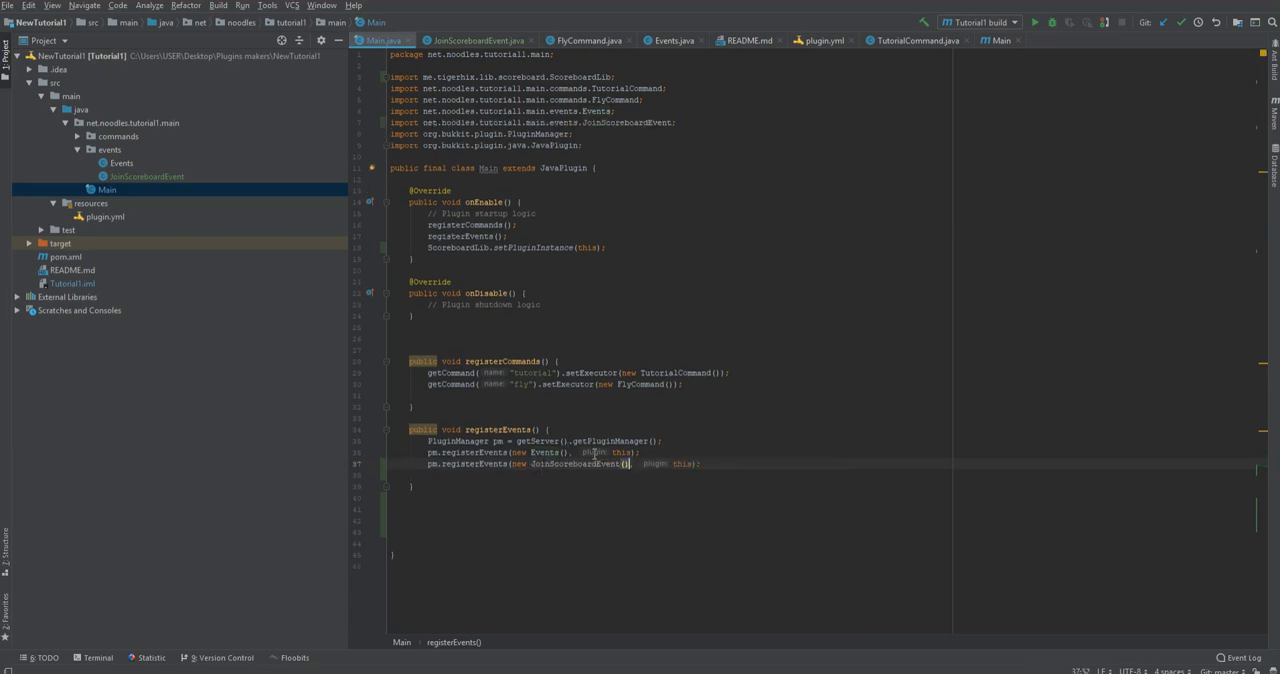
Step: Build the project successfully and bring up Project Structure for the Tutorial1.jar artifact
click(218, 4)
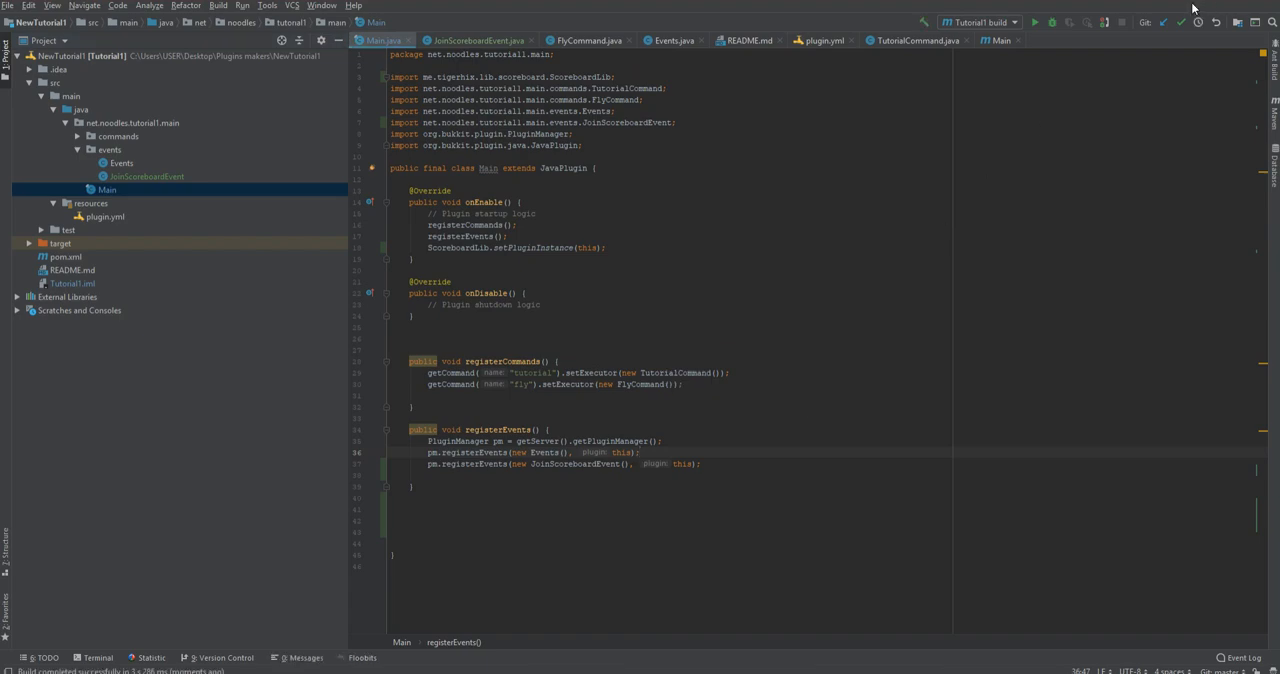
click(516, 202)
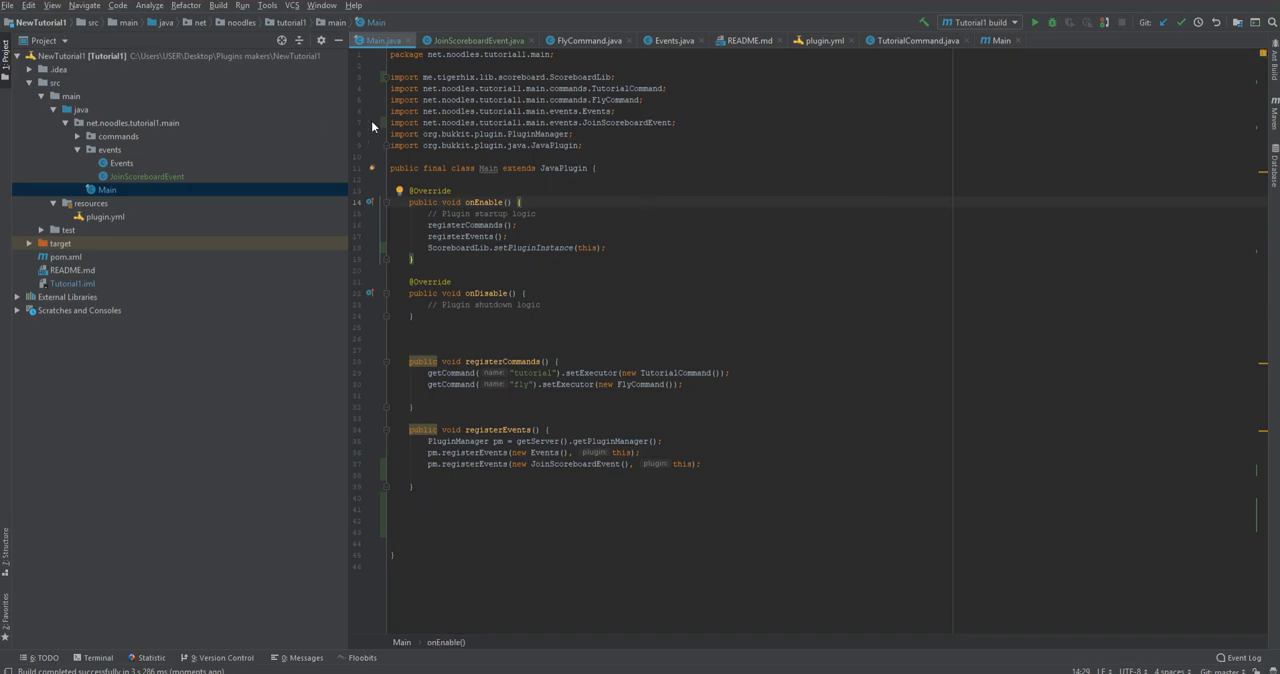
click(8, 6)
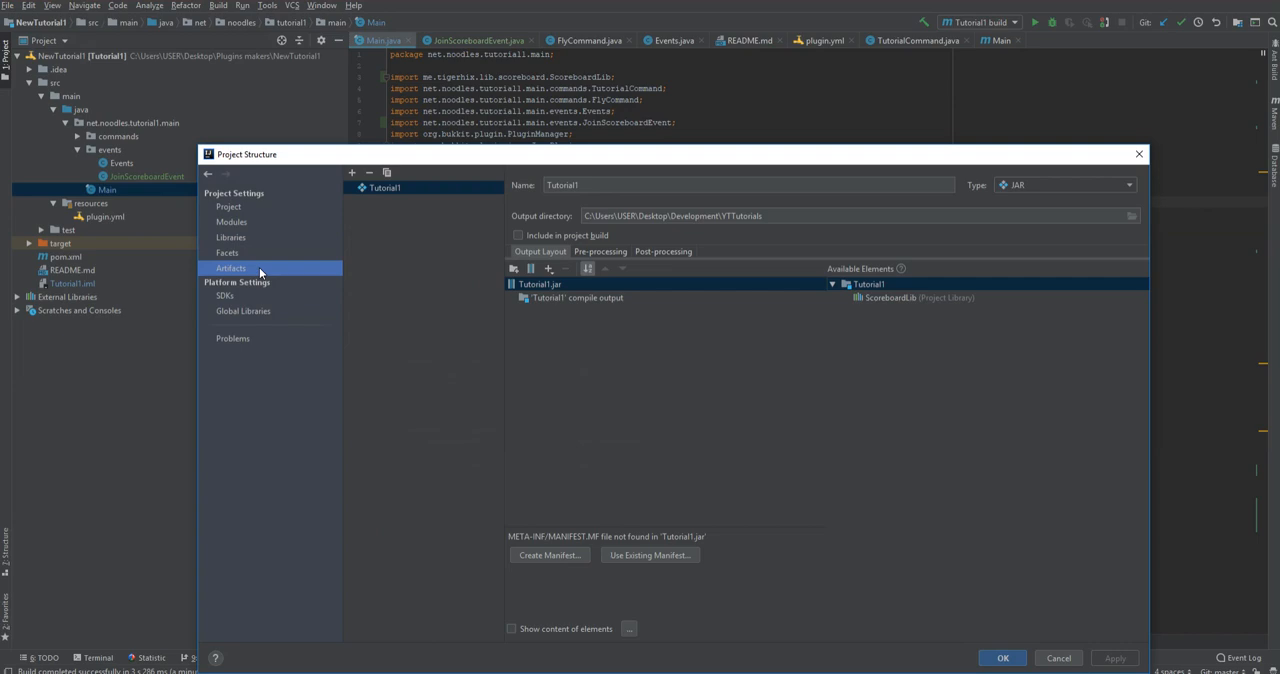
mouse_move(936, 310)
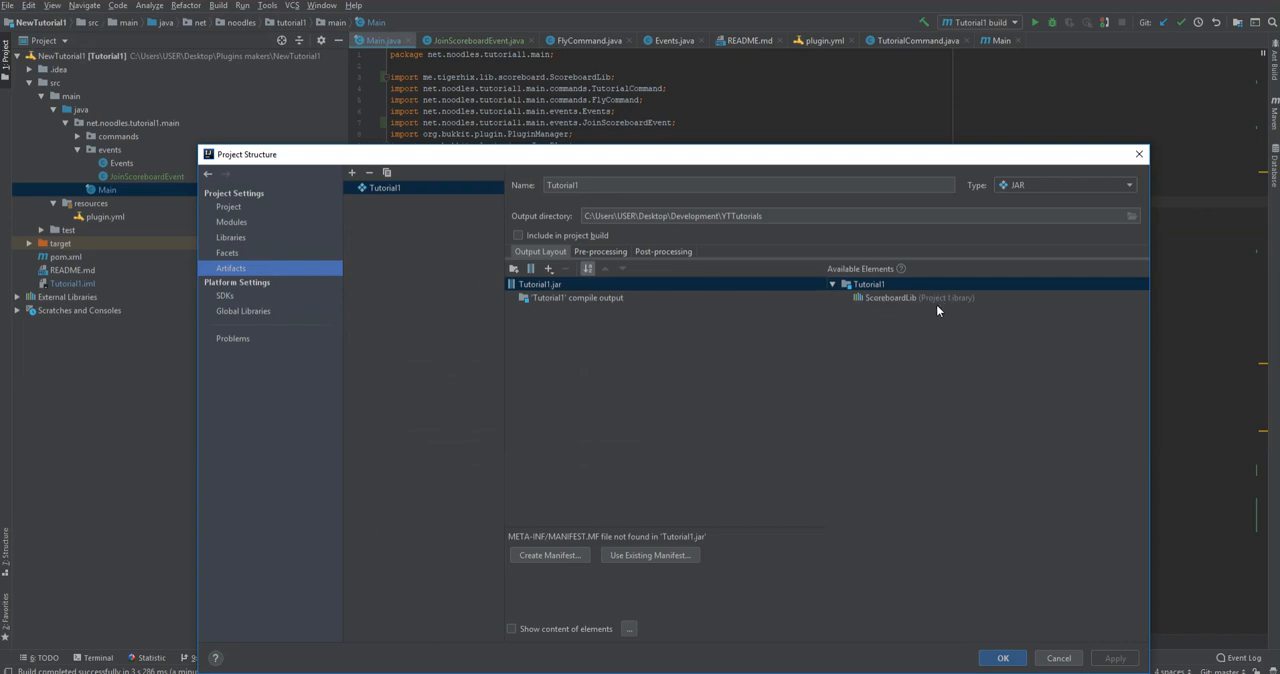
mouse_move(912, 304)
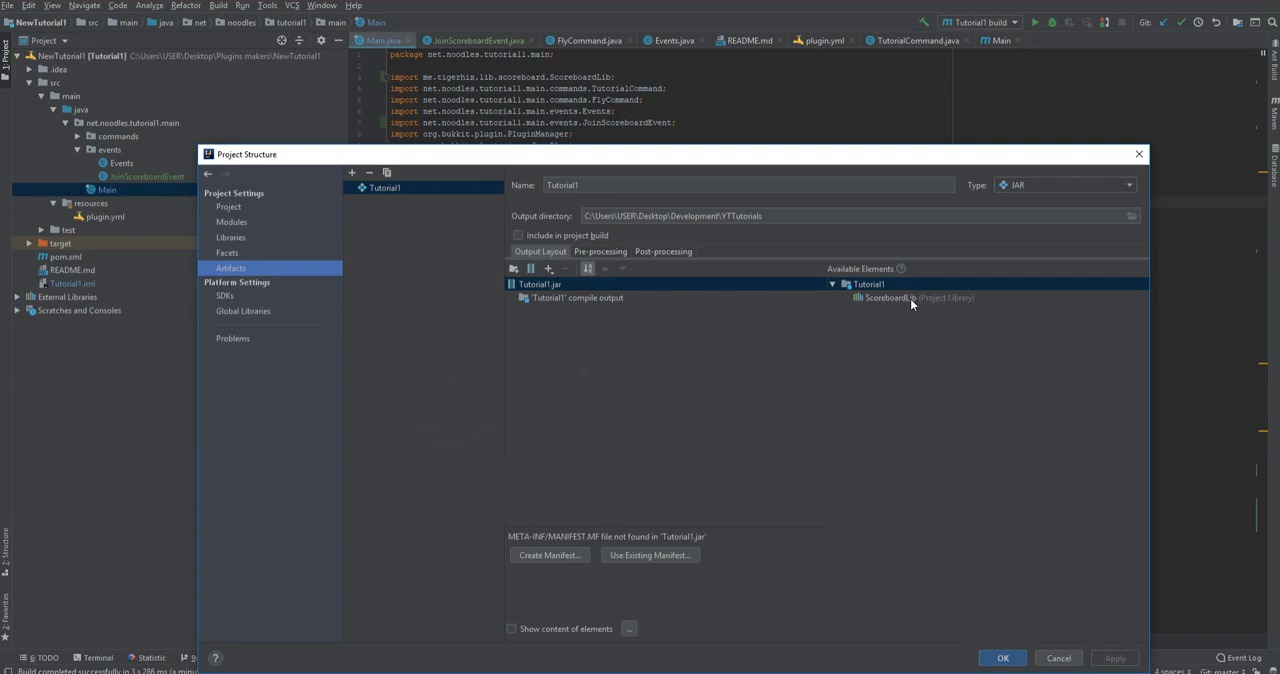
Step: Extract ScoreboardLib.jar into the Tutorial1.jar artifact output and apply the change
click(888, 296)
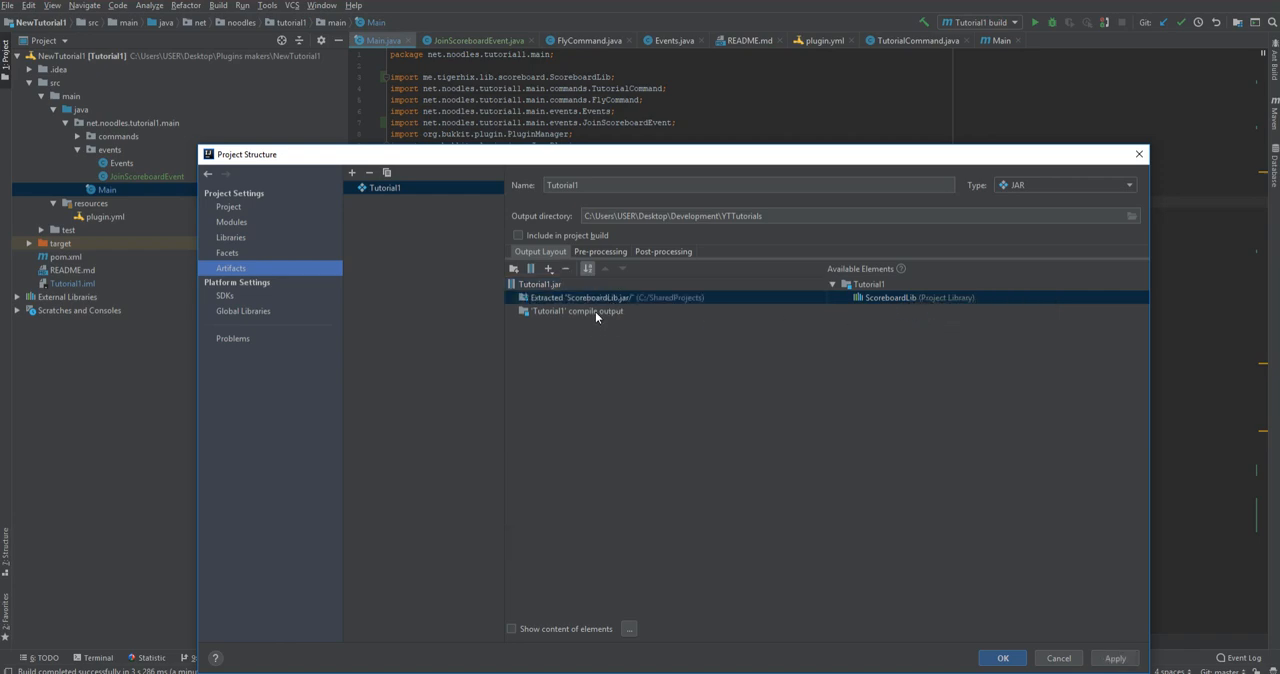
click(616, 296)
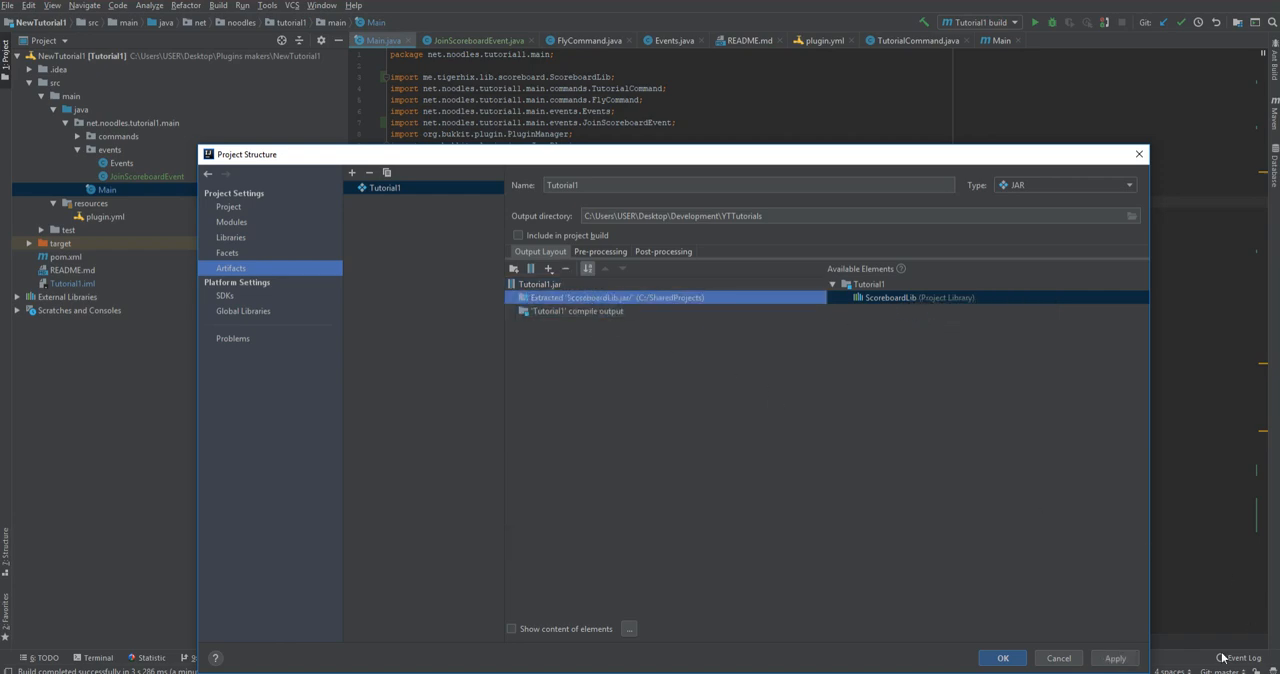
click(1002, 658)
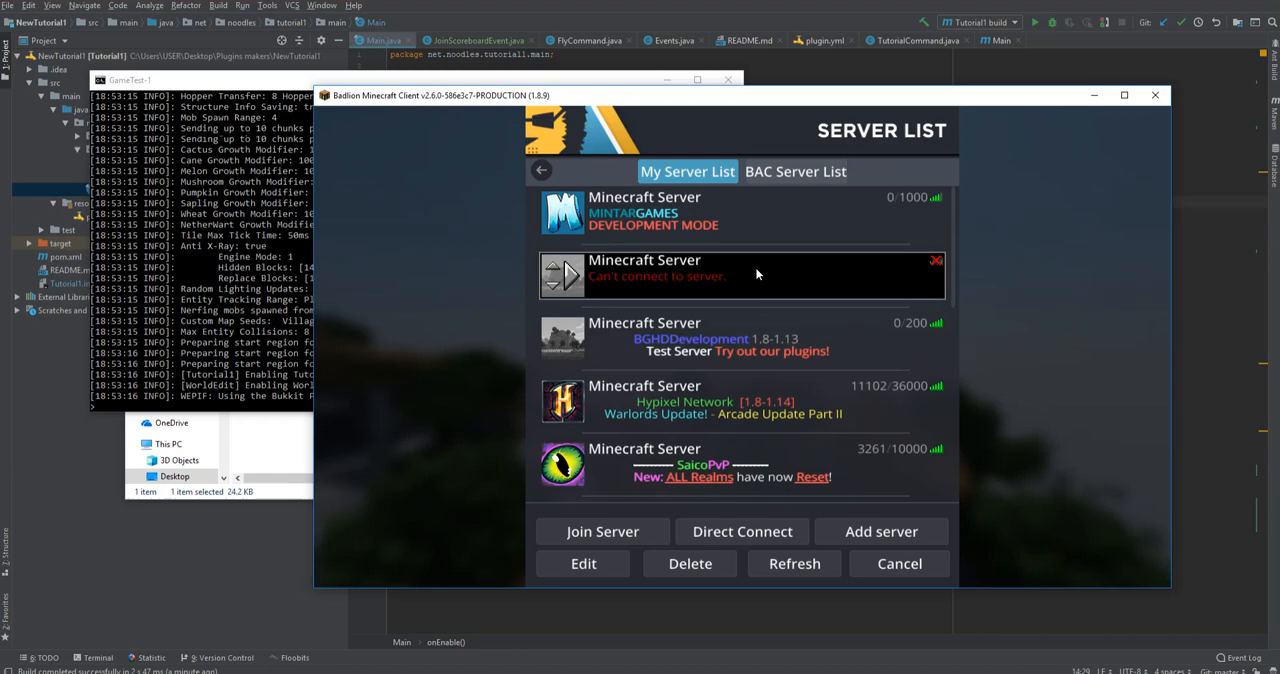
Step: Join the local Minecraft Server entry from the Badlion server list
click(602, 532)
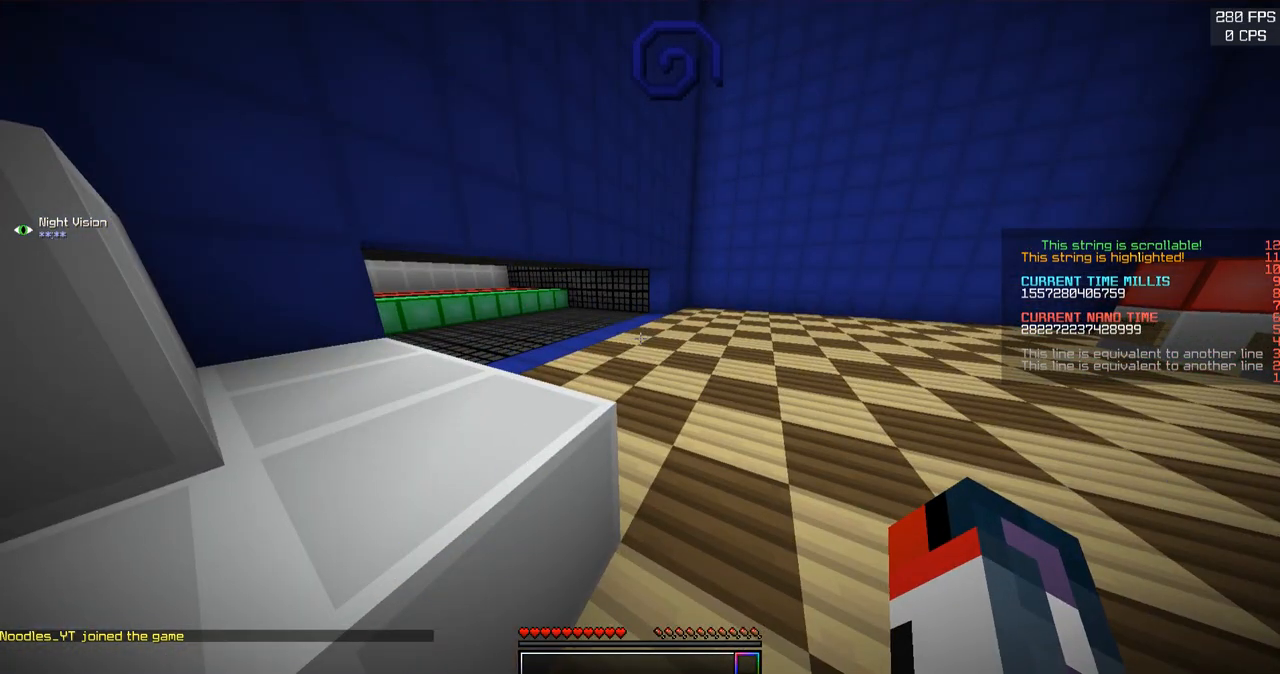
mouse_move(640, 336)
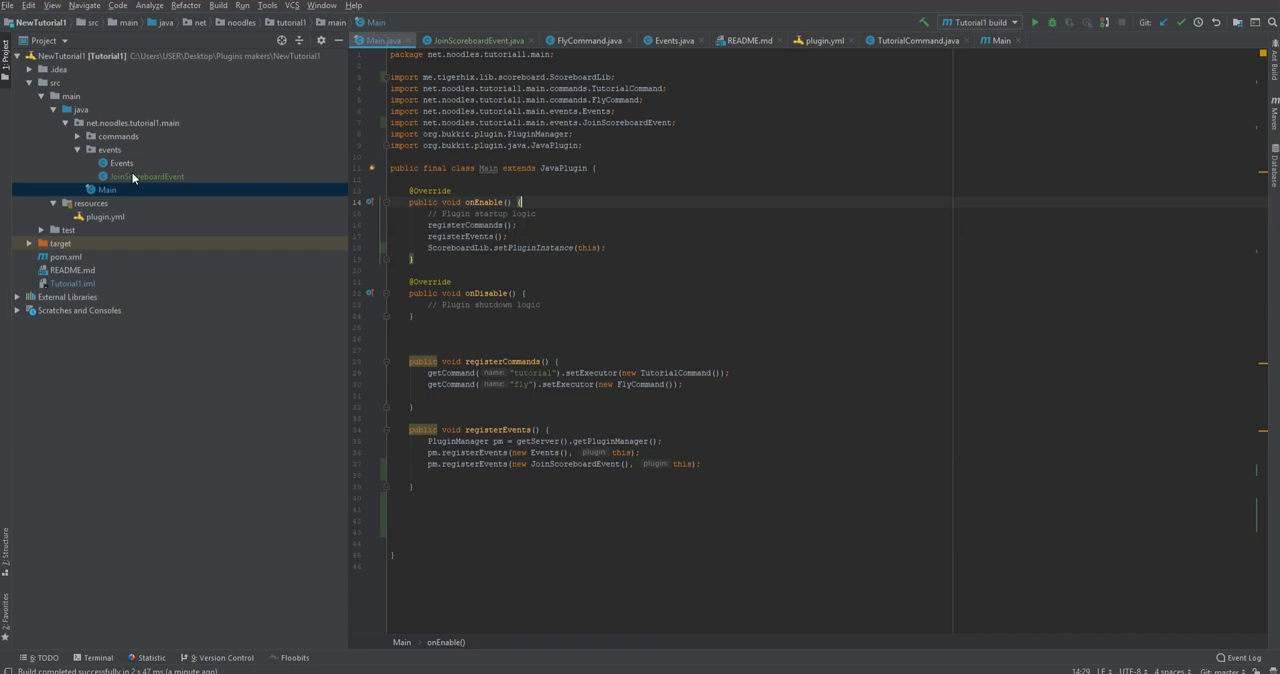
Step: Replace example entries with .blank(), "HELLO YOUTUBE", "MY NAME IS " + player.getDisplayName(), .blank()
click(148, 176)
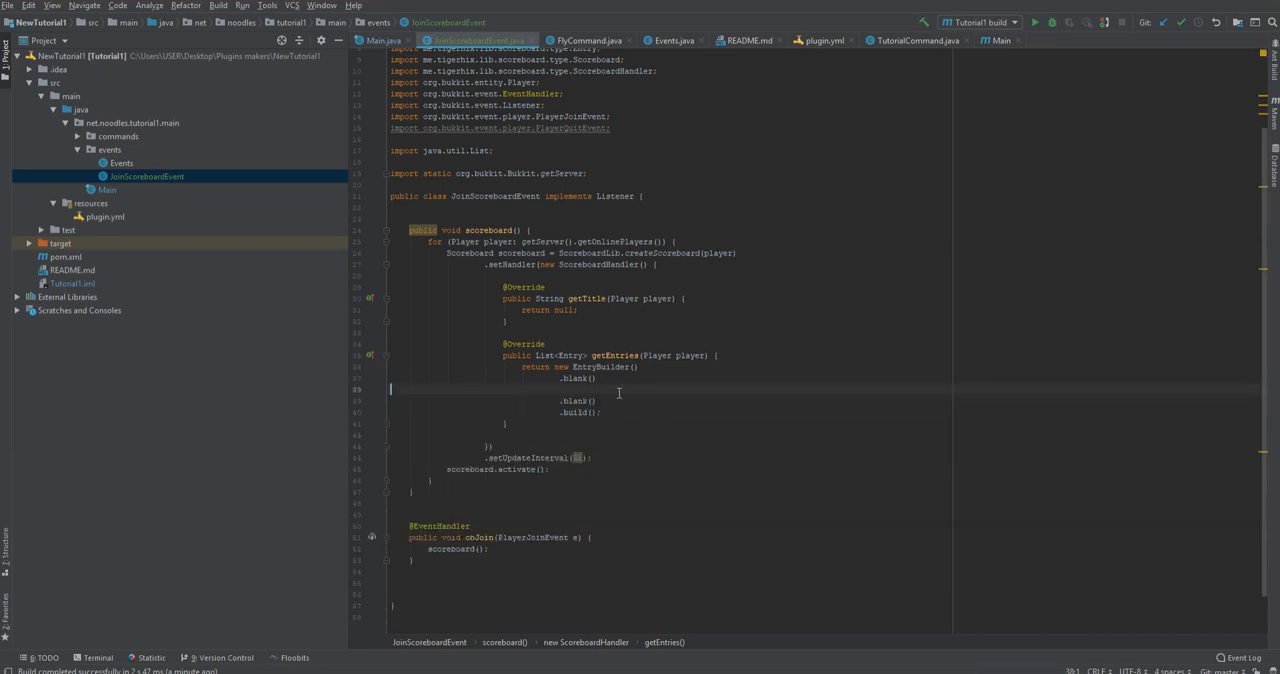
click(540, 388)
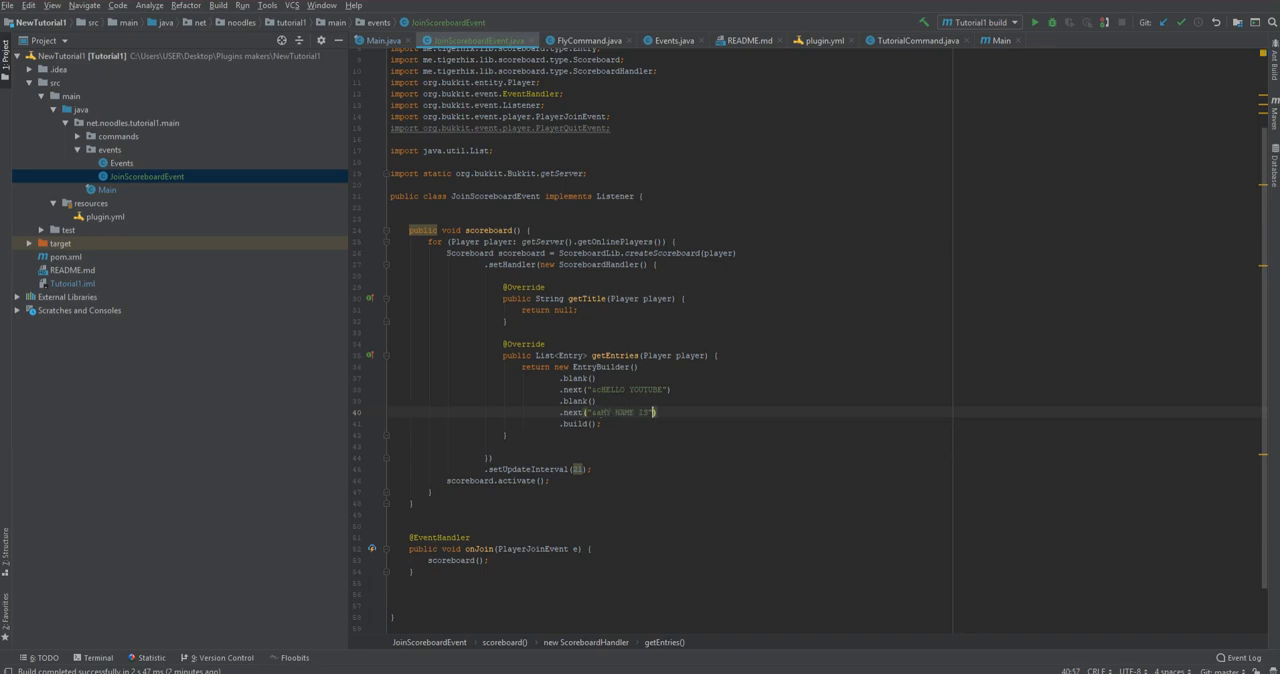
text(+ p.)
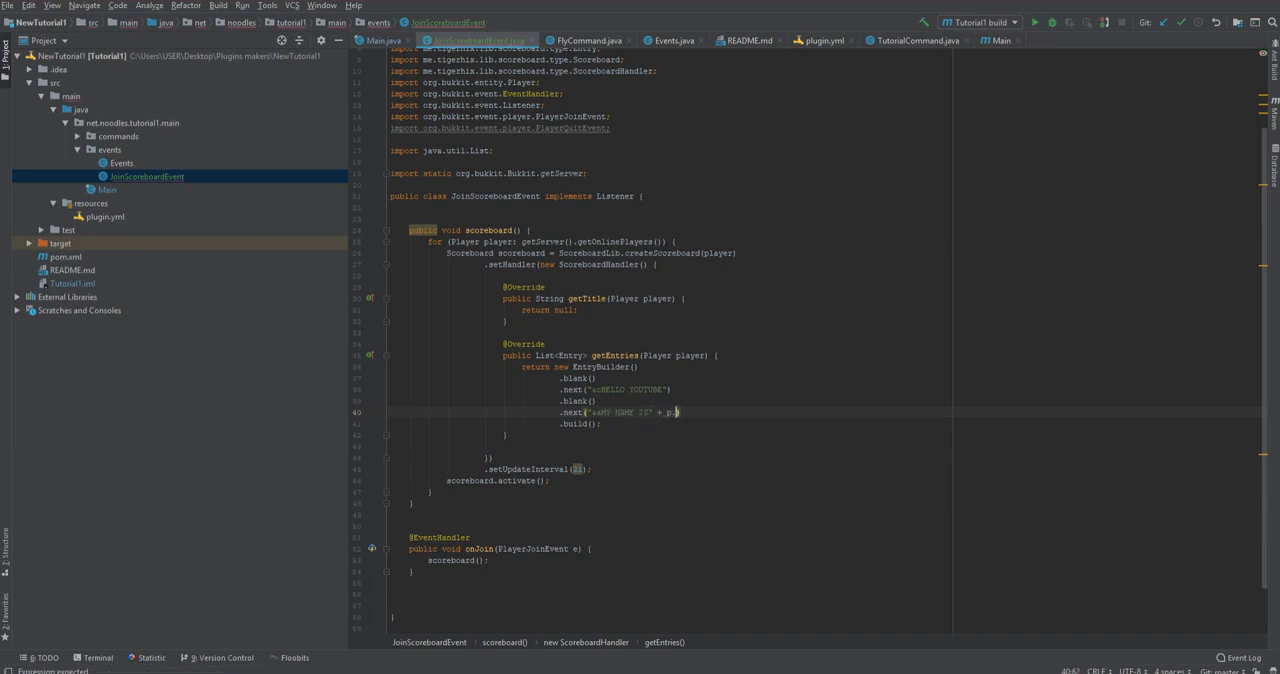
text(layer.getDisplayName())
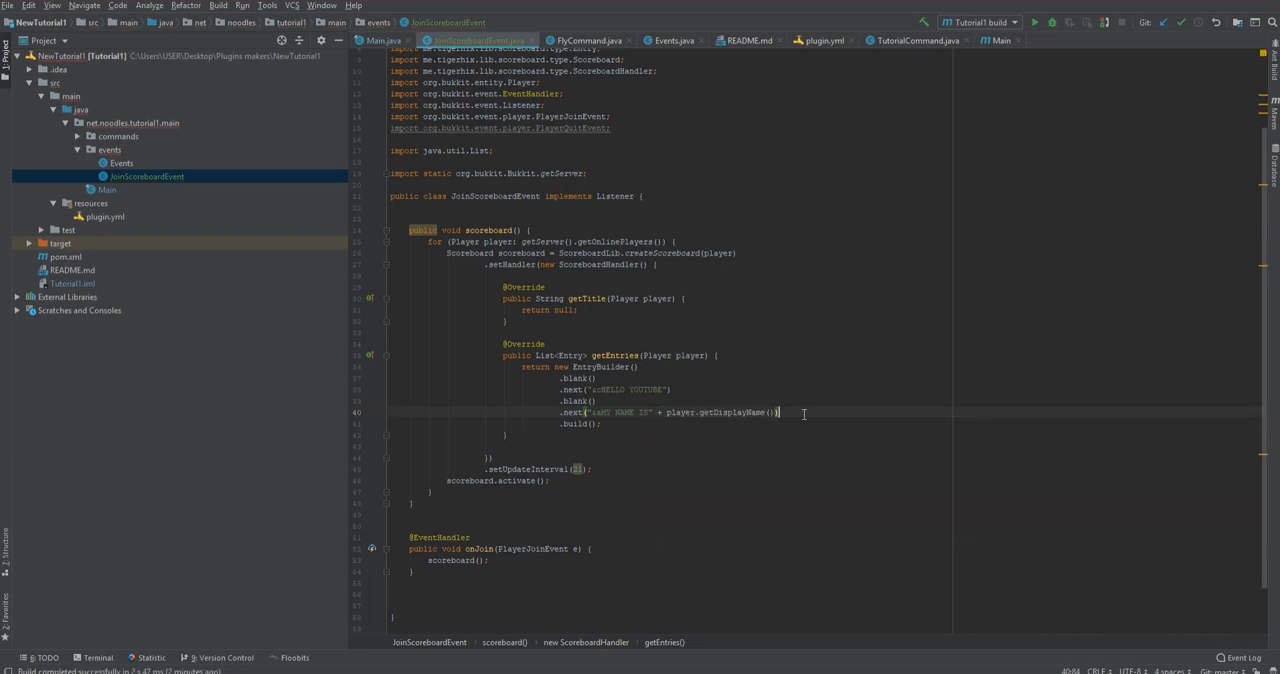
text(.blank())
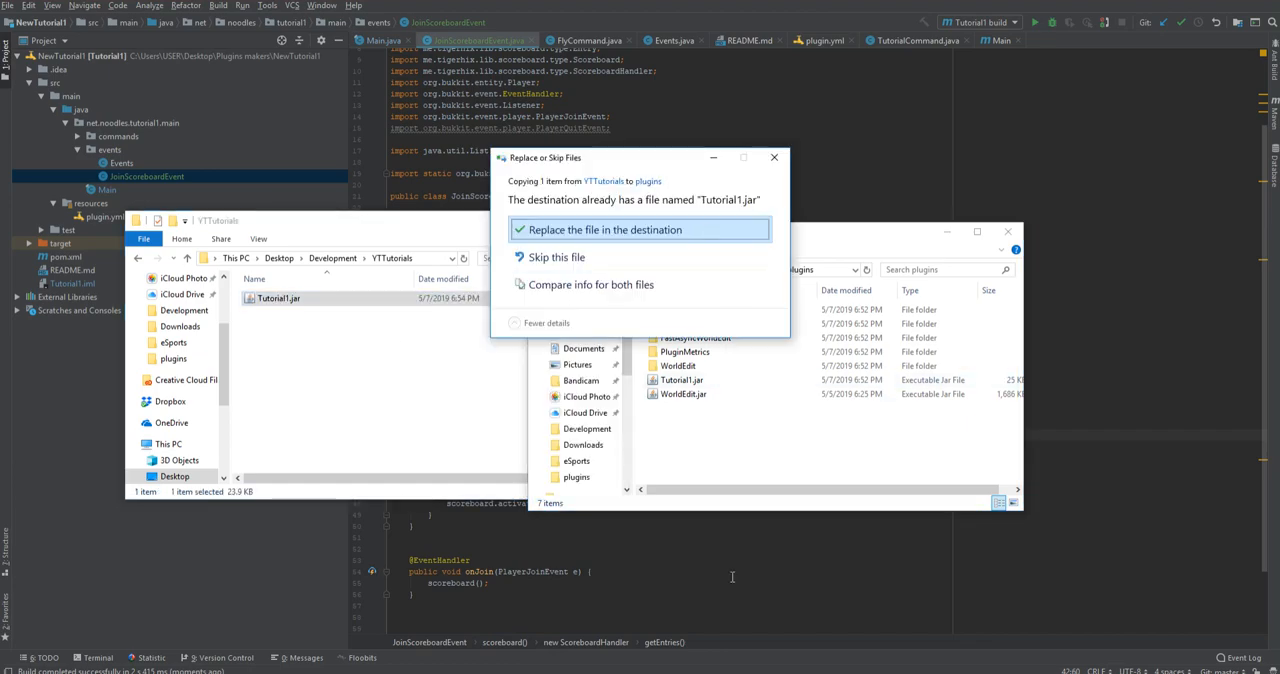
Step: Replace the old Tutorial1.jar in the server plugins folder with the rebuilt one
click(604, 228)
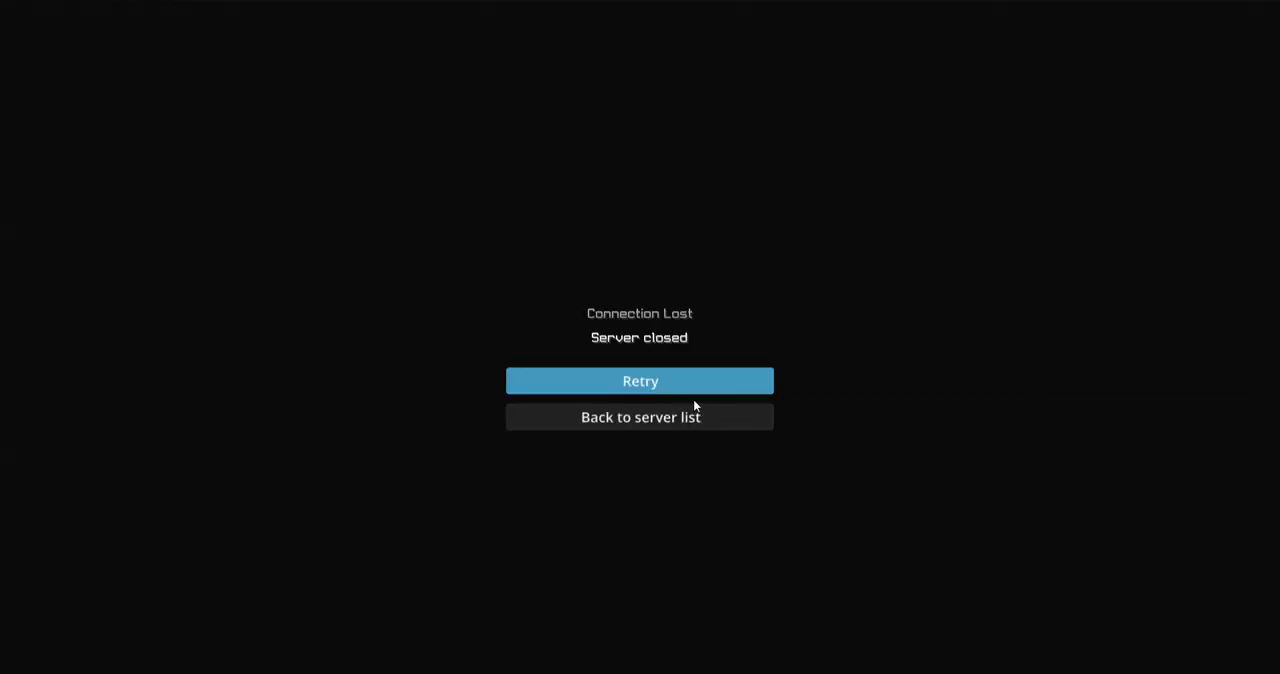
Step: Retry the lost connection and rejoin the server to see the new scoreboard
click(640, 380)
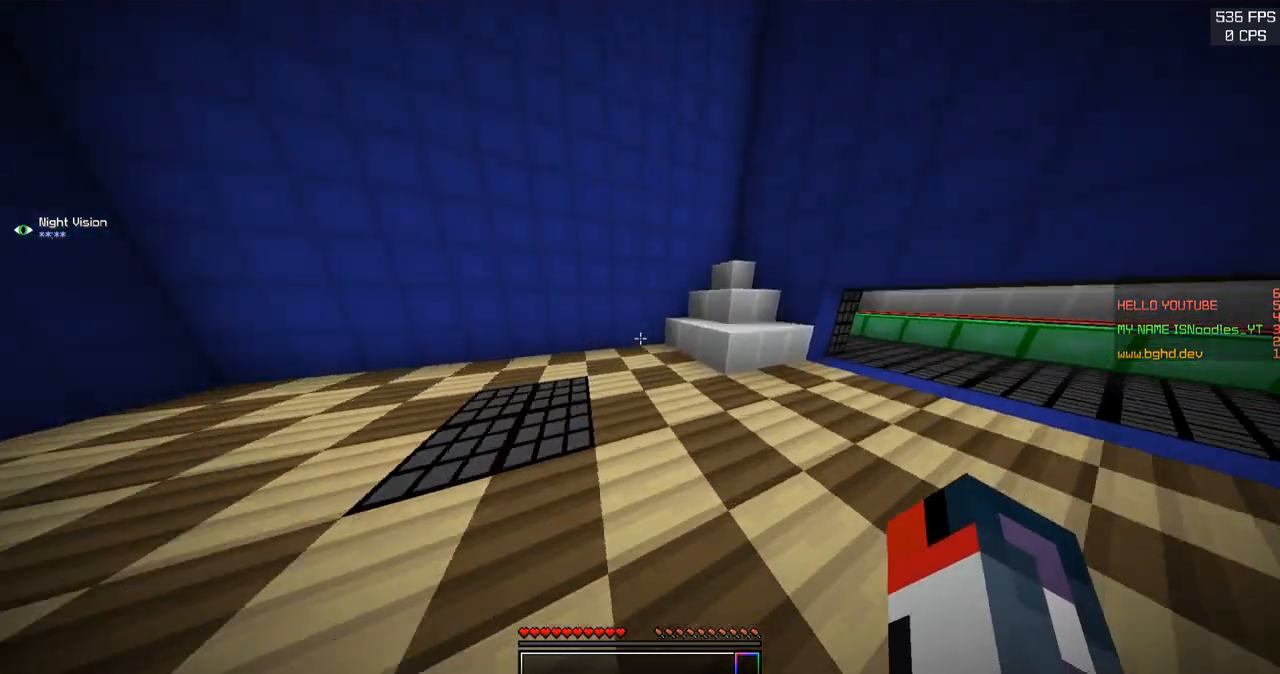
mouse_move(640, 338)
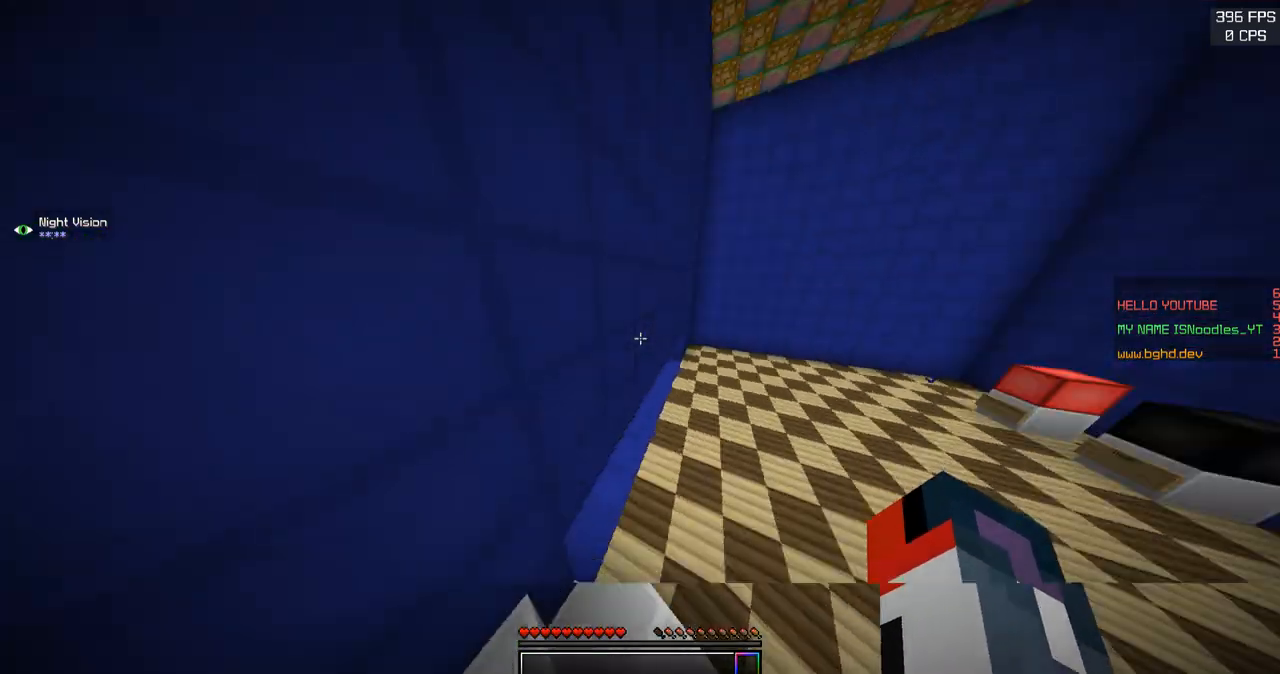
mouse_move(640, 336)
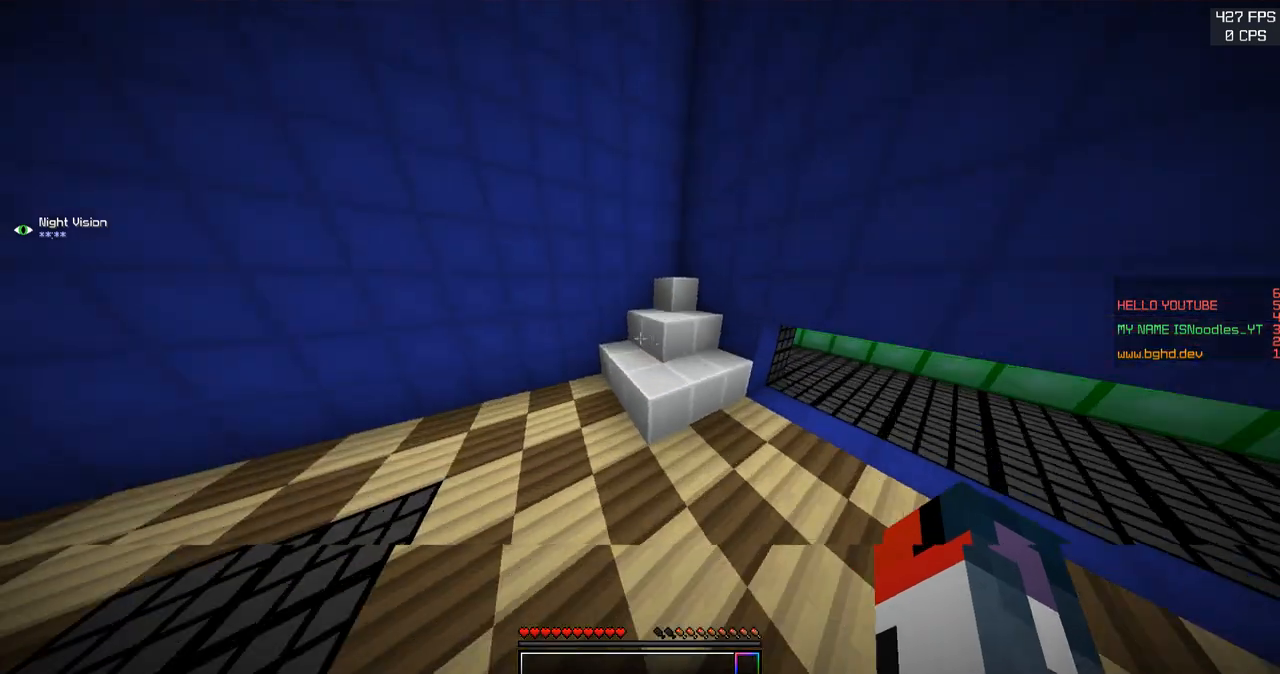
mouse_move(640, 336)
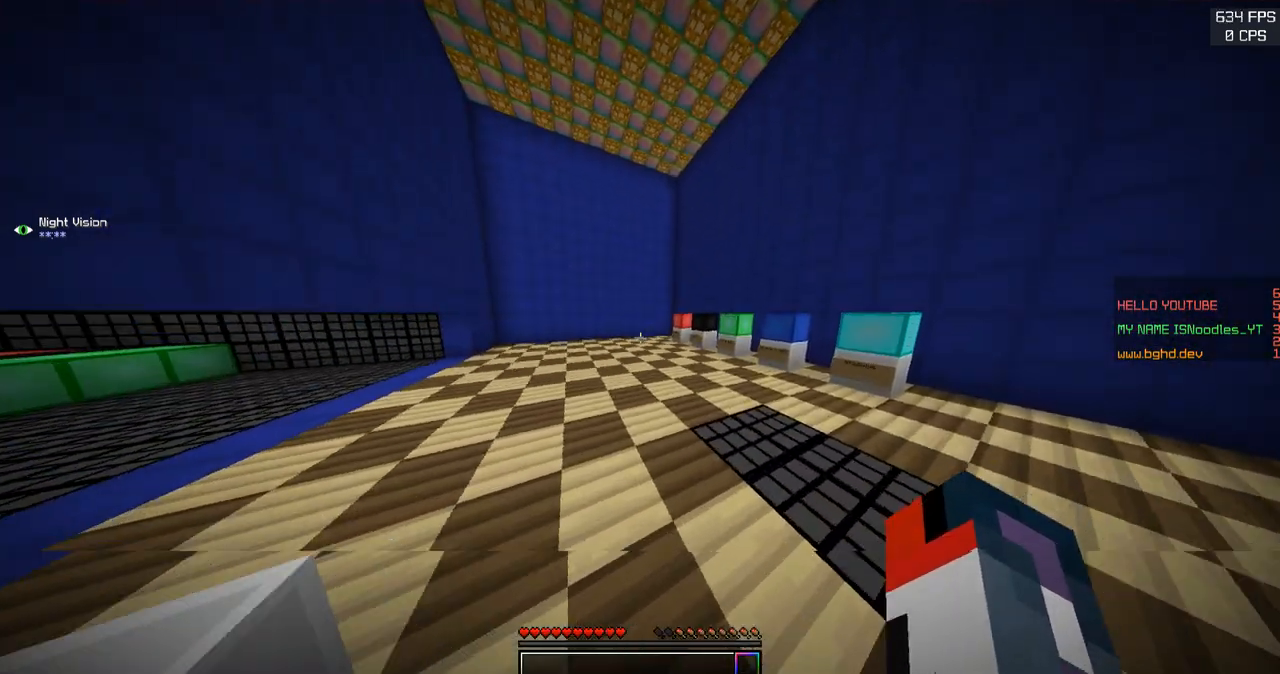
mouse_move(640, 336)
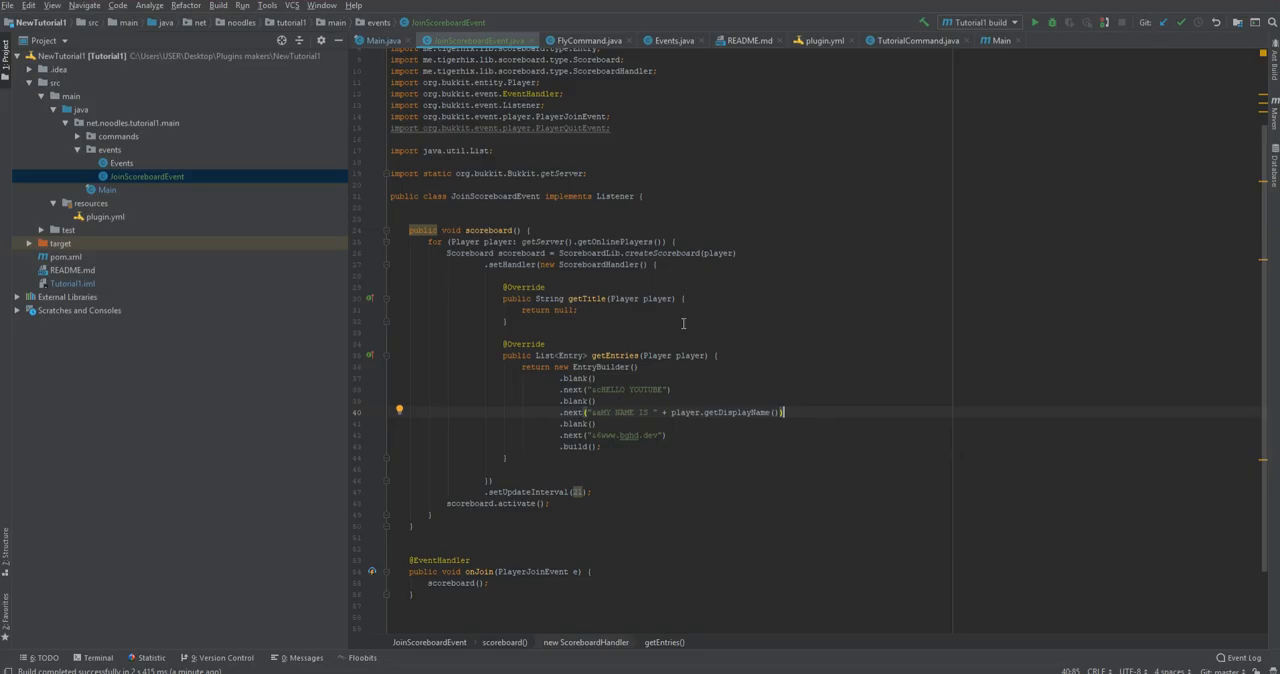
mouse_move(518, 364)
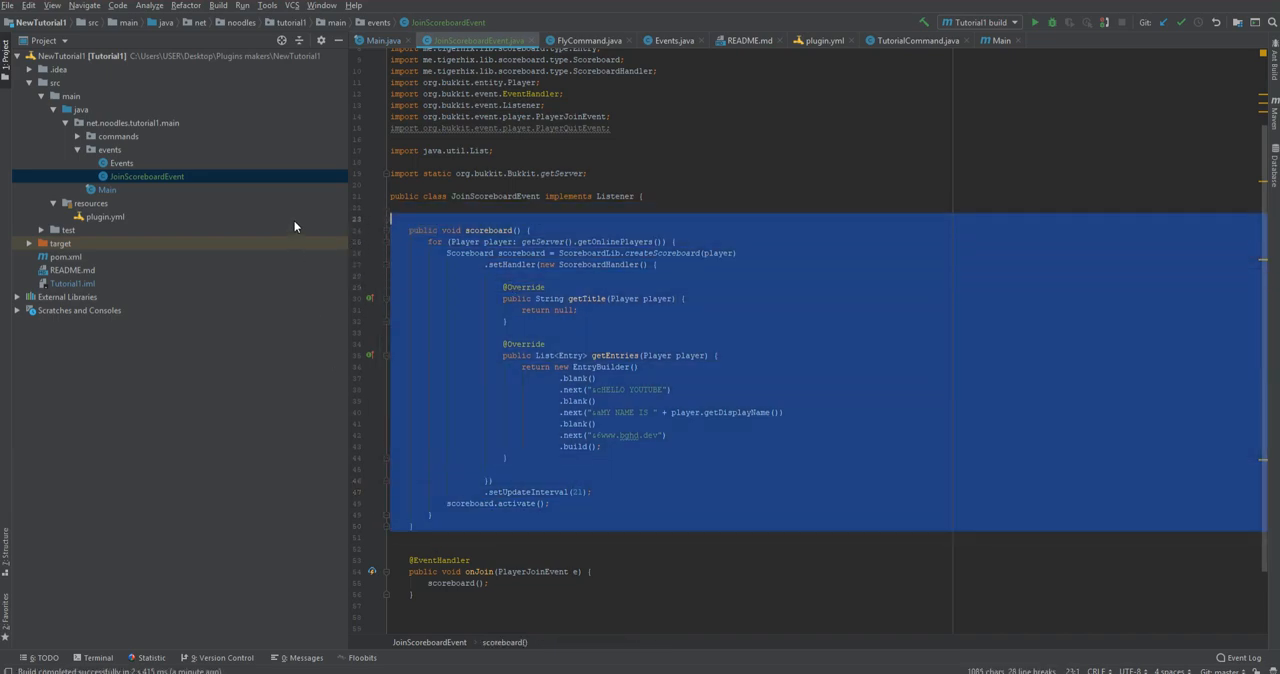
click(520, 320)
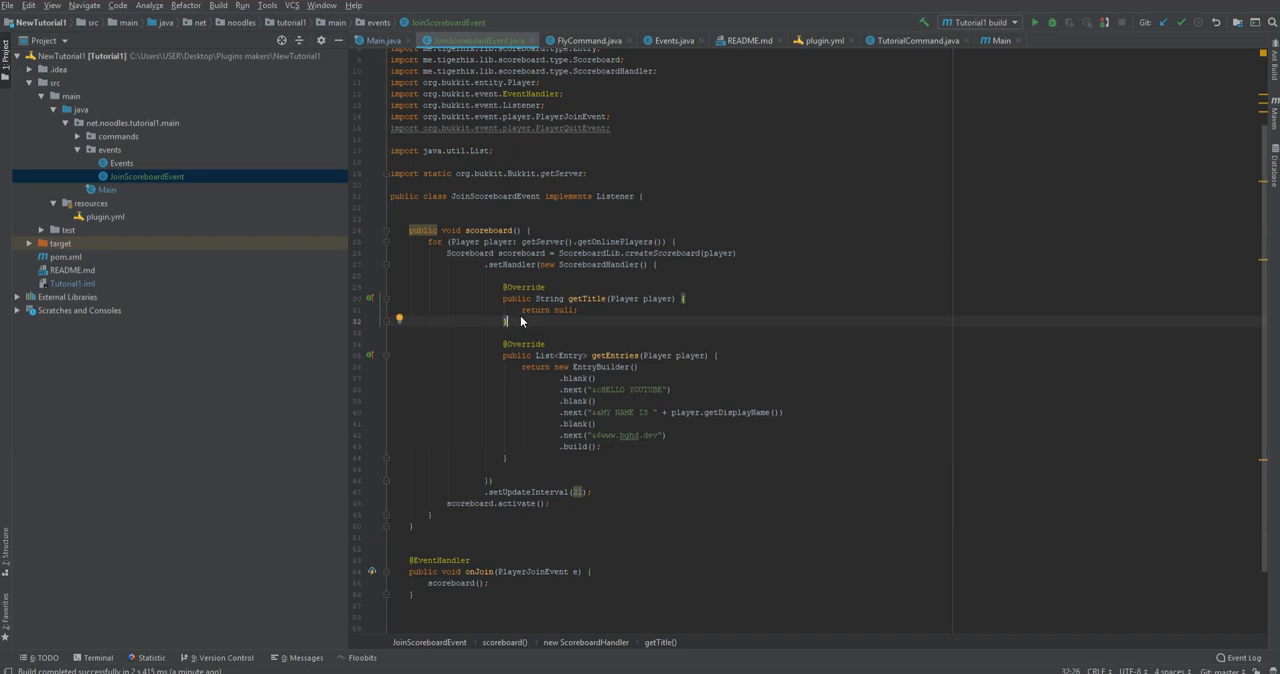